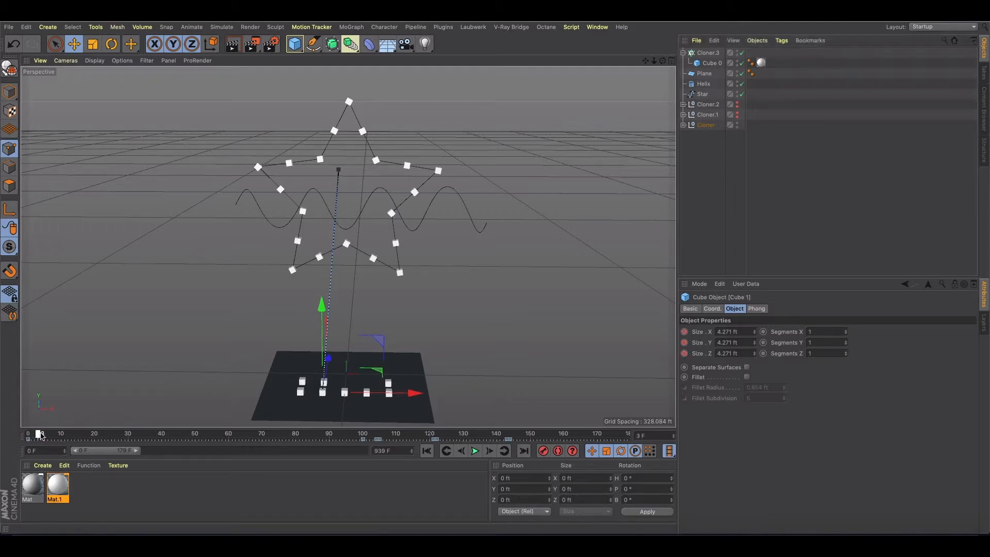
Step: Hide the Star and Helix guides, scrub to watch the drones fly, then start a new project
drag(40, 433, 340, 433)
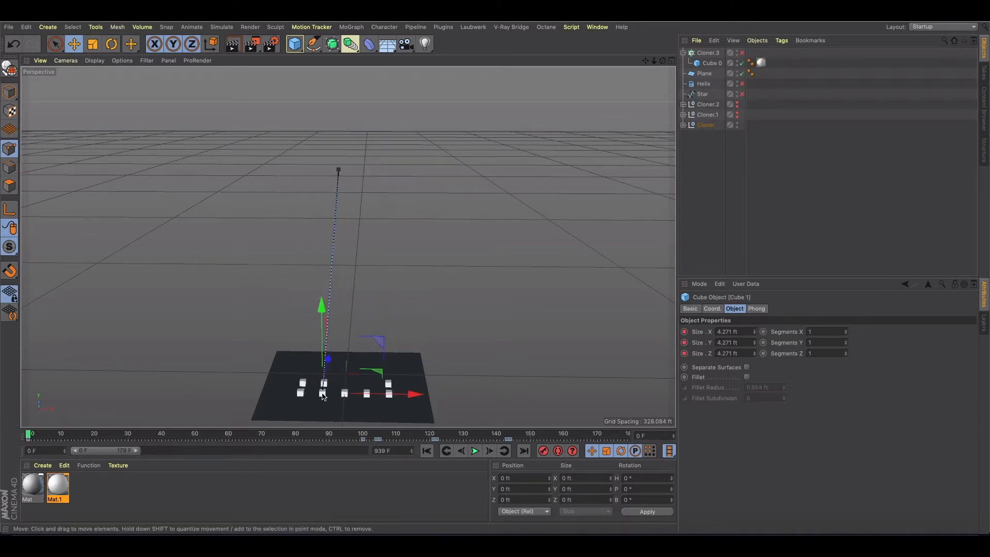
click(39, 434)
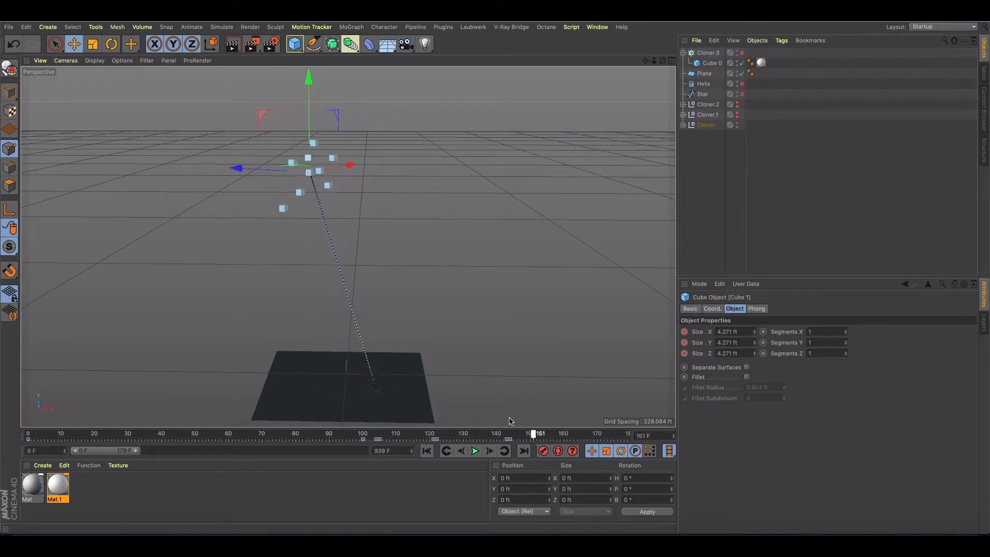
click(427, 450)
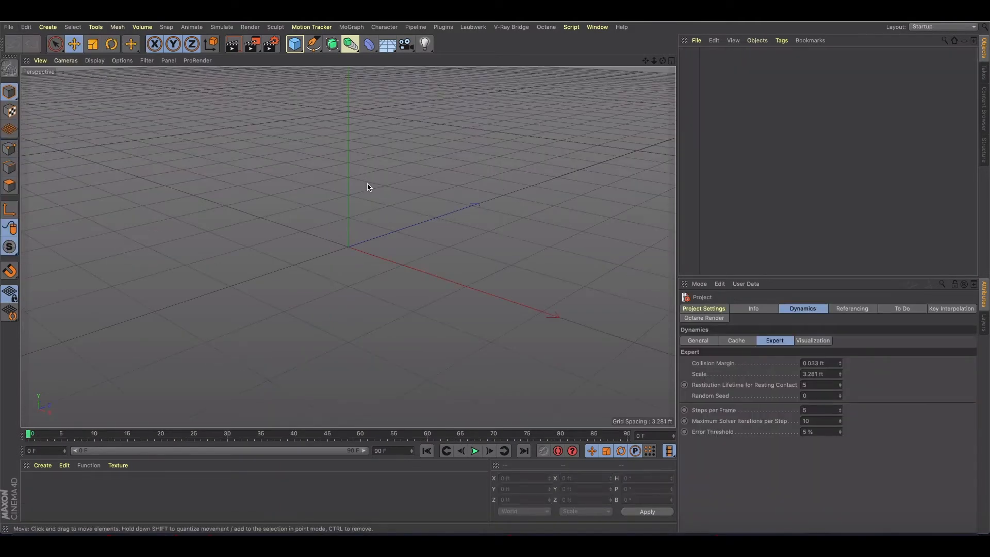
mouse_move(292, 76)
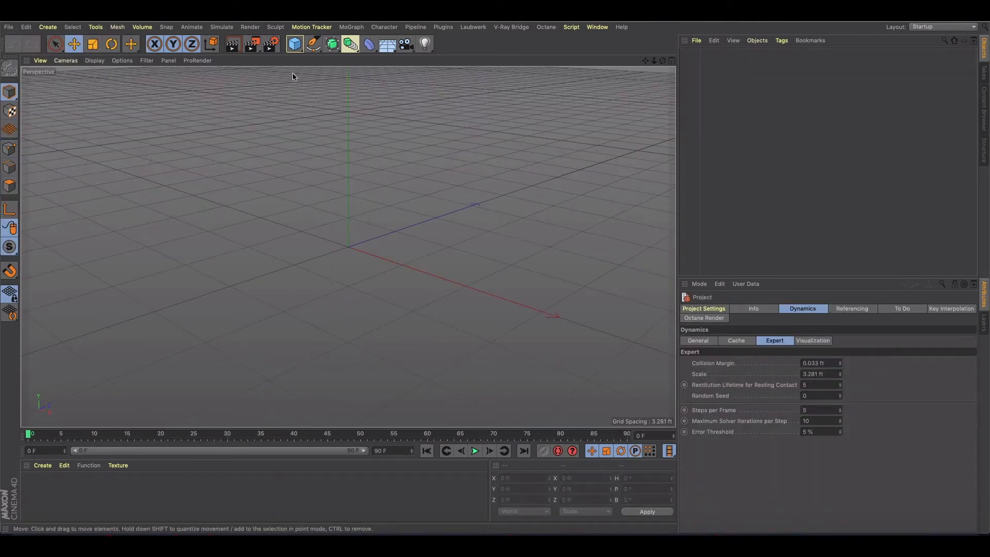
Step: Add a cube under a Grid Array cloner and set its X clone count to 4
click(293, 43)
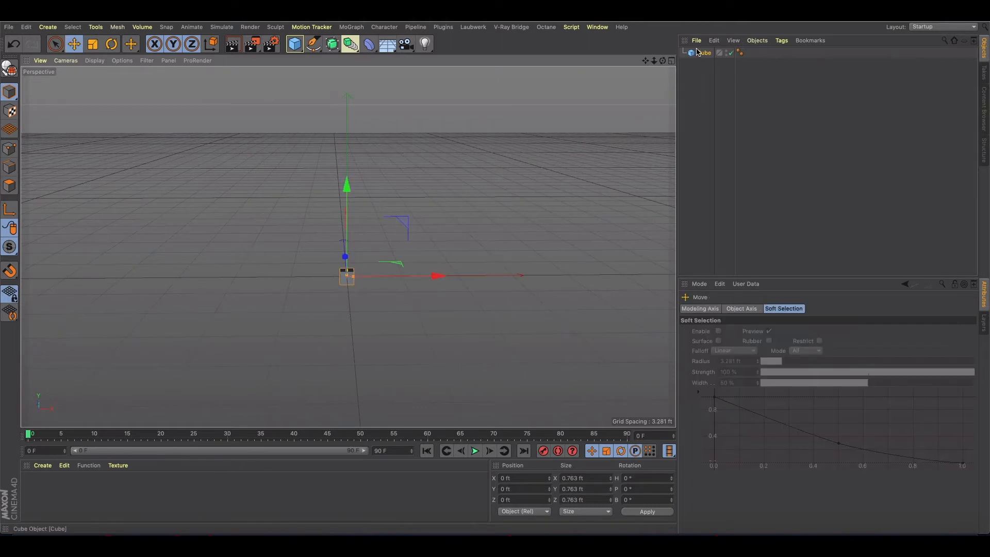
click(331, 43)
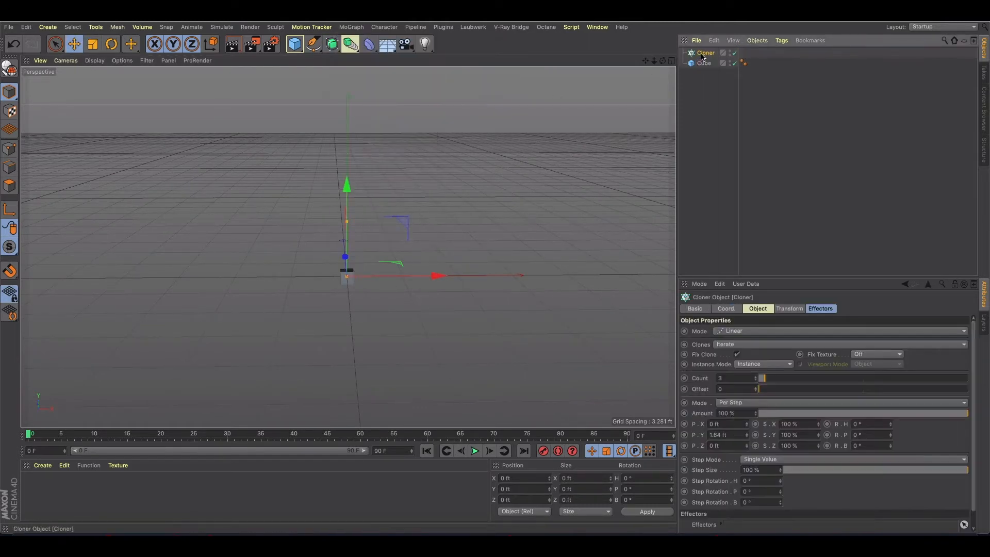
click(709, 63)
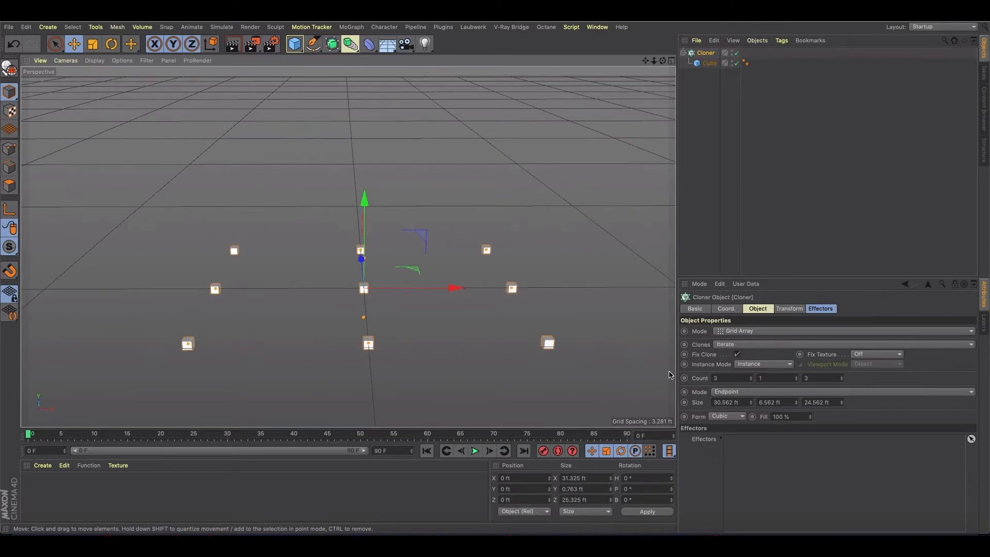
click(729, 377)
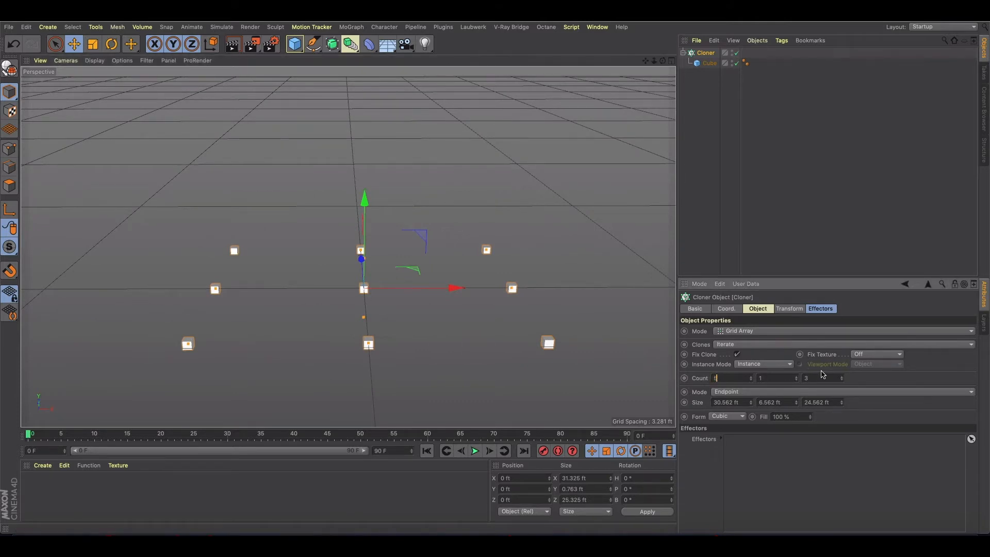
text(4)
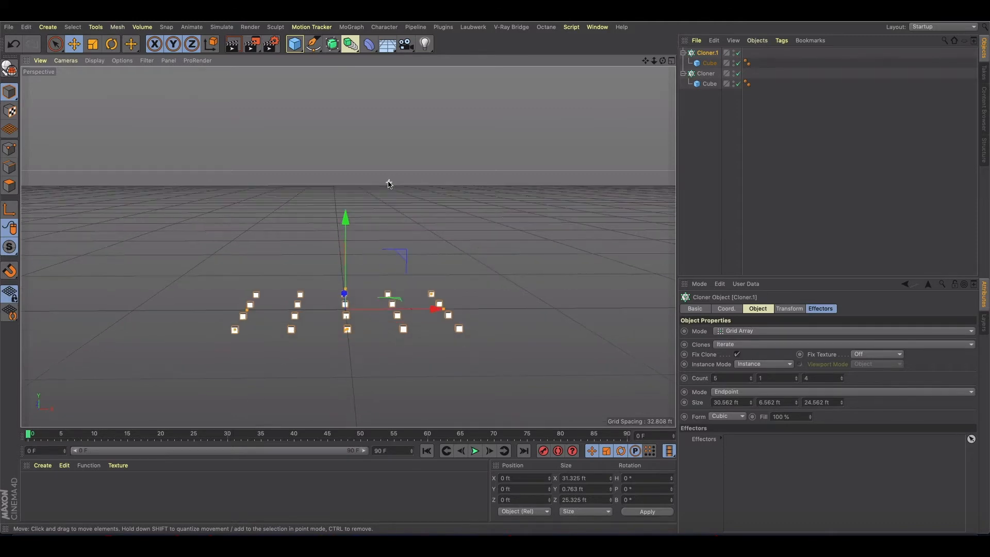
Step: Add a Star spline, scale it to about 150 percent and raise it above the grids
click(312, 42)
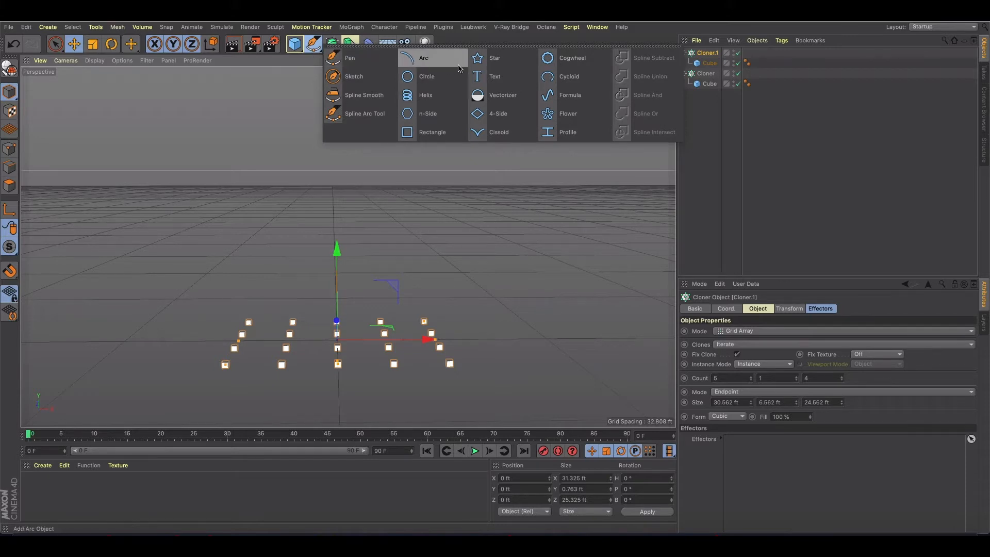
click(495, 58)
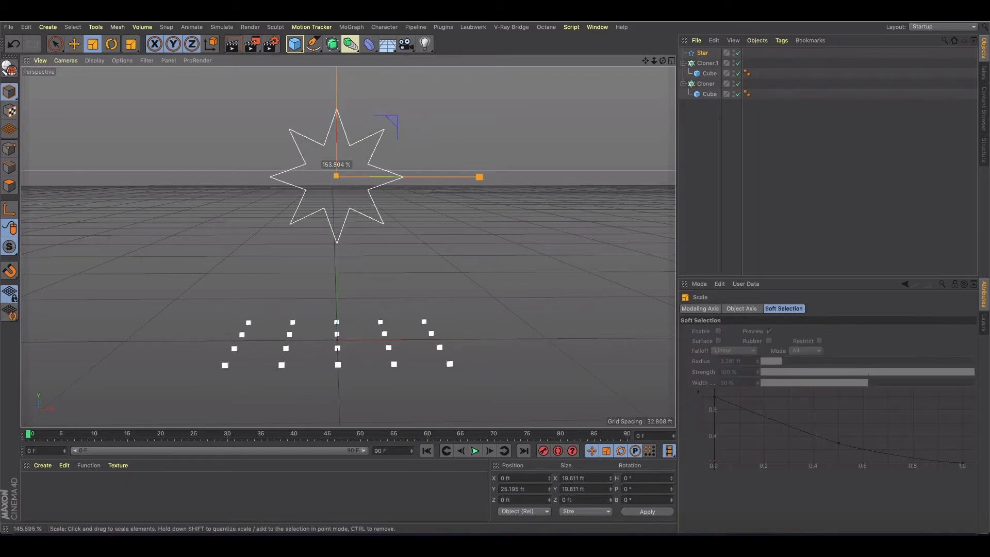
drag(479, 177, 382, 179)
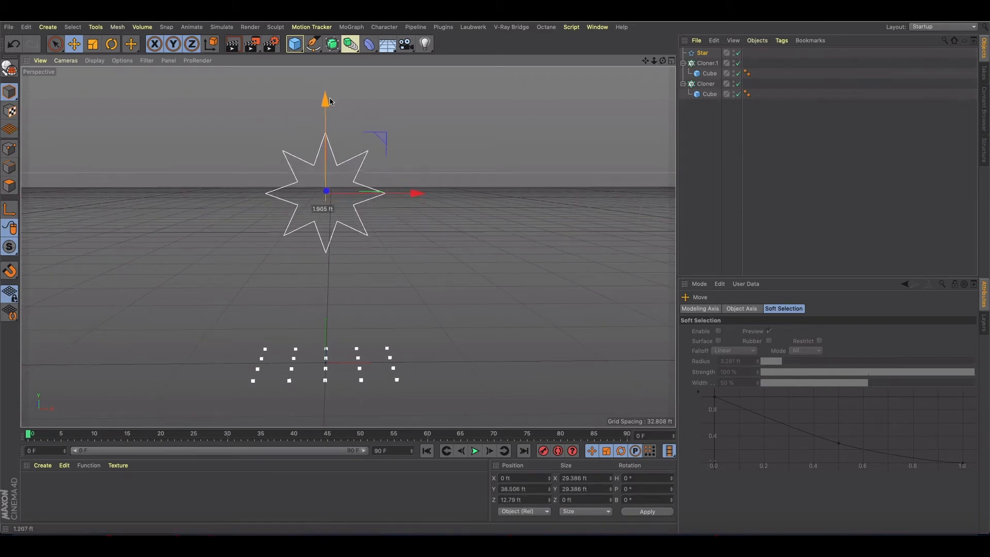
click(703, 53)
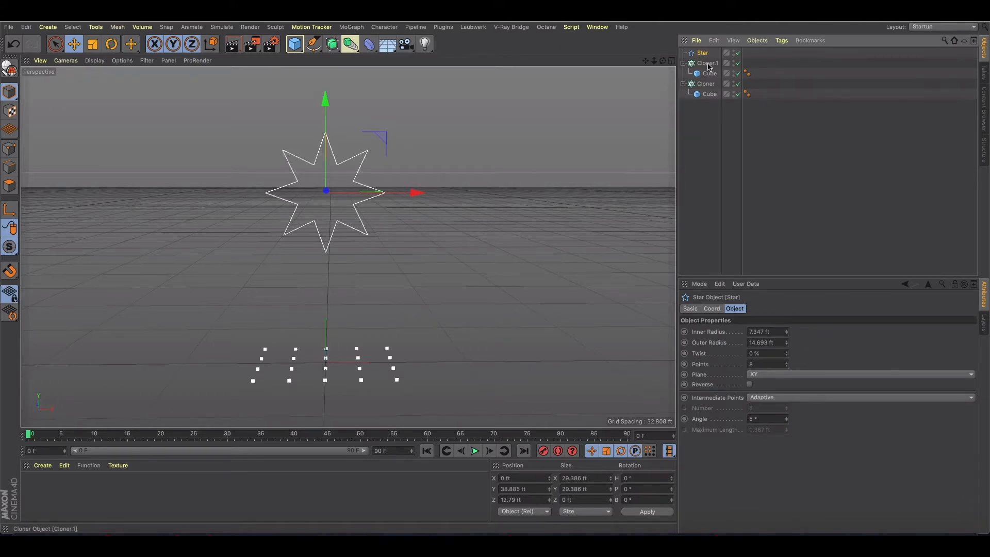
Step: Set Cloner.1 to Object mode with 20 clones on the star and render a preview
click(707, 62)
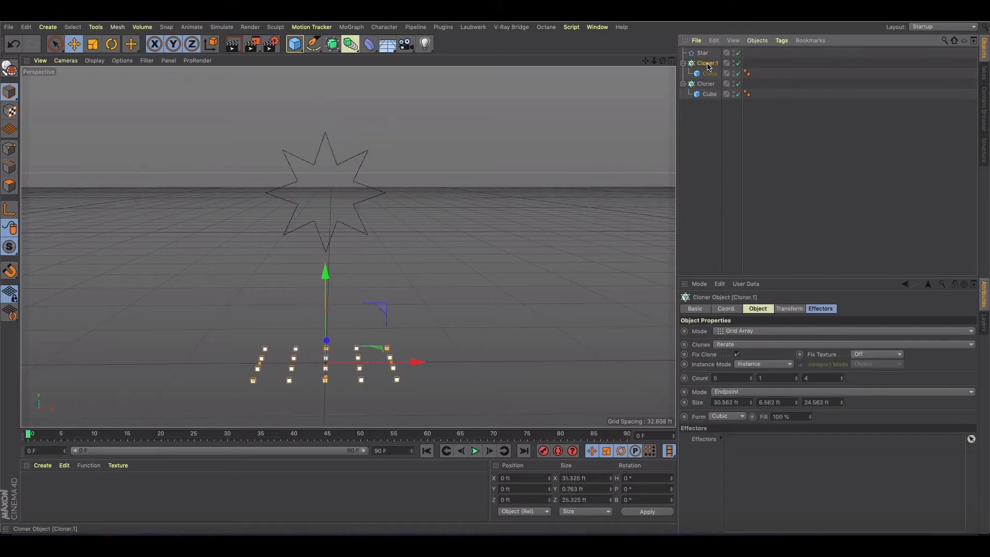
click(846, 330)
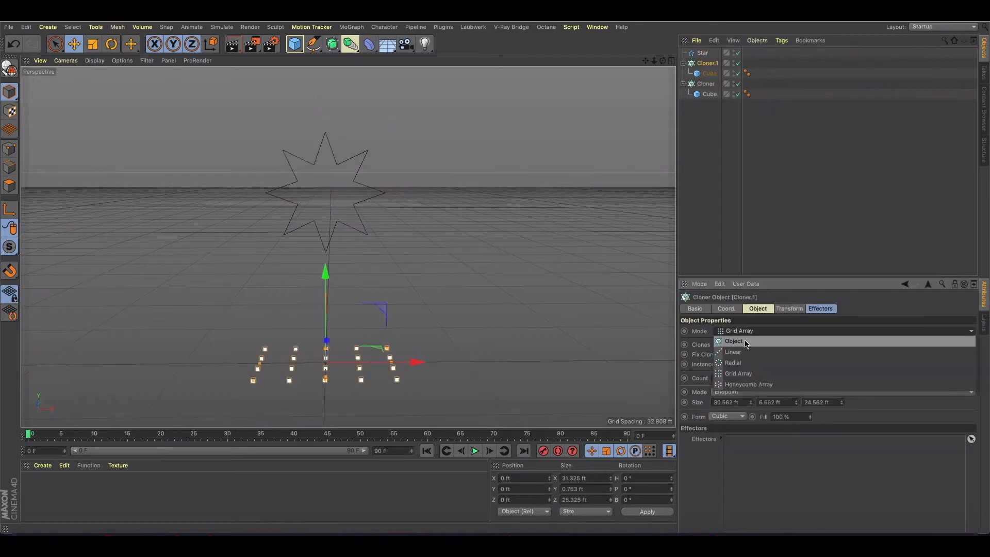
click(734, 341)
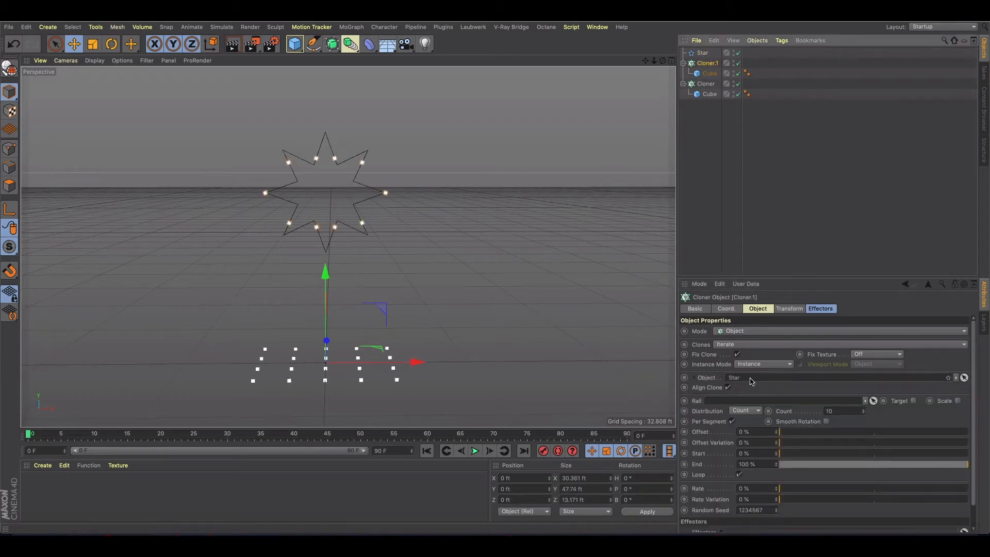
click(840, 411)
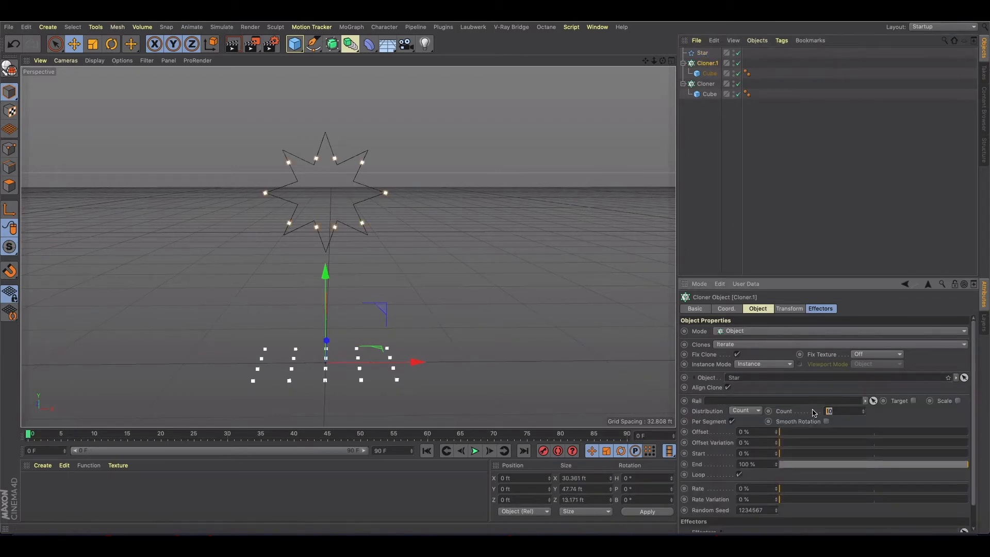
text(20)
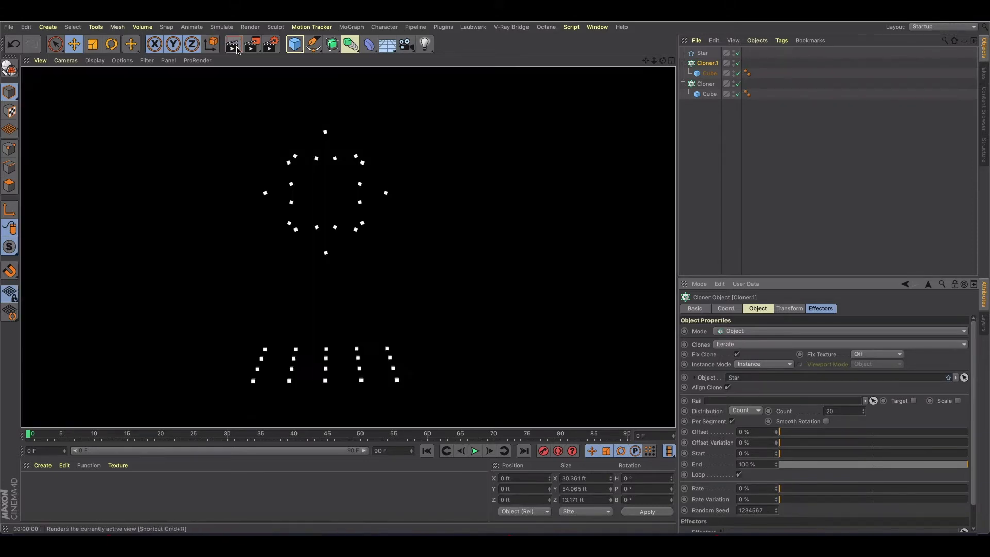
click(234, 43)
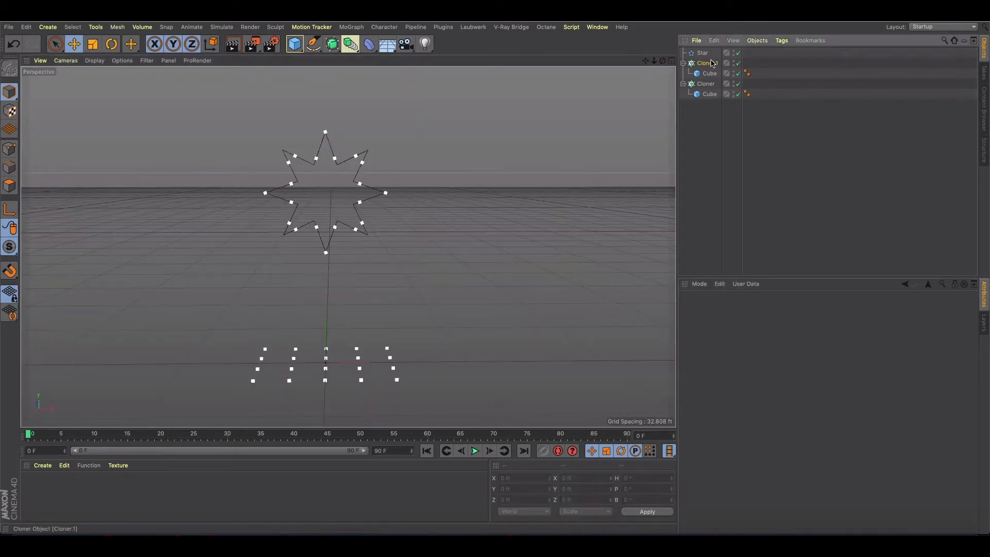
click(706, 62)
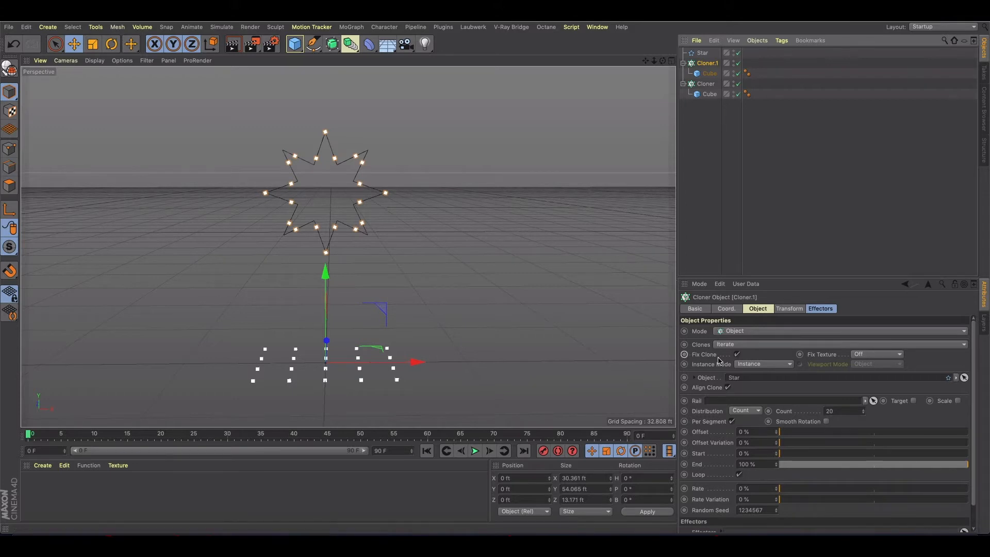
mouse_move(745, 407)
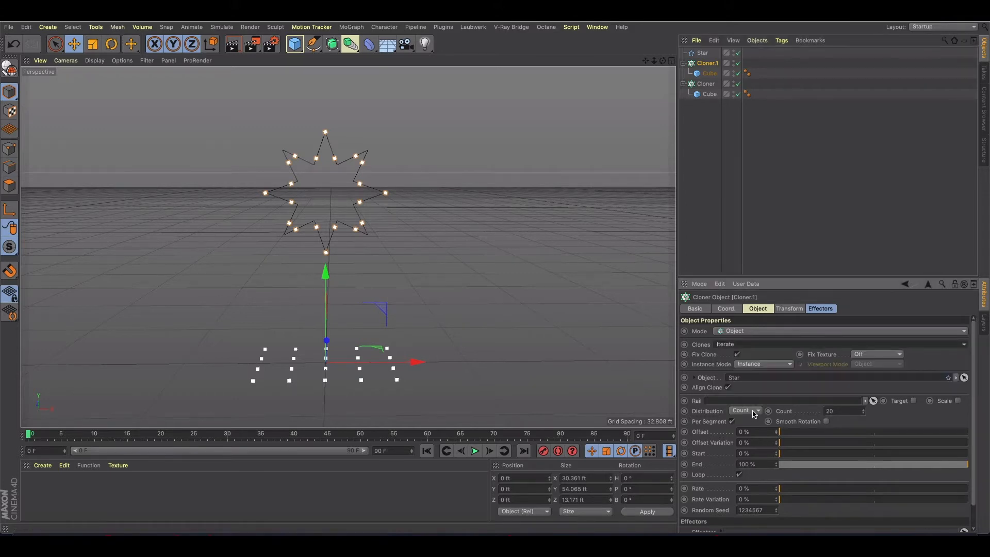
Step: Set Cloner.1 distribution to Vertex and select the Star object
click(757, 411)
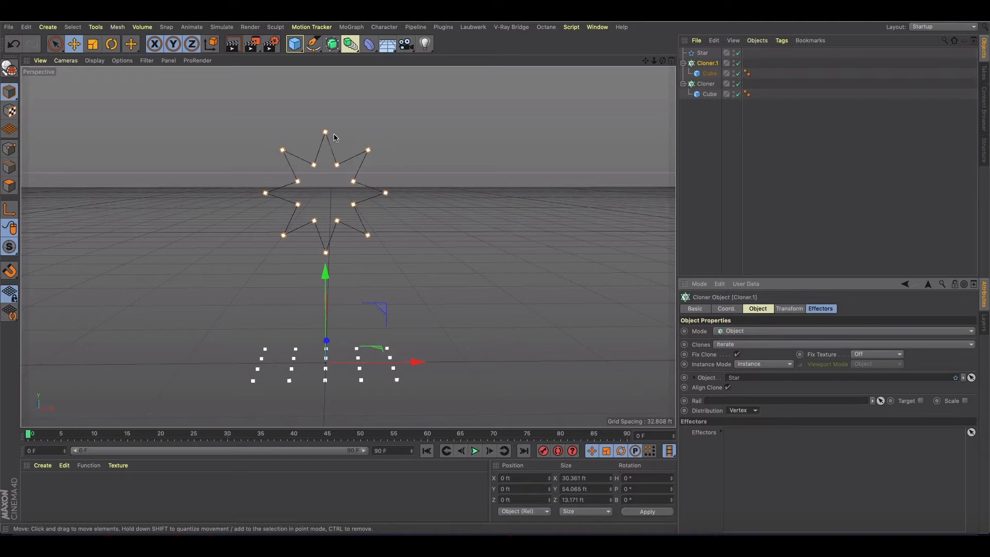
mouse_move(399, 152)
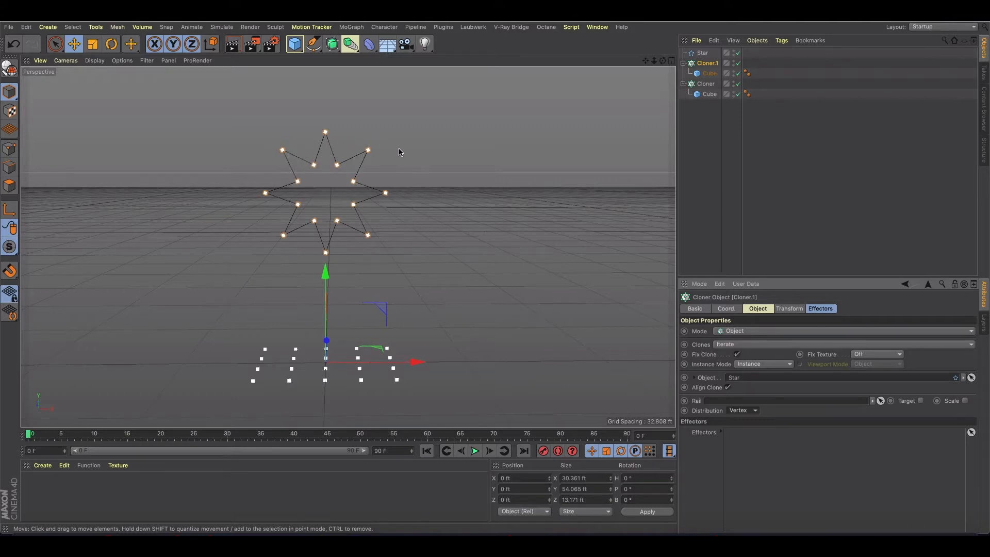
mouse_move(314, 167)
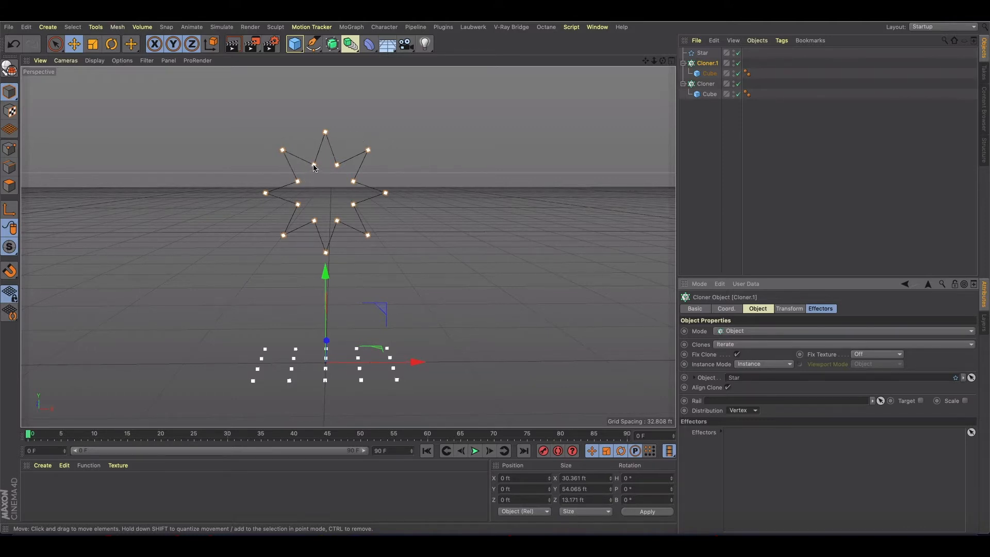
mouse_move(300, 182)
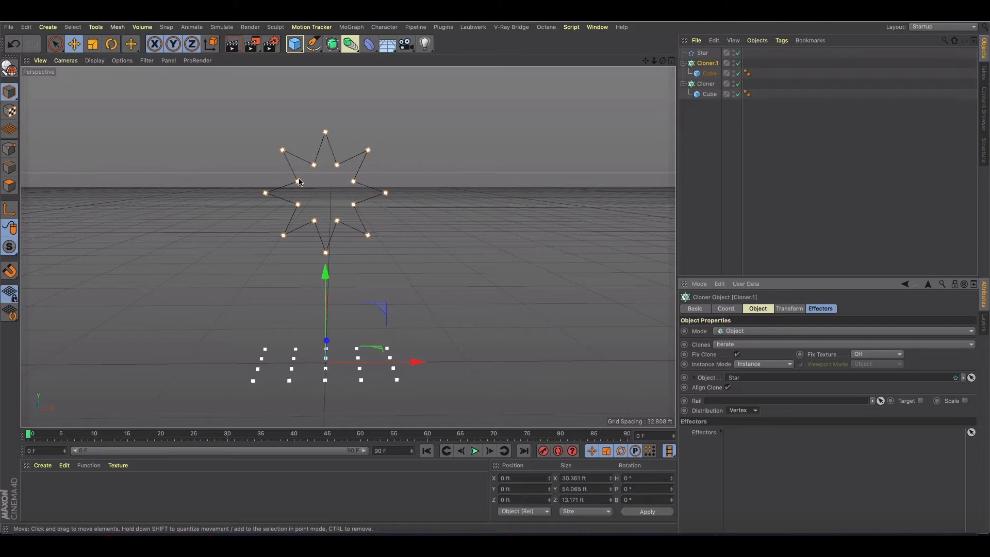
mouse_move(341, 199)
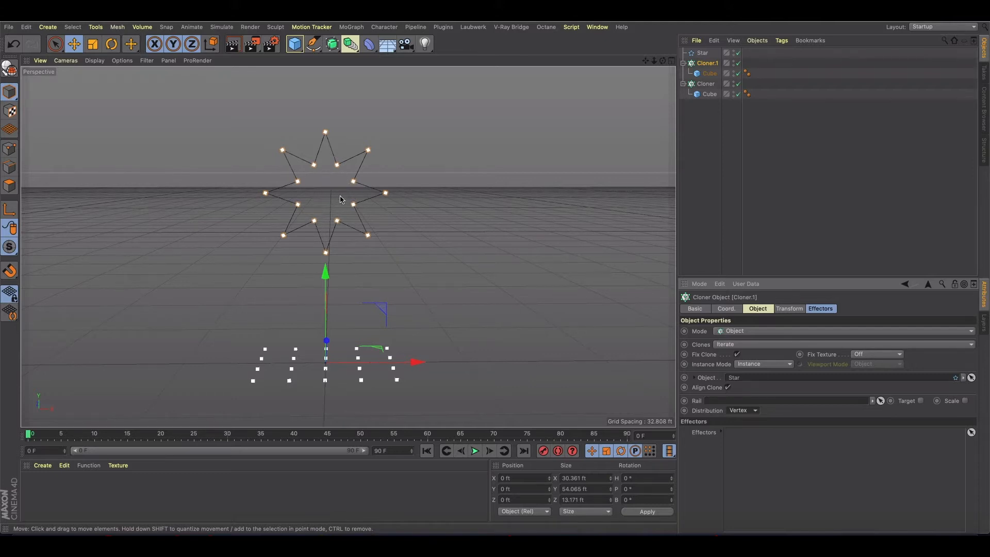
mouse_move(314, 229)
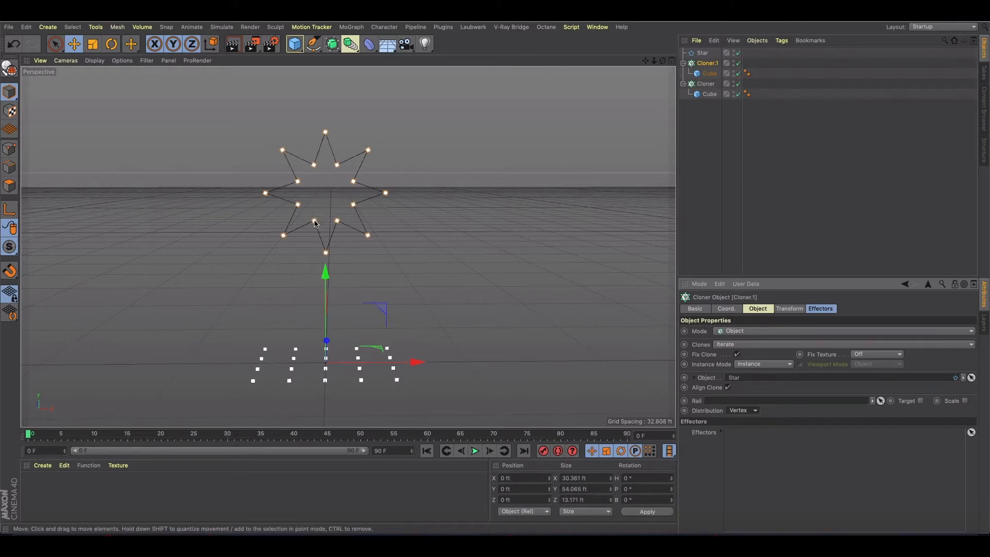
click(703, 53)
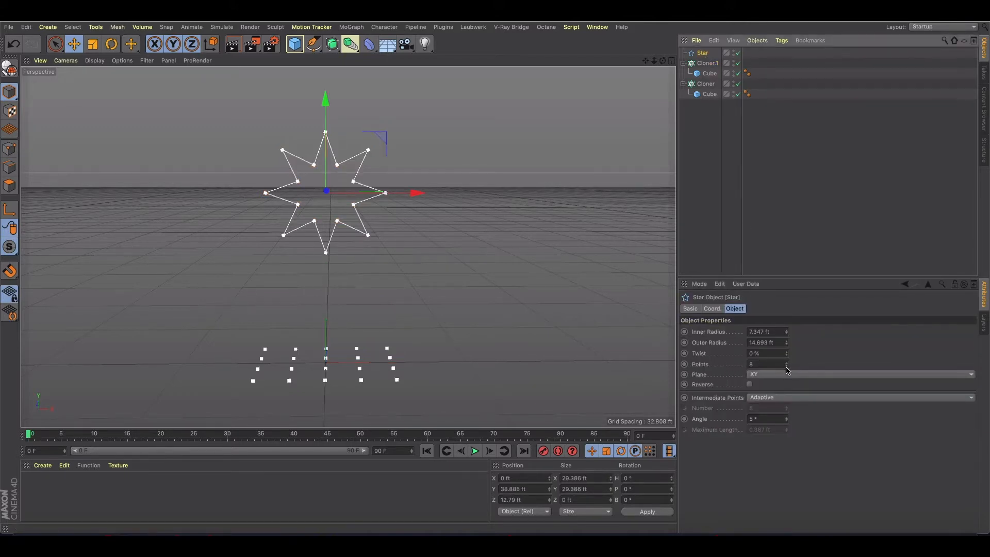
Step: Give the star five points and open its context menu to make it editable
click(786, 366)
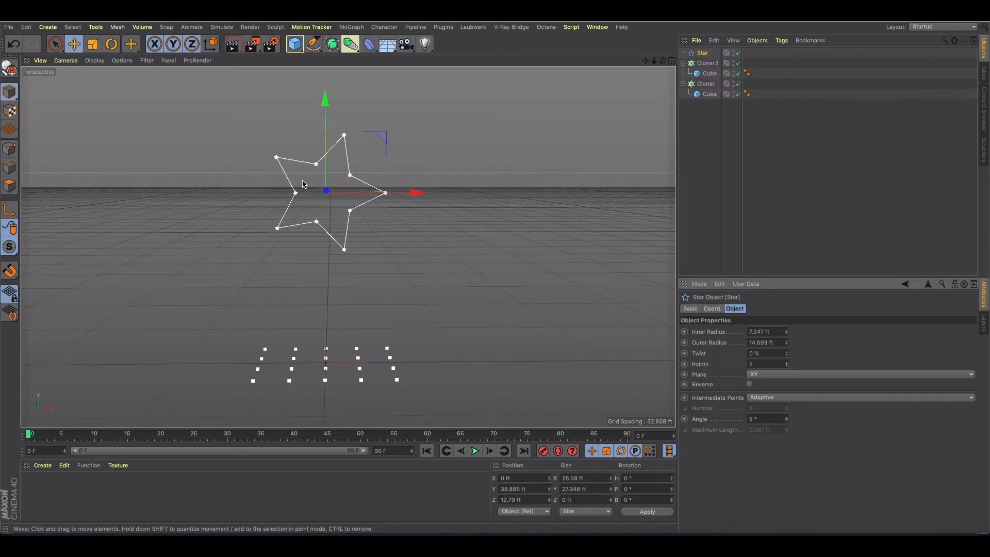
mouse_move(347, 140)
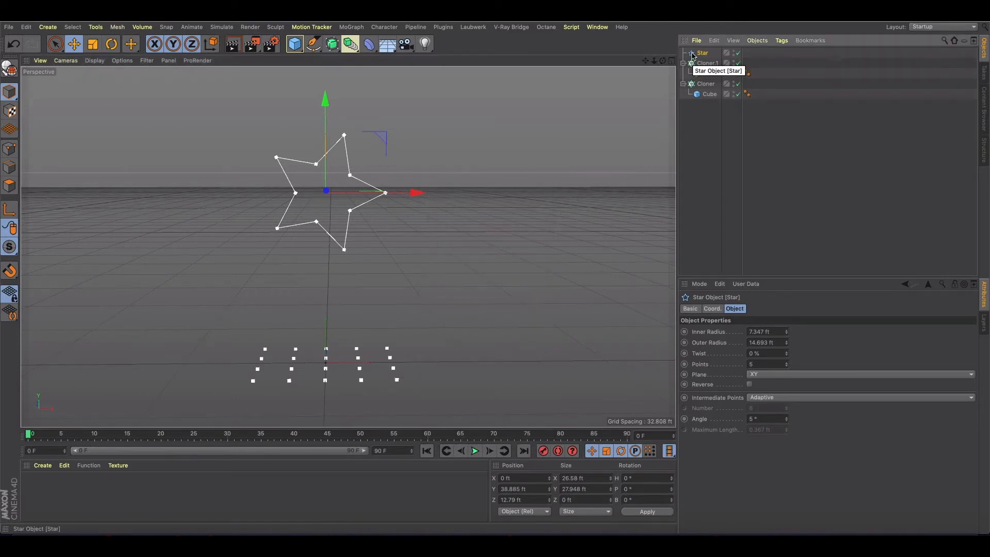
right_click(493, 140)
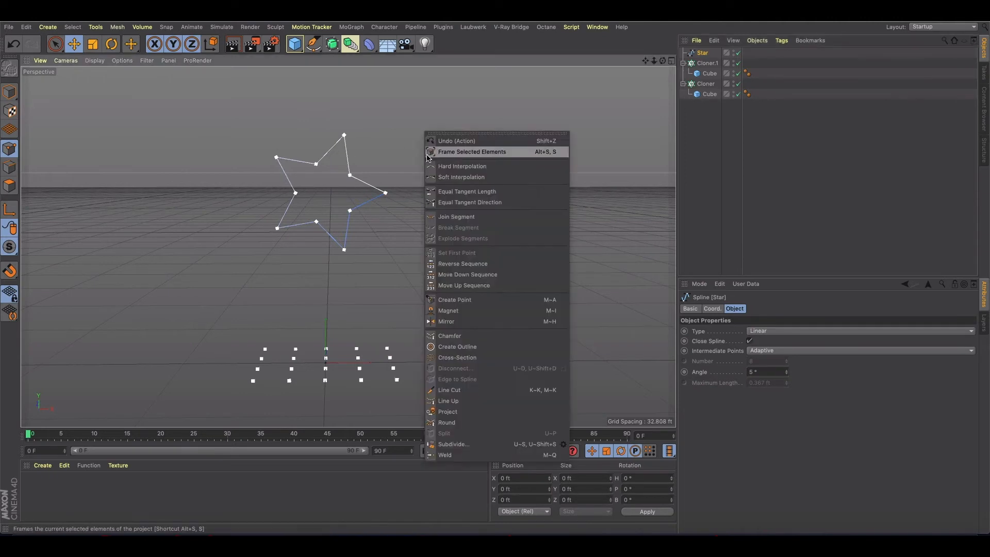
mouse_move(452, 444)
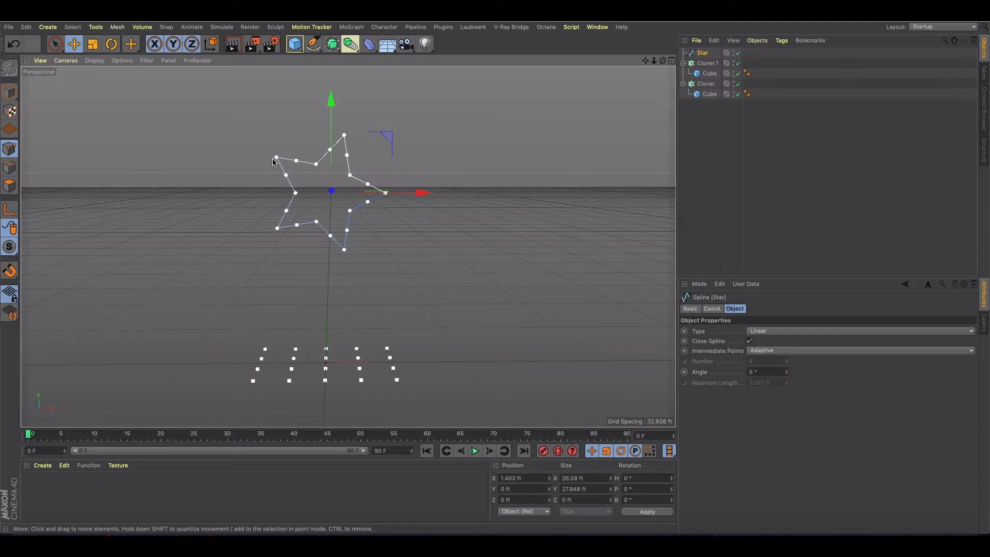
mouse_move(320, 166)
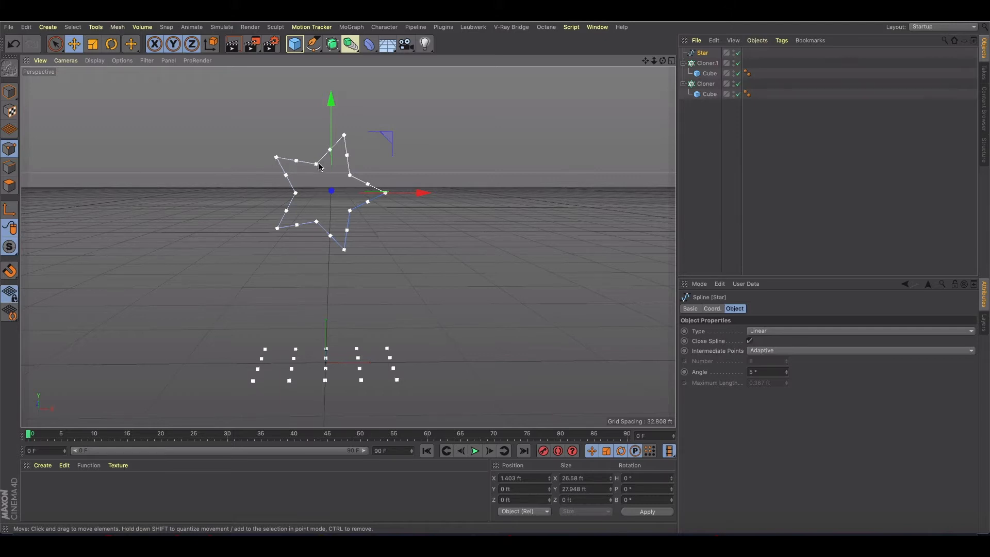
mouse_move(347, 161)
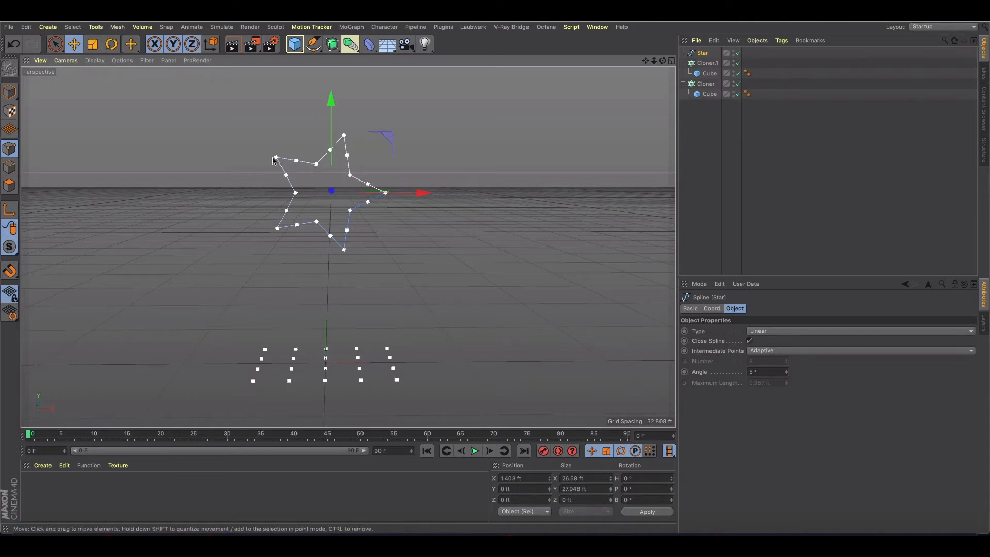
mouse_move(344, 143)
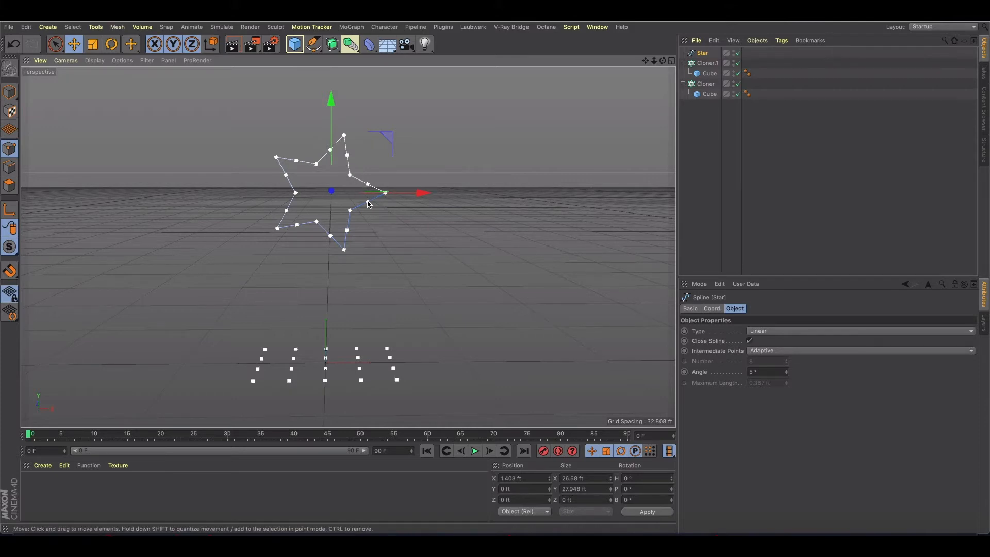
mouse_move(325, 236)
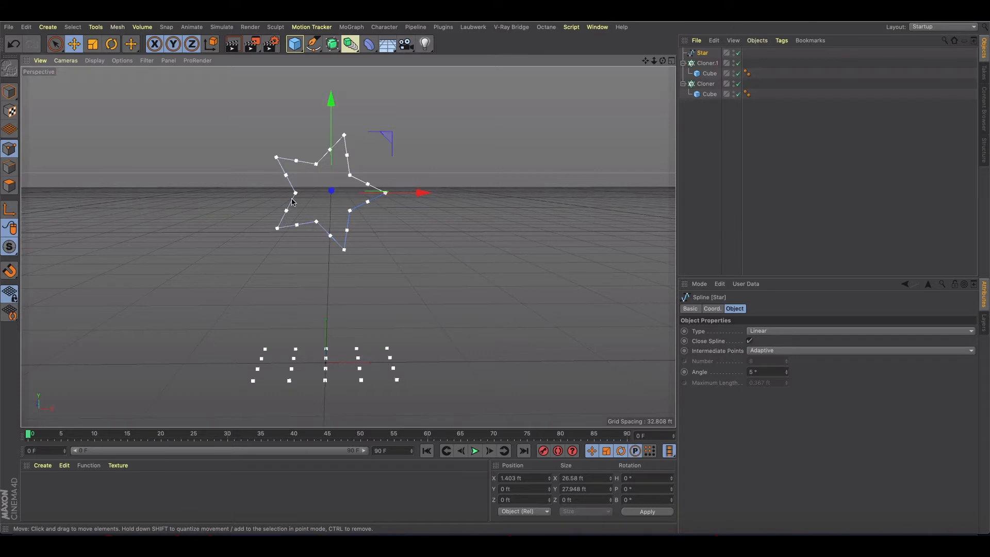
mouse_move(439, 202)
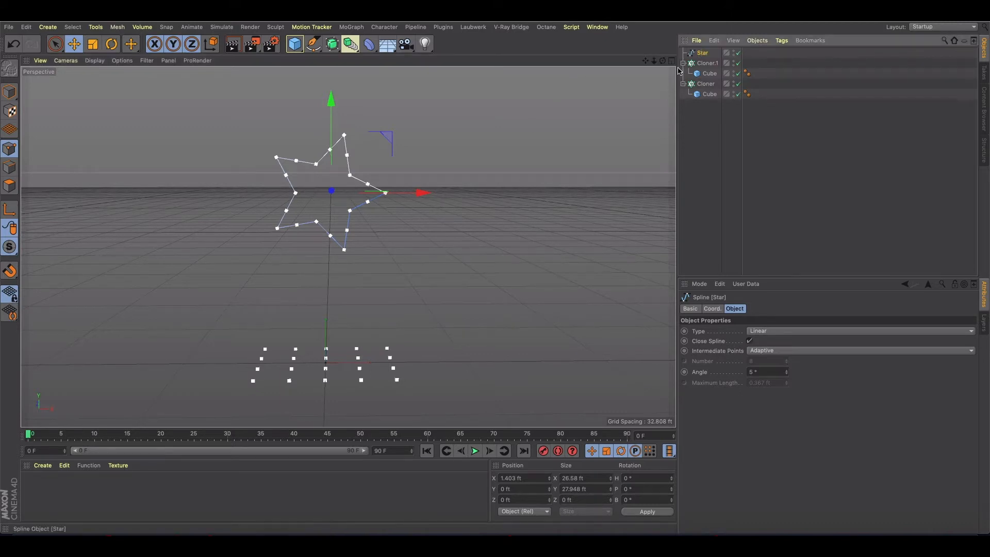
Step: Rotate the star upright and add a Circle spline to the scene
drag(331, 145, 294, 149)
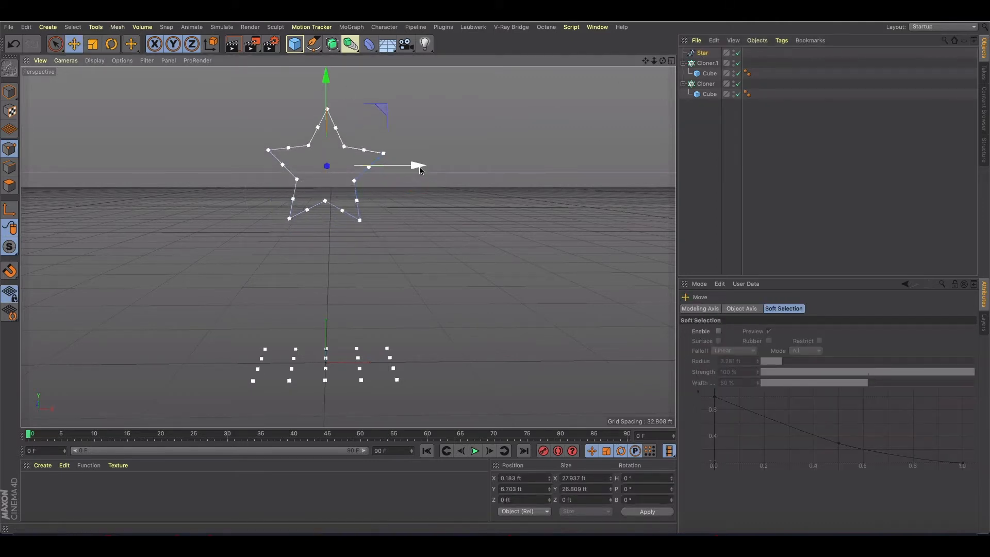
click(314, 43)
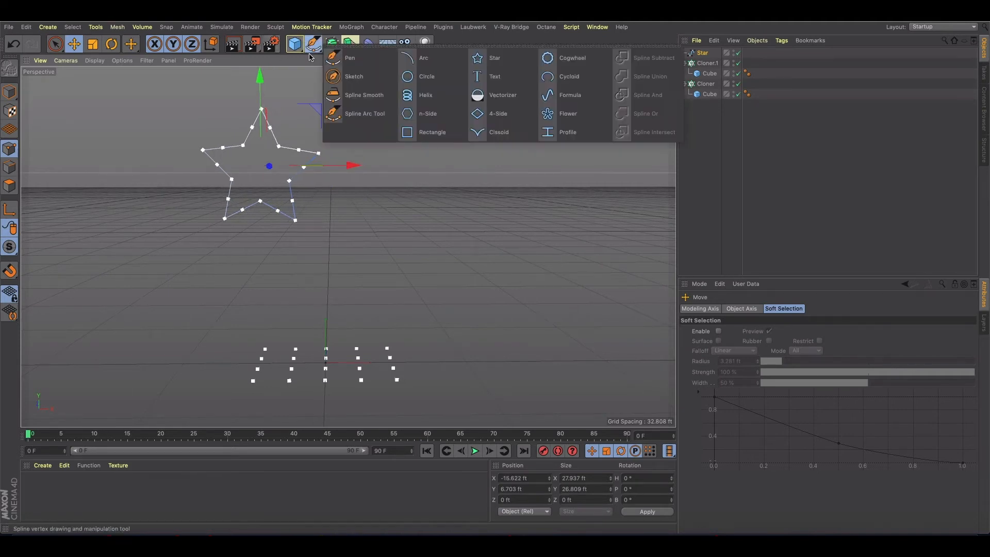
click(427, 76)
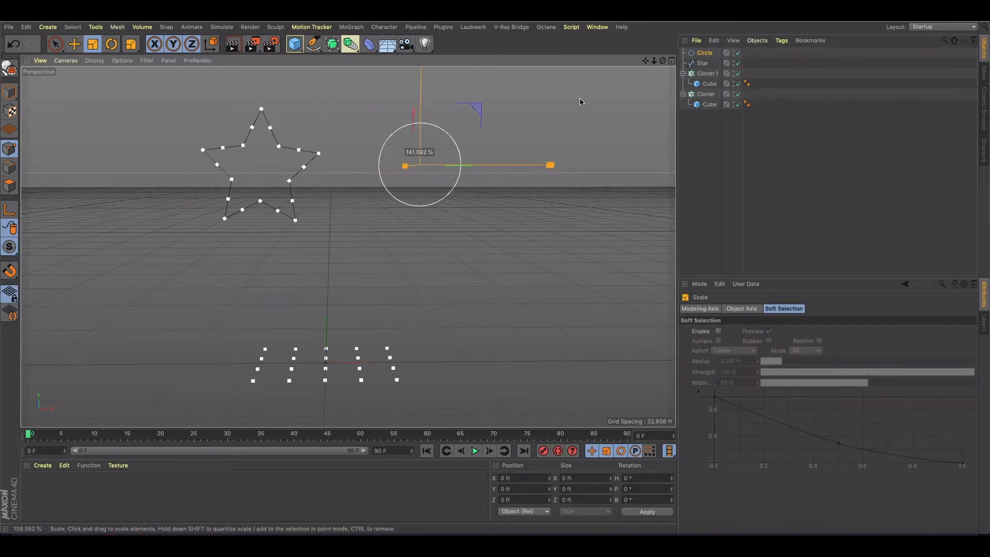
Step: Scale the circle to about 13.134 ft radius and duplicate Cloner.1 as Cloner.2
click(73, 43)
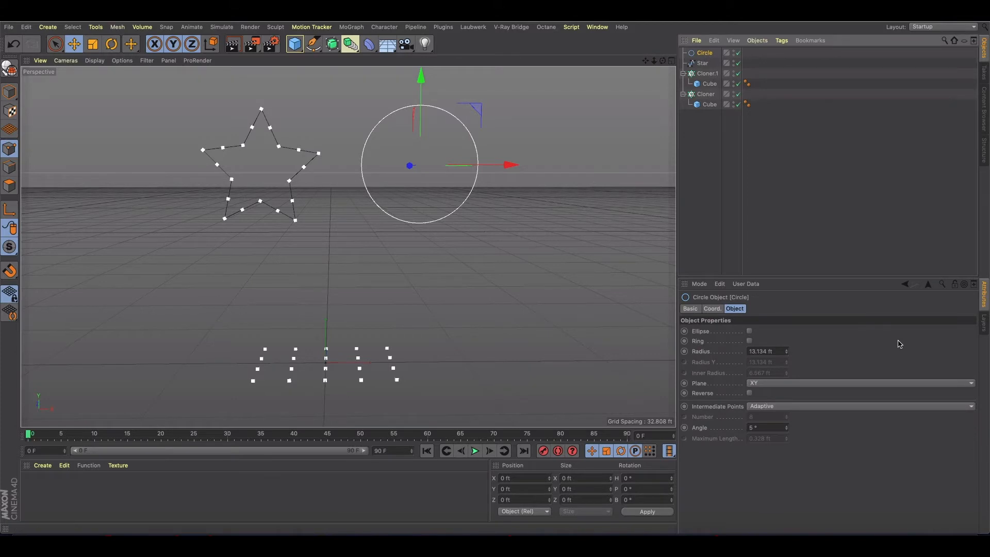
click(707, 73)
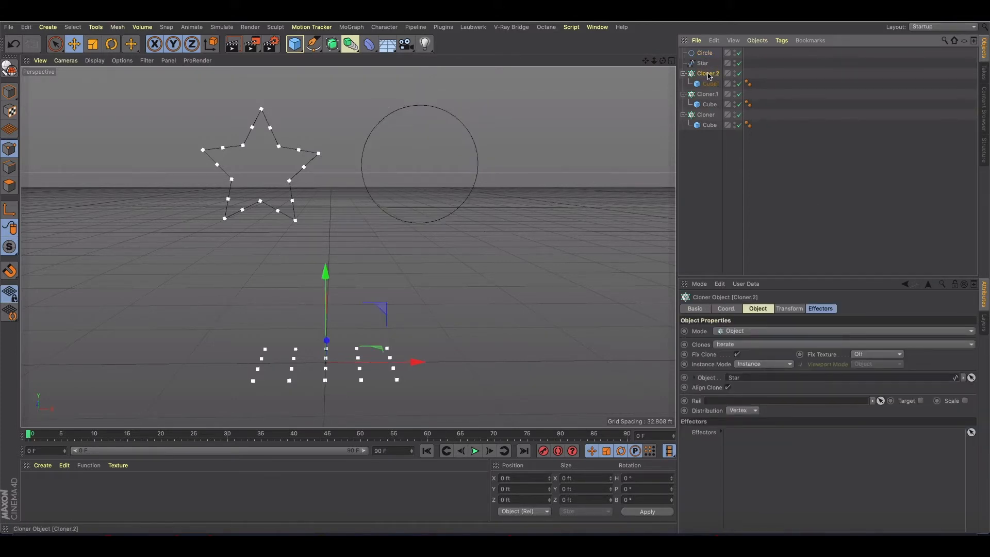
Step: Point Cloner.2 at the circle using Count distribution with 20 clones
click(705, 52)
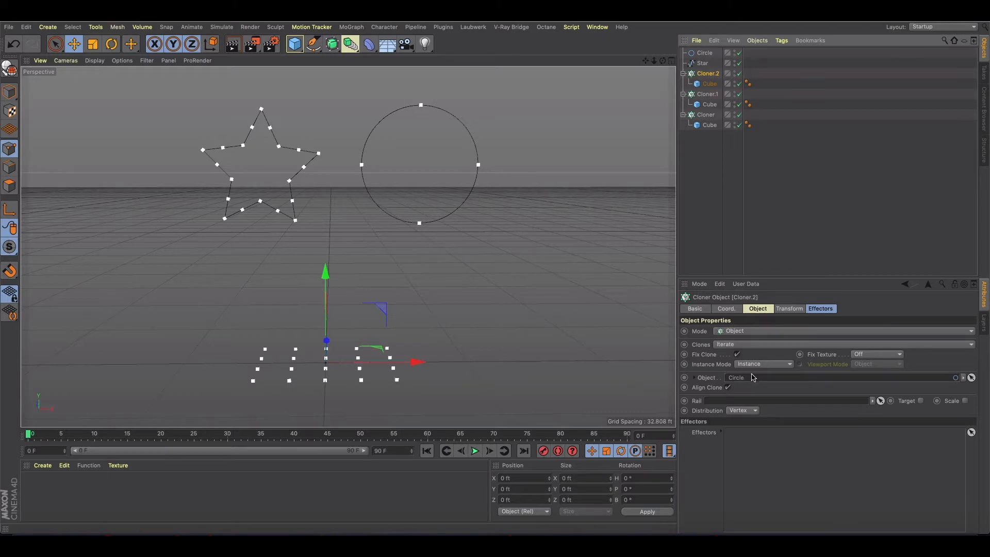
mouse_move(751, 377)
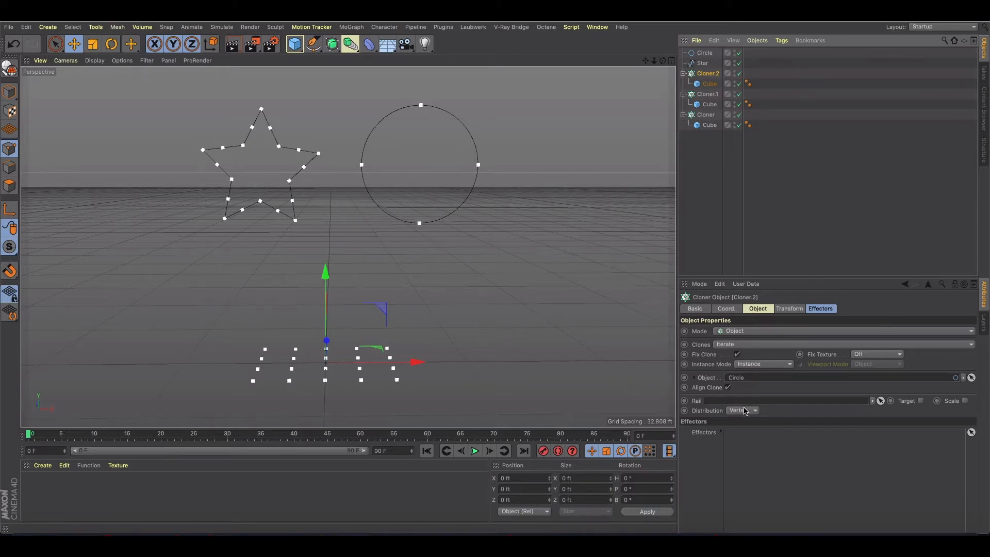
click(742, 410)
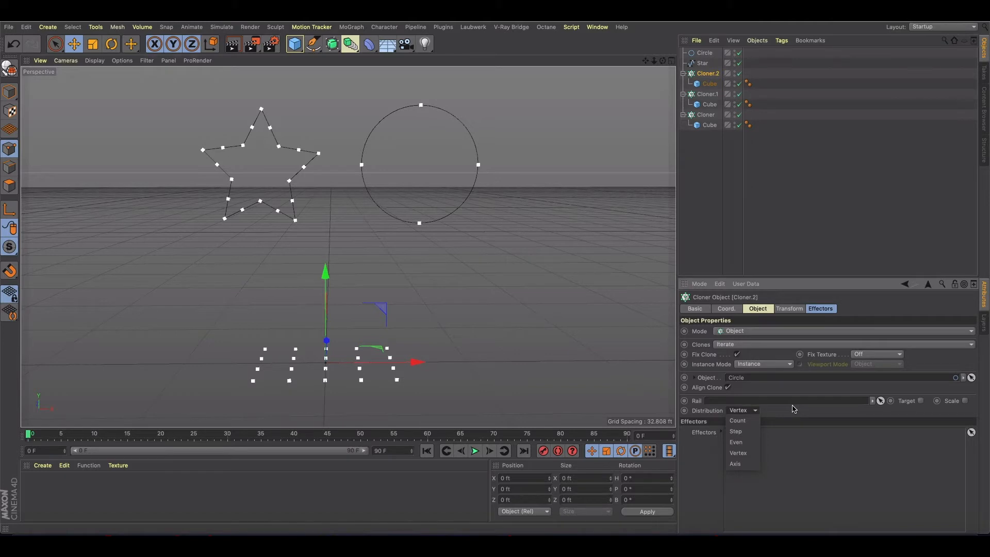
click(737, 420)
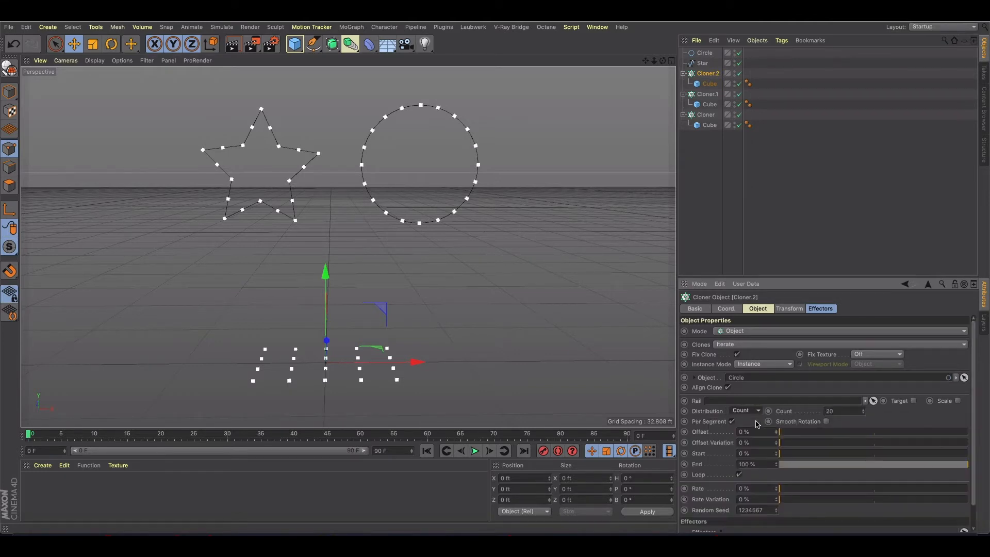
mouse_move(820, 421)
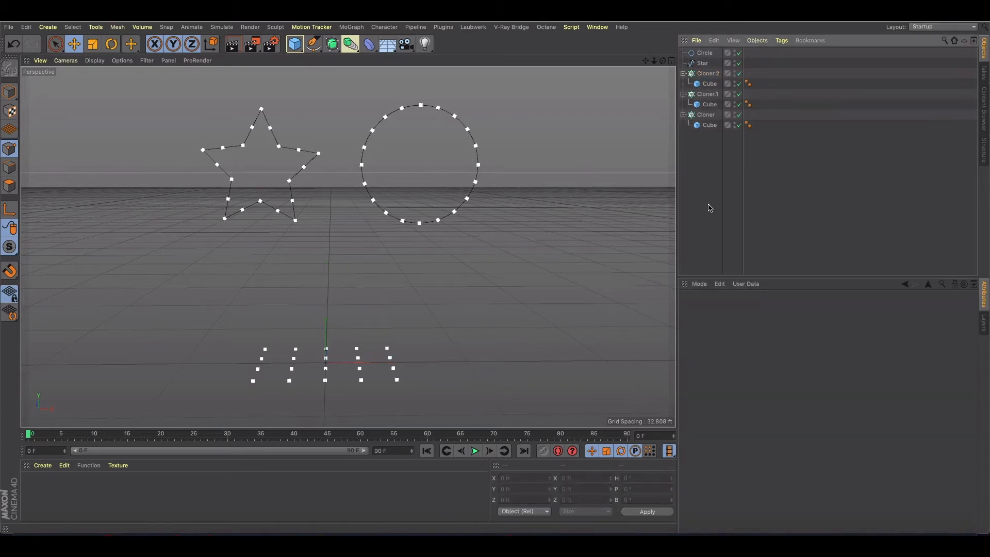
Step: Review Cloner.1 and Cloner.2, then select the original Cloner for renaming
click(707, 94)
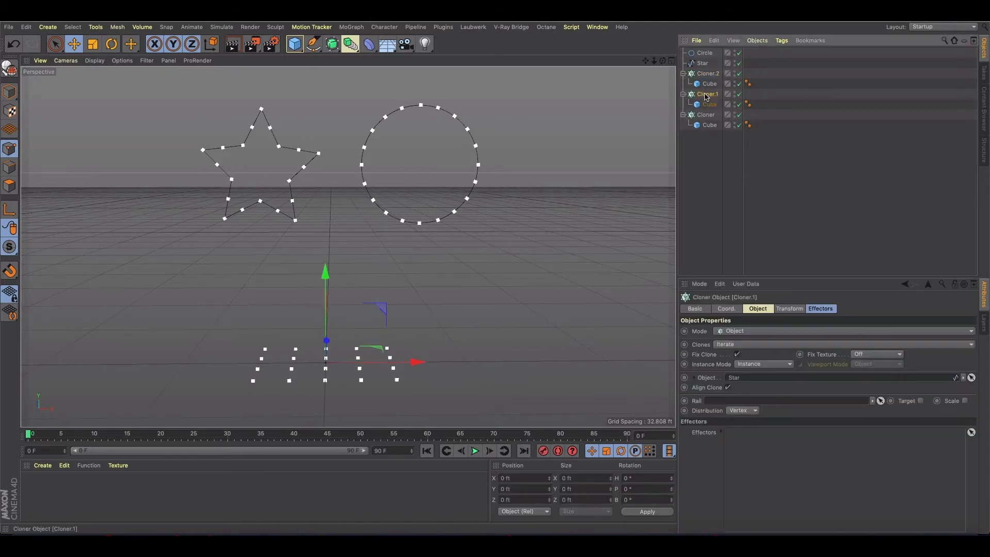
click(707, 74)
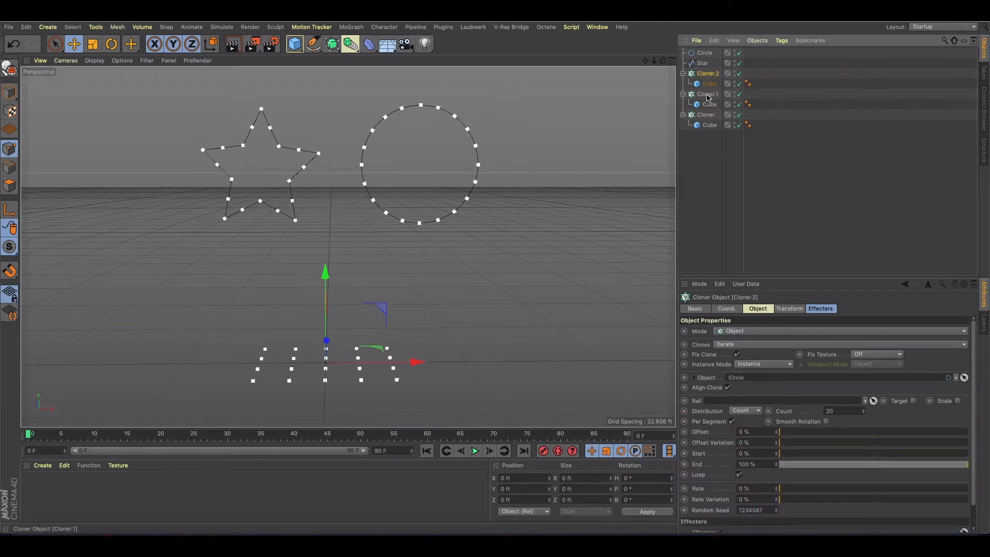
click(706, 94)
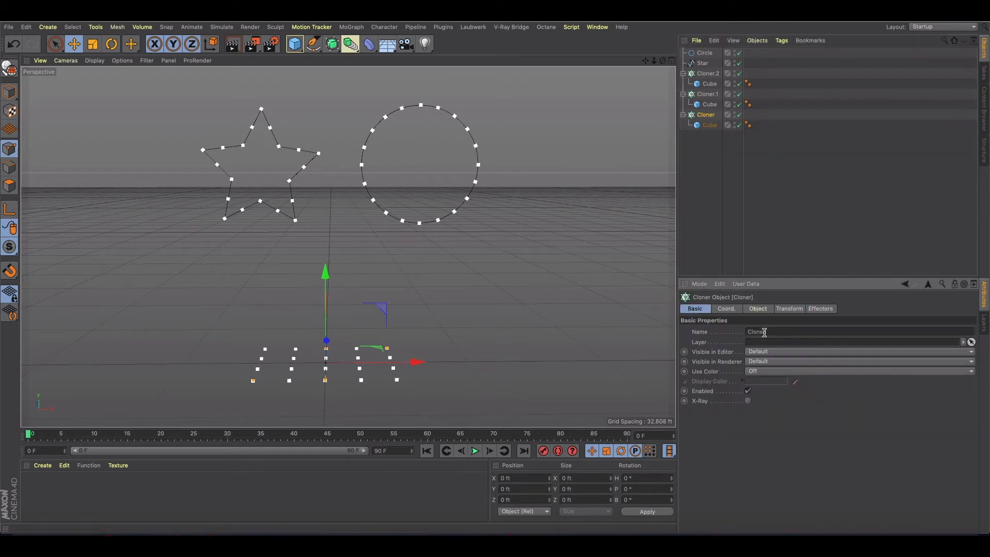
Step: Rename the cloners Drone Show and Star Guide, unhide the Star, and select Drone Show
text(Drone Show)
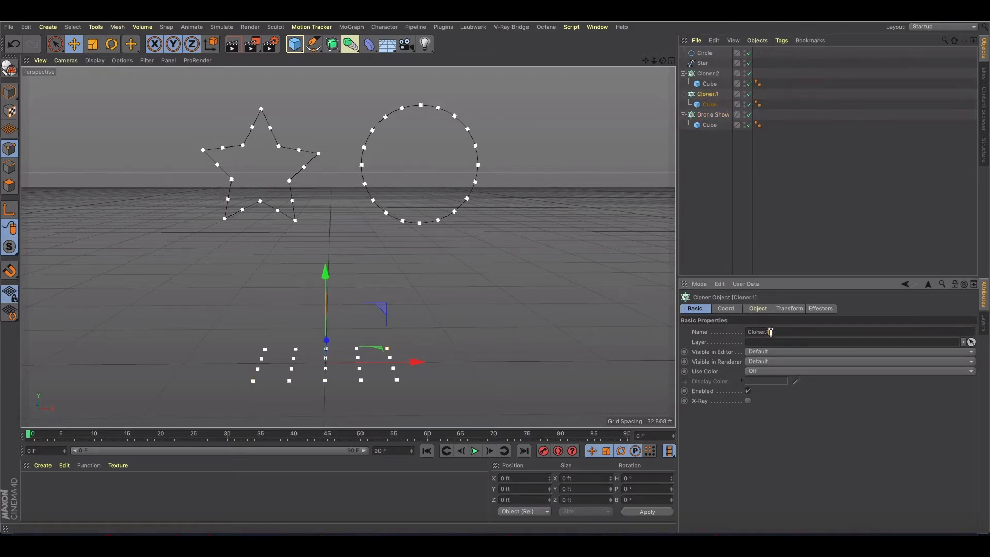
text(Star Guide)
click(709, 73)
text(Circle Guide)
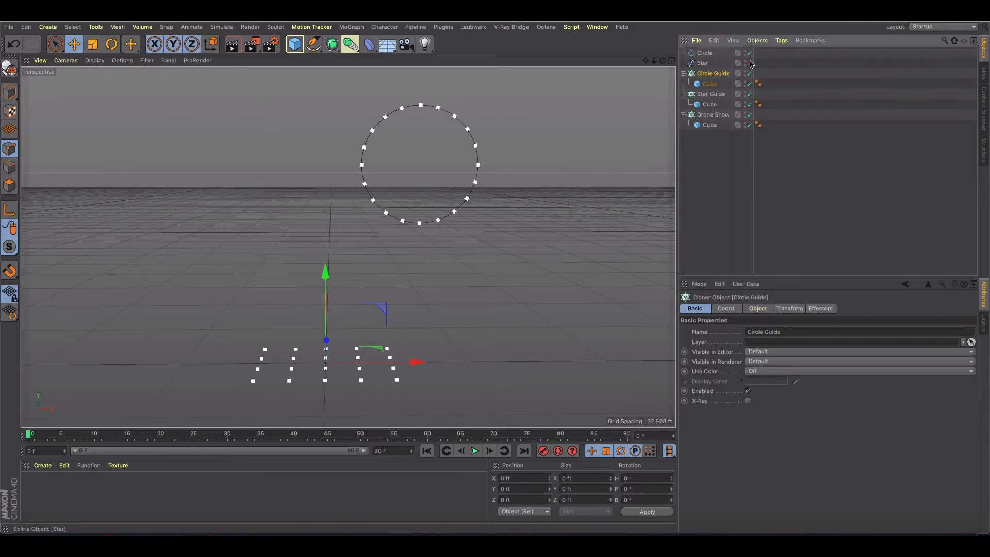
click(748, 63)
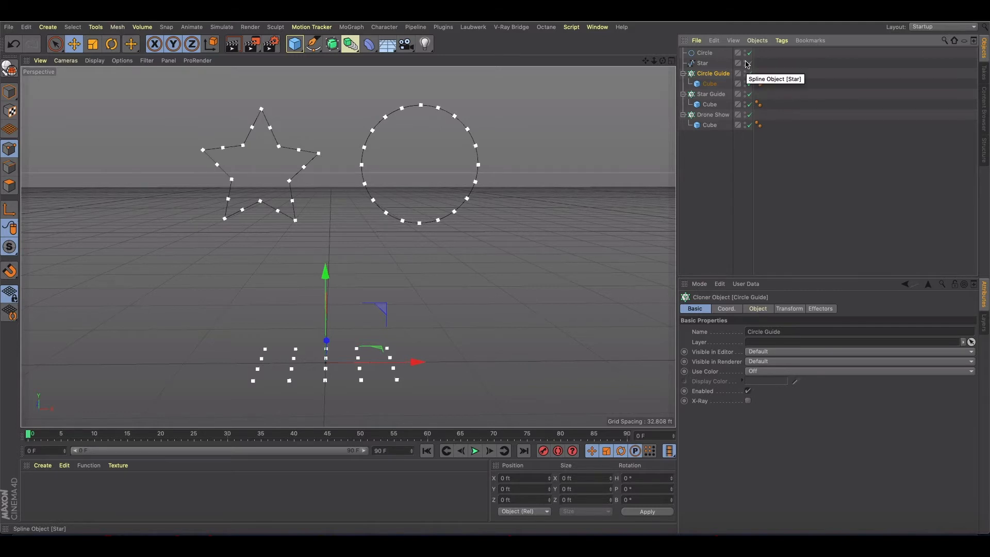
click(712, 115)
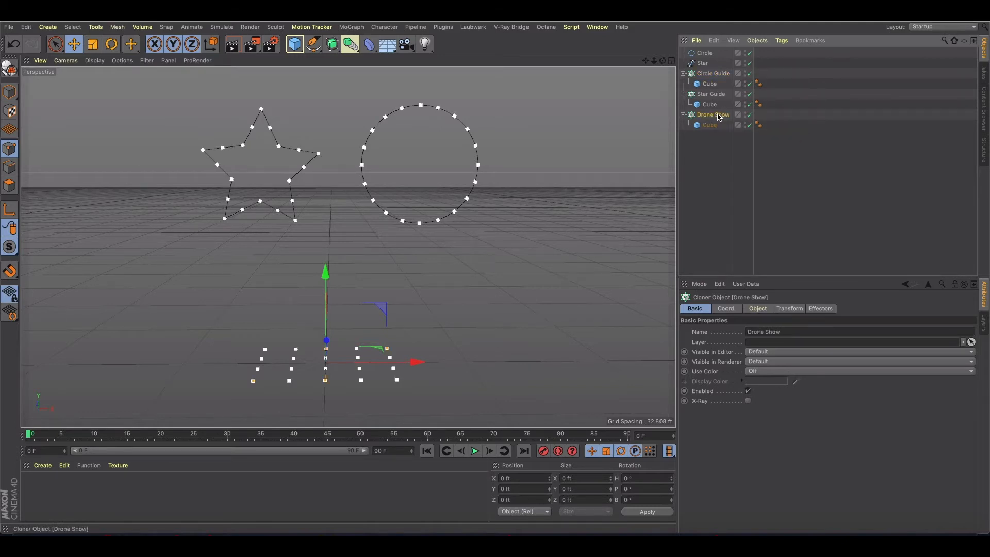
mouse_move(713, 114)
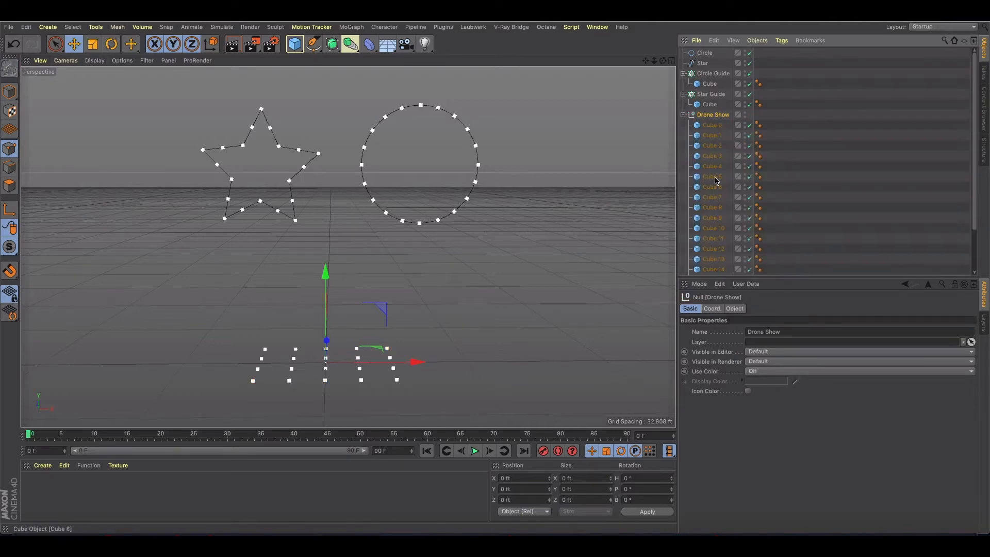
mouse_move(712, 183)
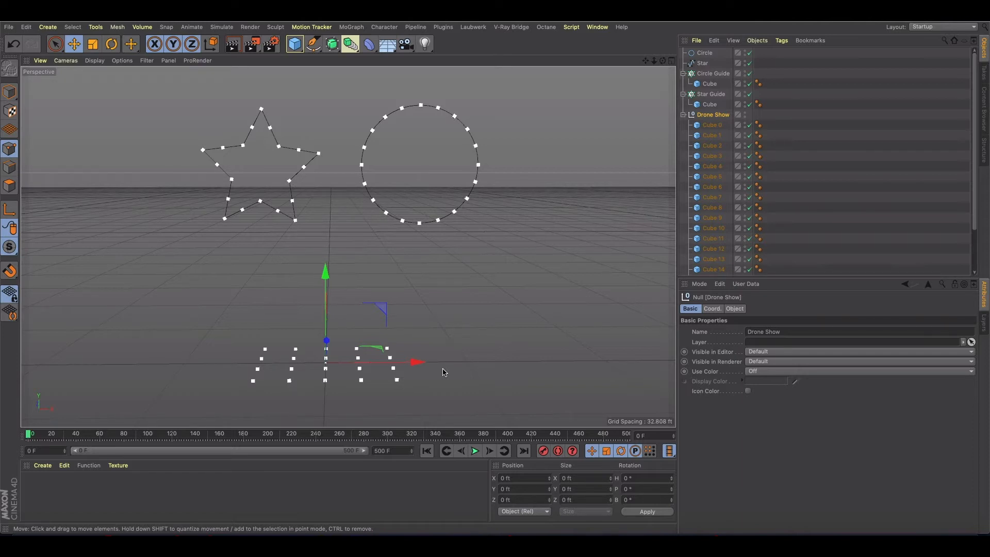
mouse_move(516, 246)
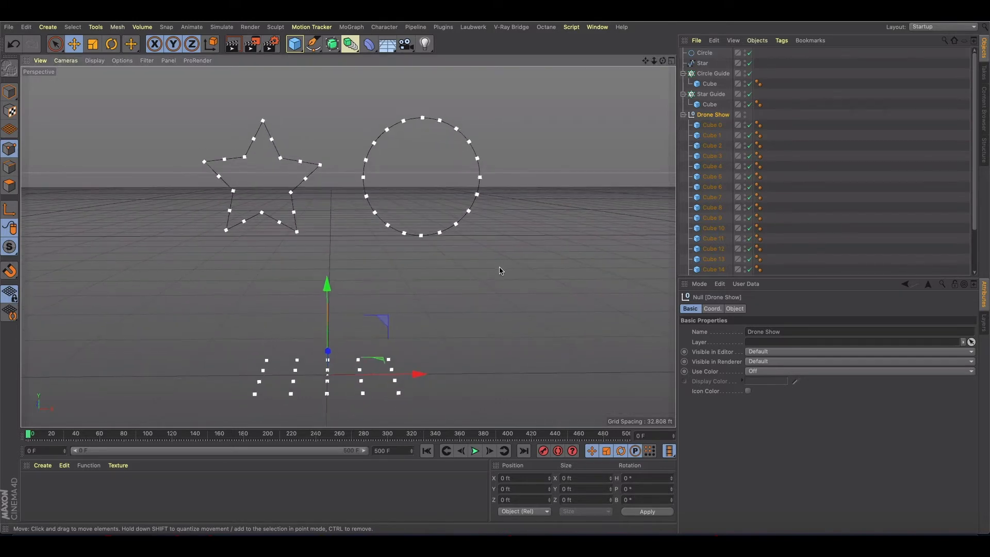
scroll(down, 3)
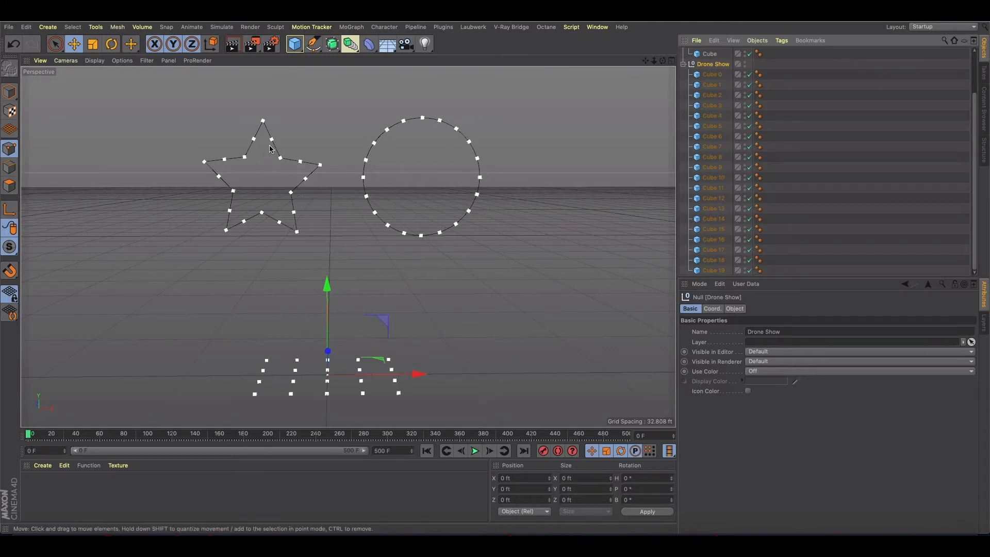
mouse_move(259, 132)
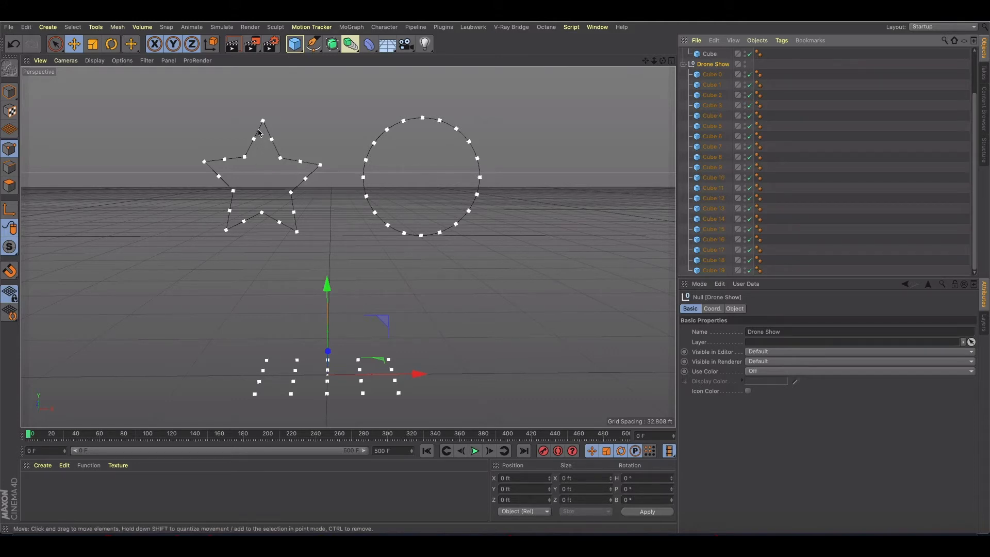
mouse_move(390, 132)
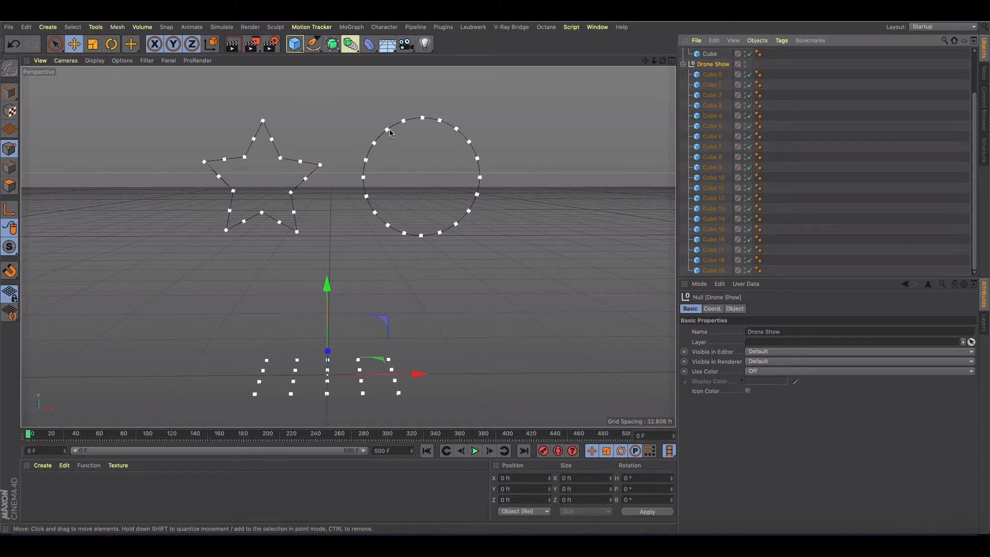
mouse_move(421, 119)
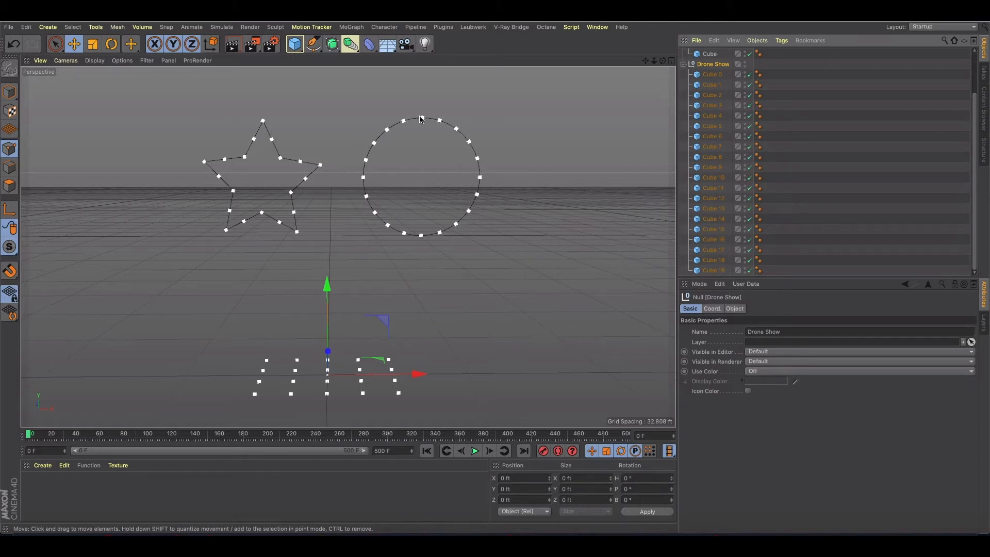
mouse_move(409, 123)
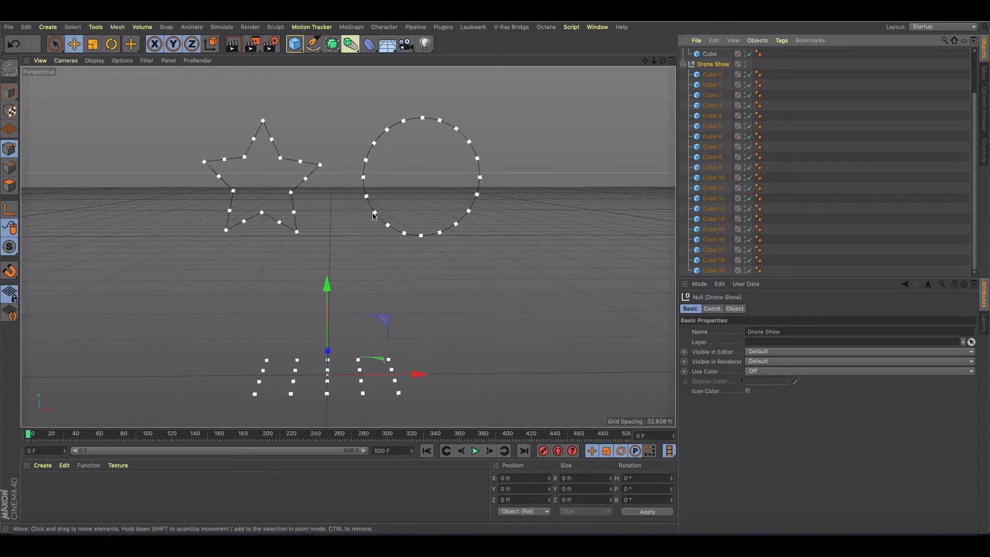
mouse_move(405, 236)
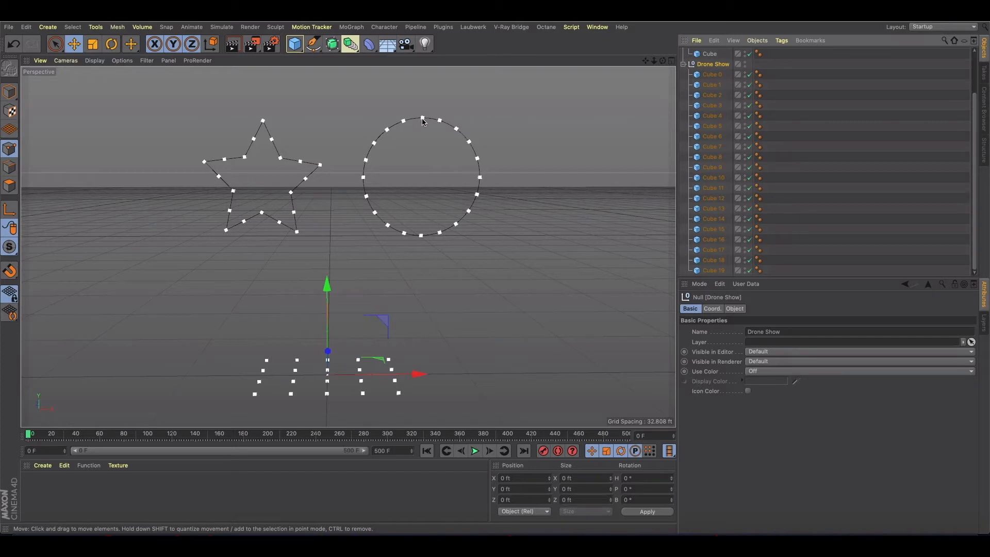
mouse_move(434, 234)
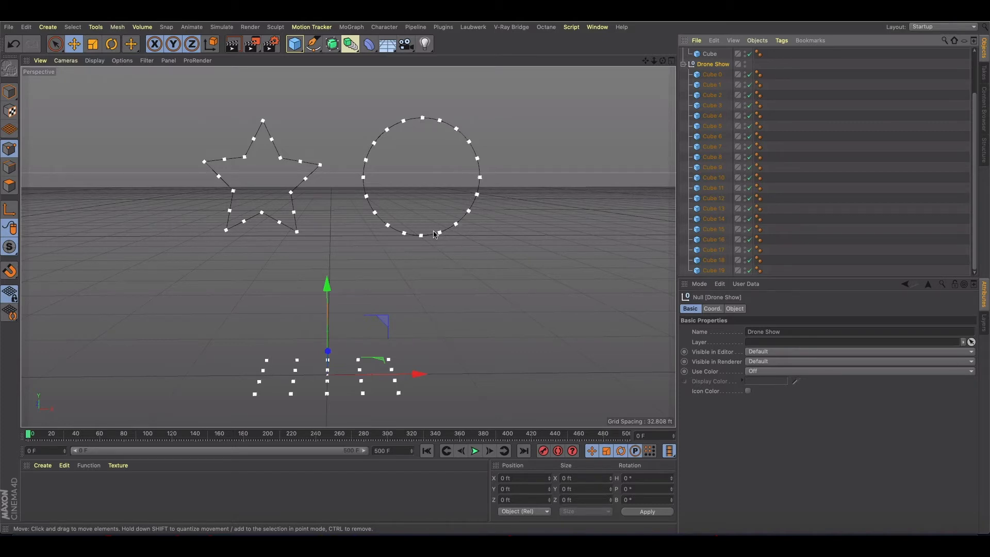
mouse_move(390, 216)
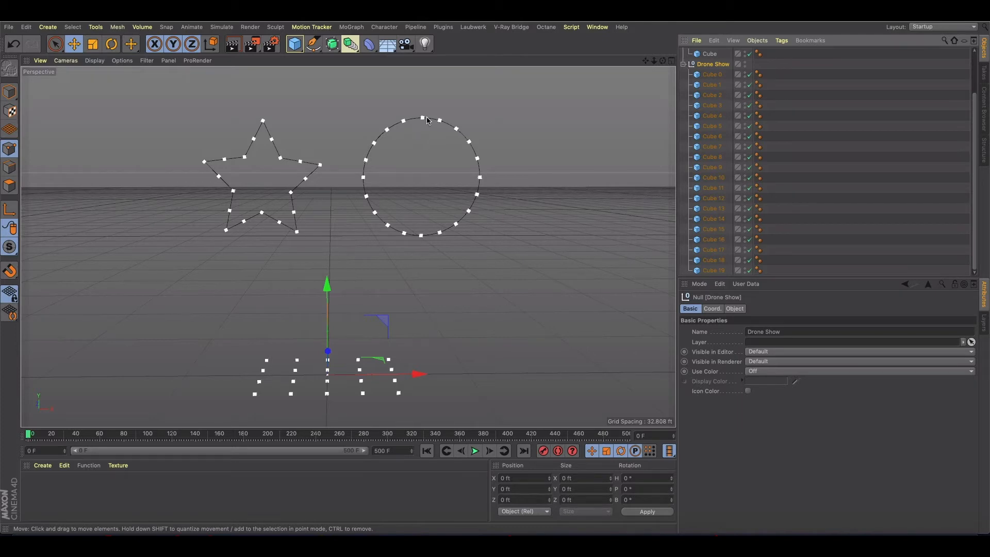
mouse_move(481, 130)
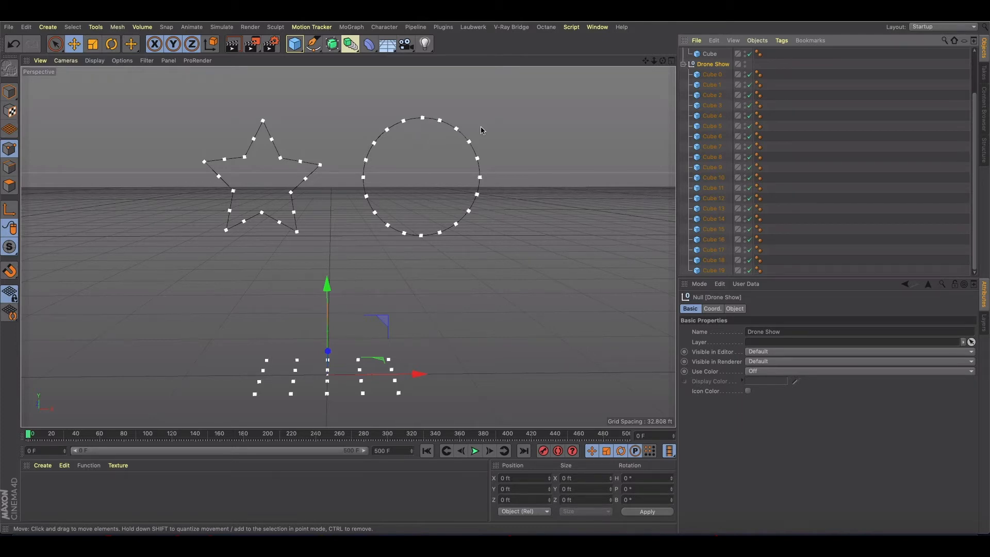
Step: Rename each Drone Show cube in turn: Drone 1, Drone 2, and onward through Drone 20
click(712, 74)
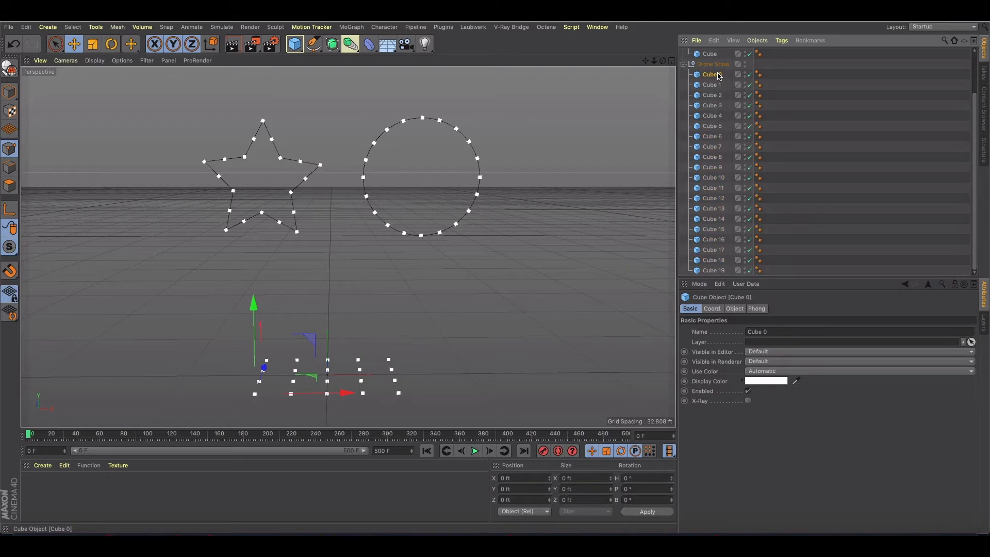
double_click(712, 74)
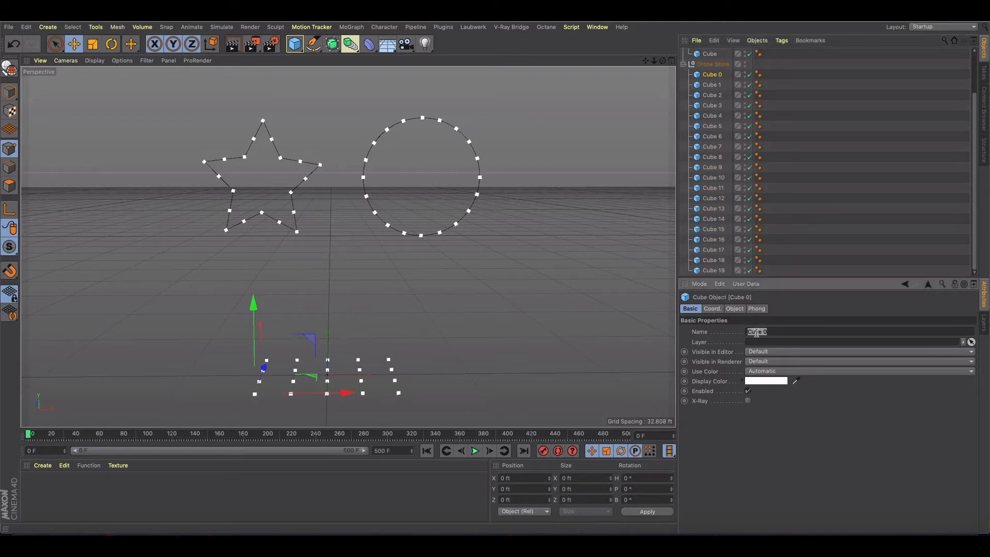
text(Drone 1)
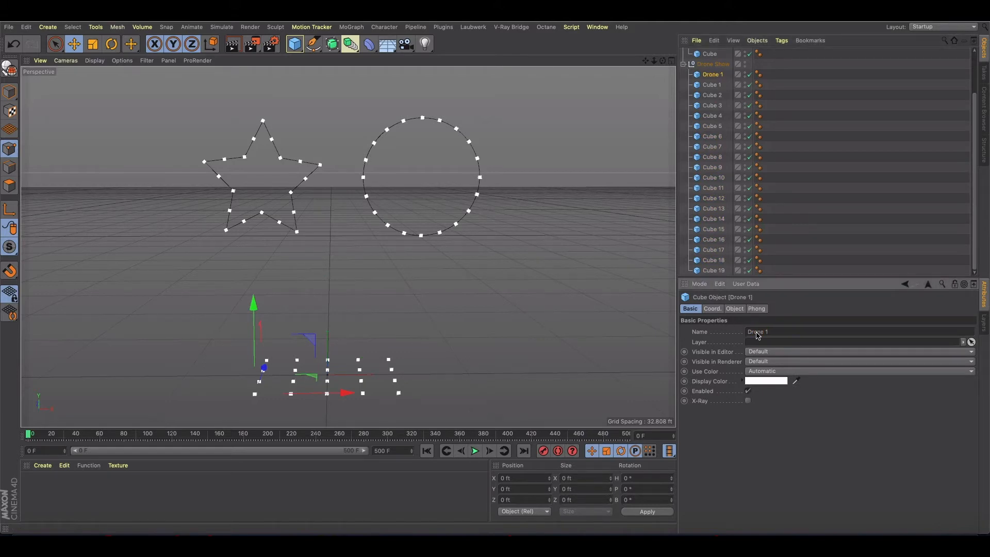
click(712, 84)
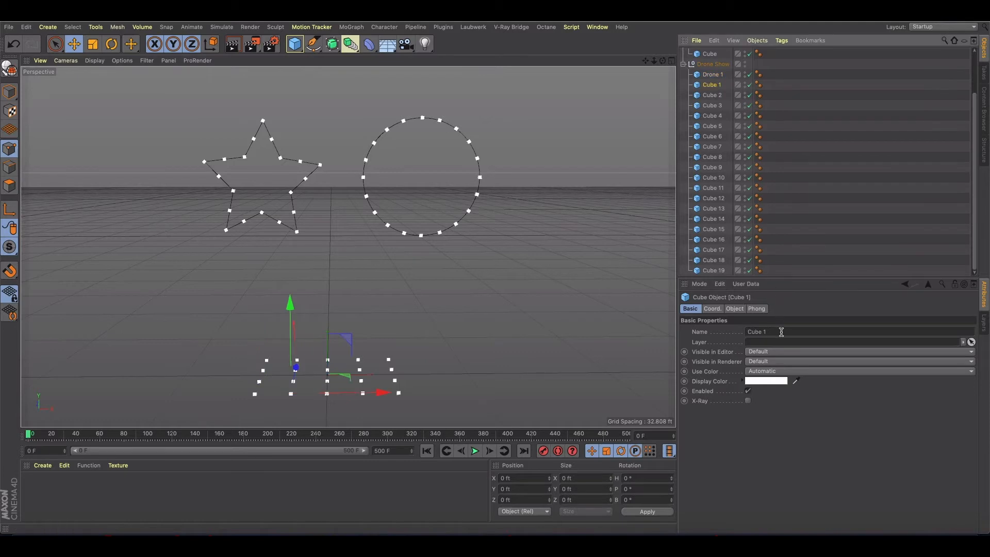
text(Drone 2)
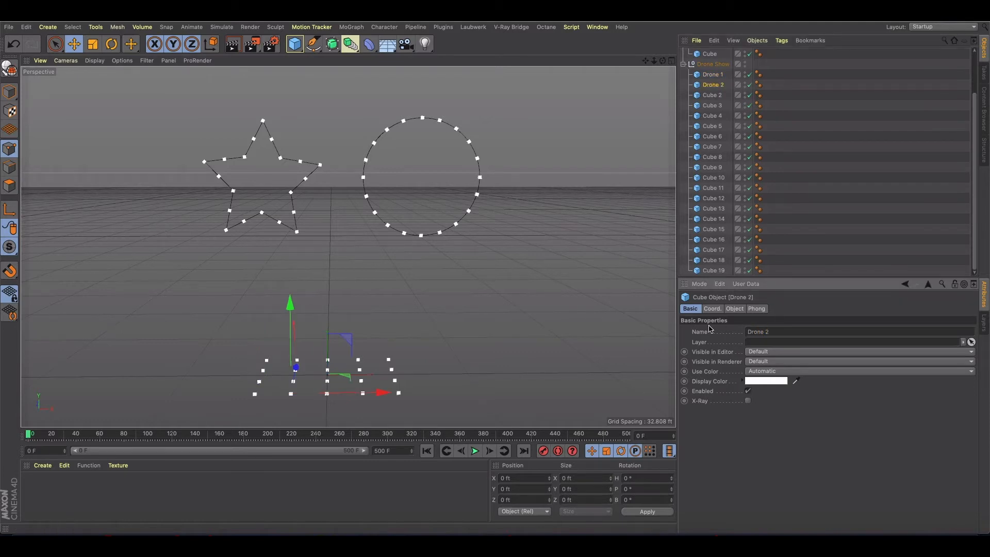
click(712, 95)
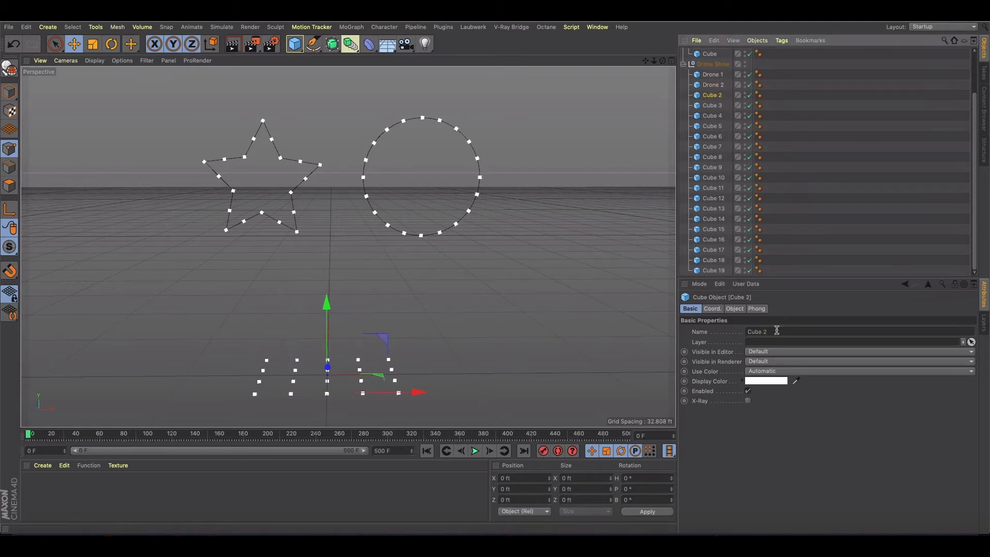
text(Drone)
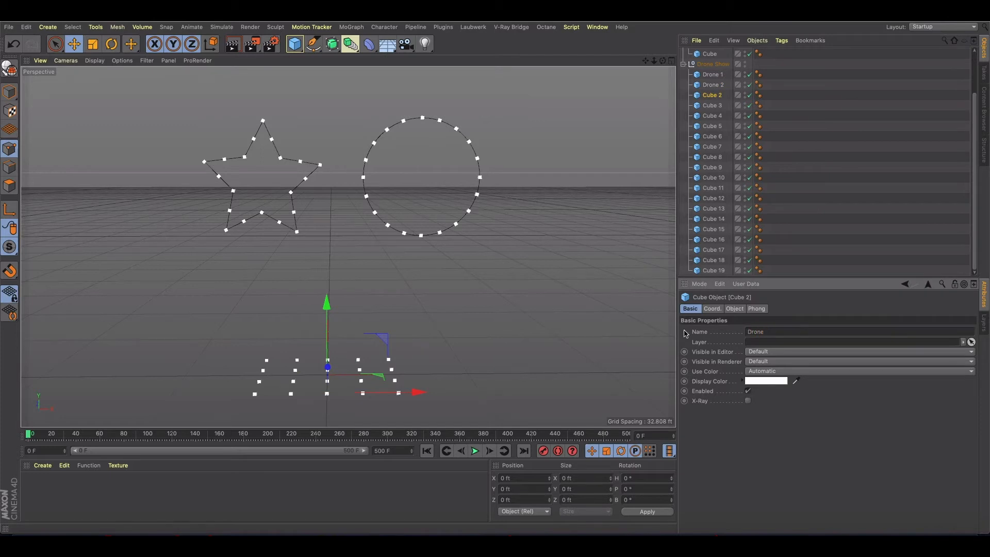
click(712, 105)
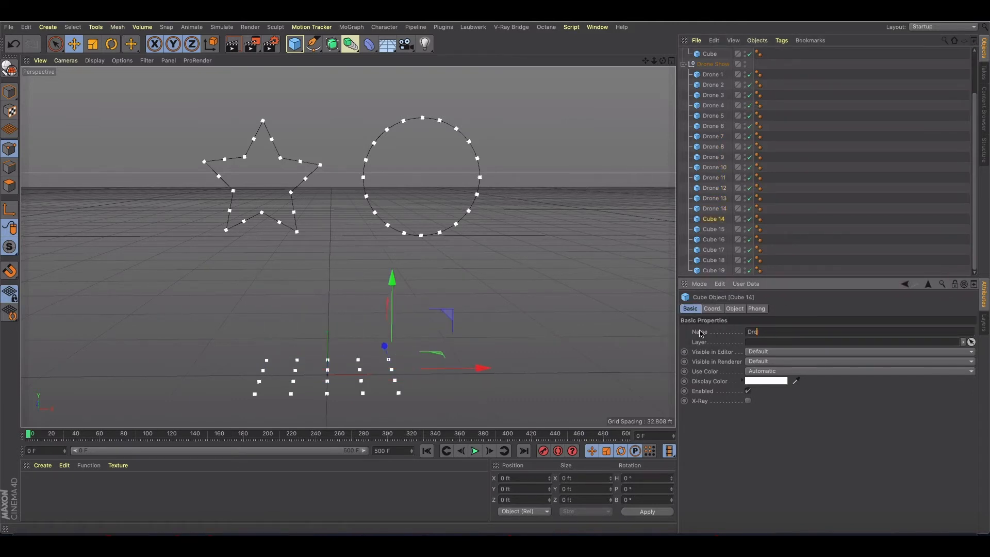
text(drone 18)
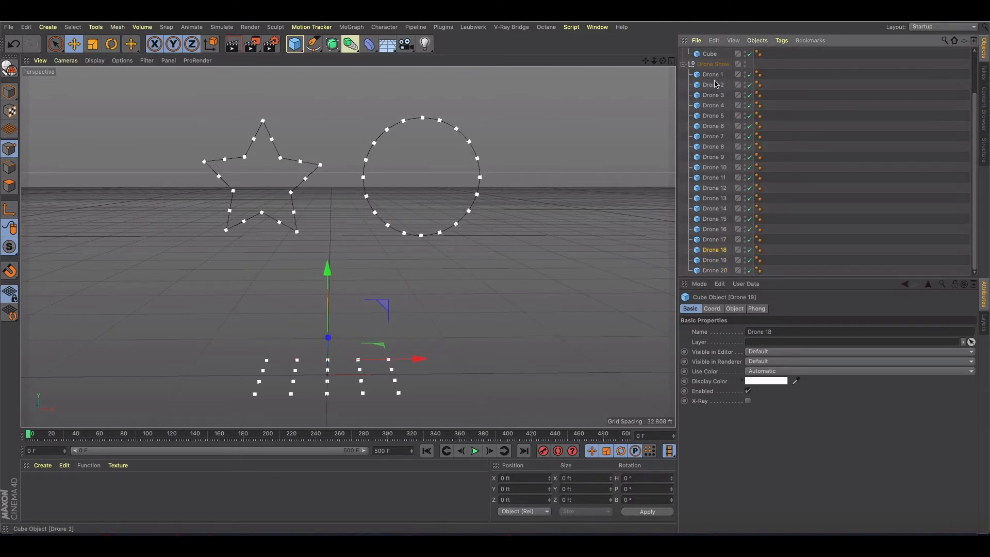
Step: Select Drone 1, Drone 2 and Drone 3 to check the new names
click(712, 74)
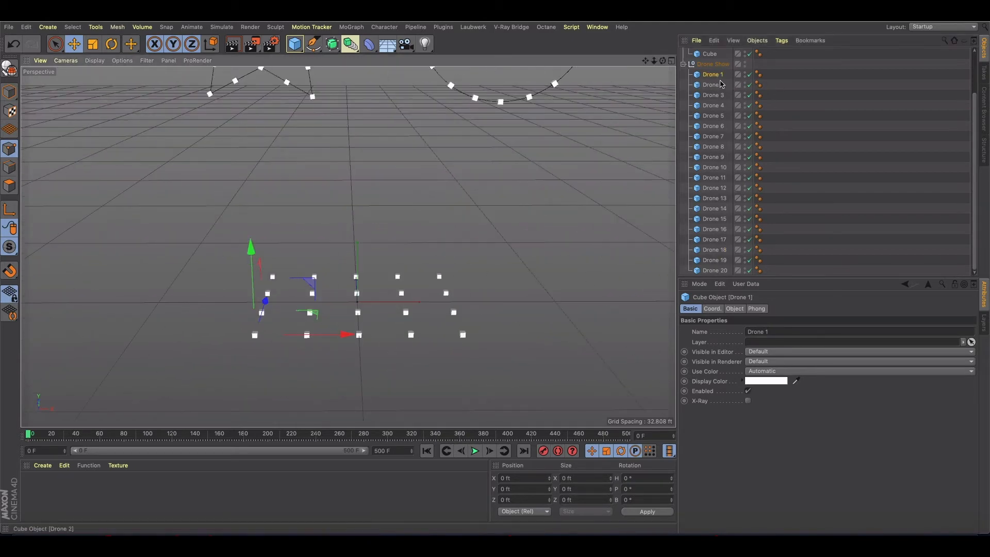
click(712, 85)
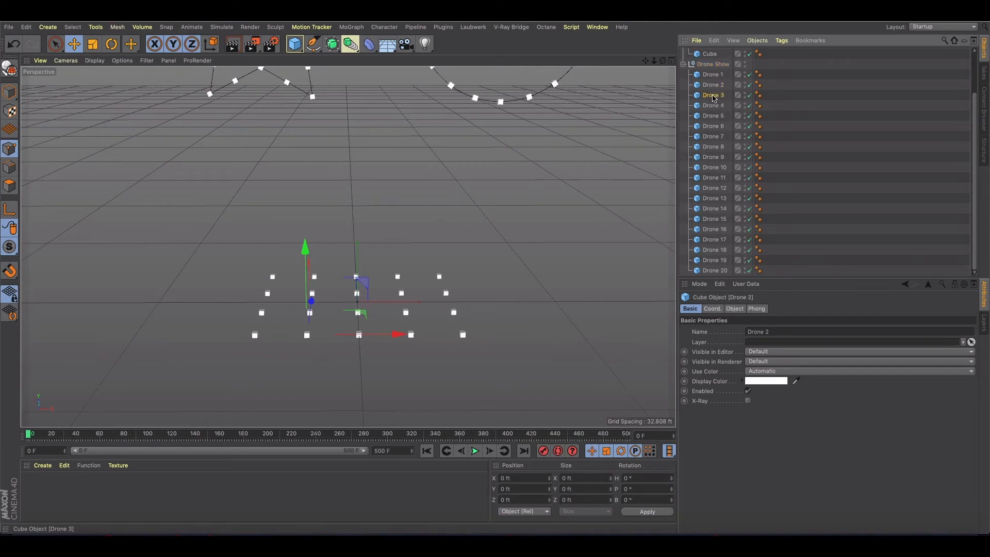
click(713, 116)
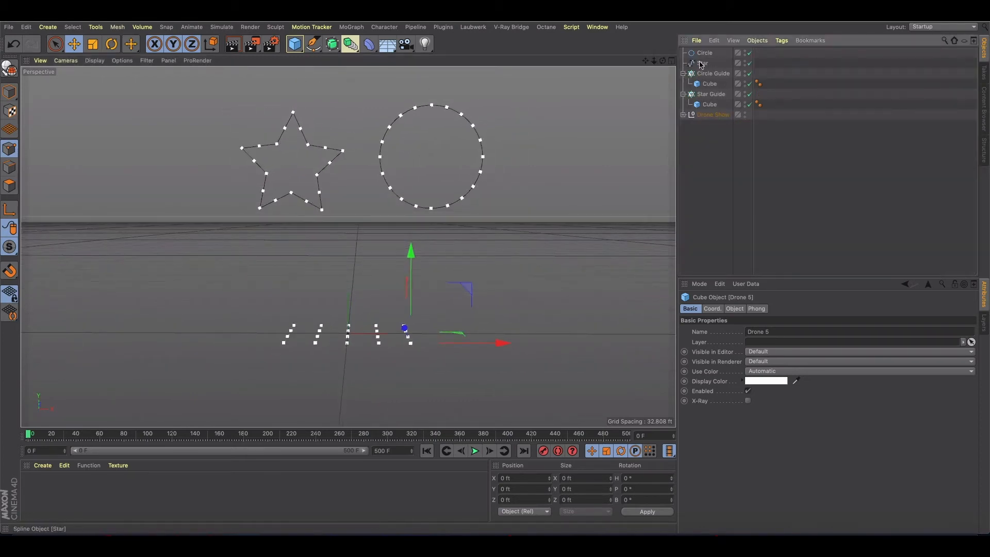
Step: Select the Circle spline and drag it upward along the Y axis
click(703, 63)
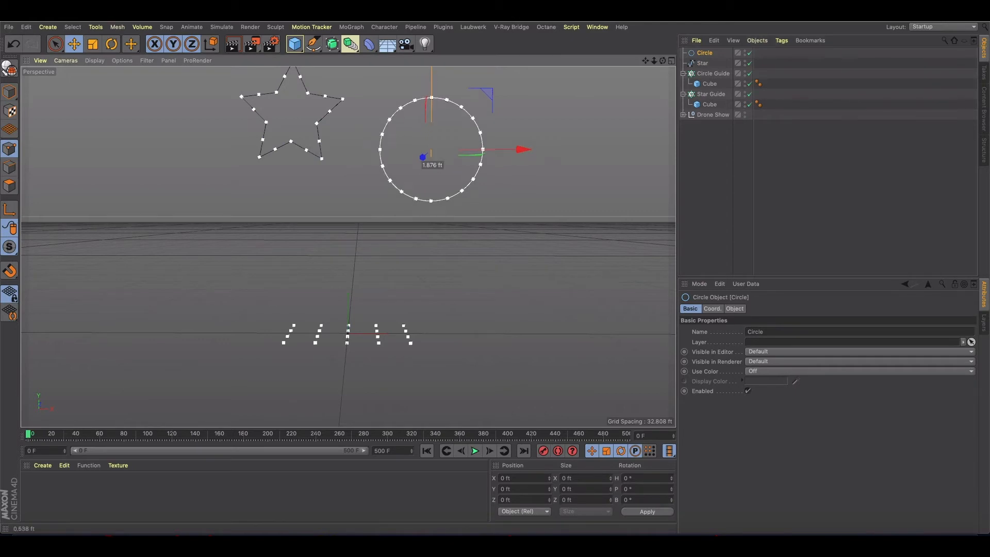
drag(431, 157, 431, 121)
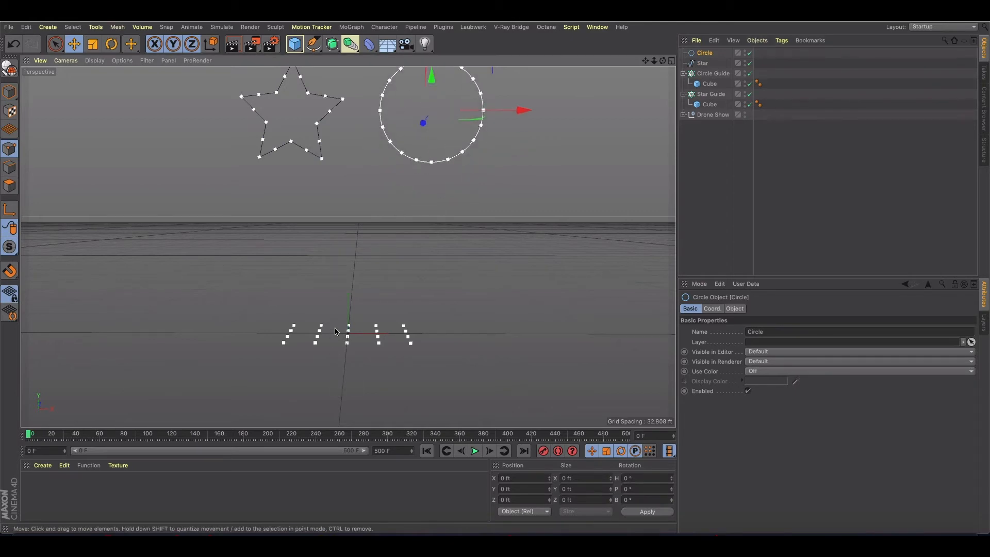
mouse_move(337, 328)
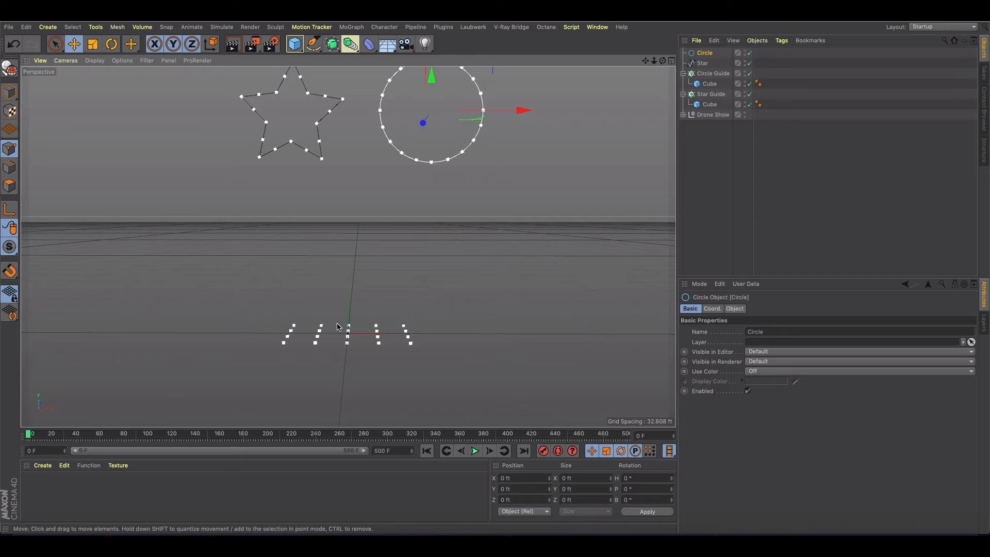
Step: Expand Drone Show and group the first five drones into a null named ROW 1
click(683, 115)
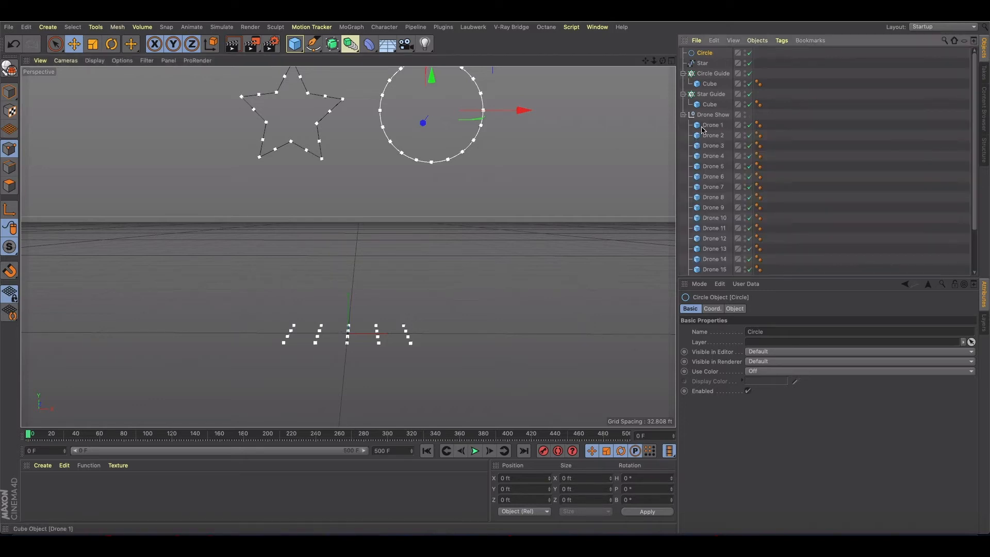
click(713, 124)
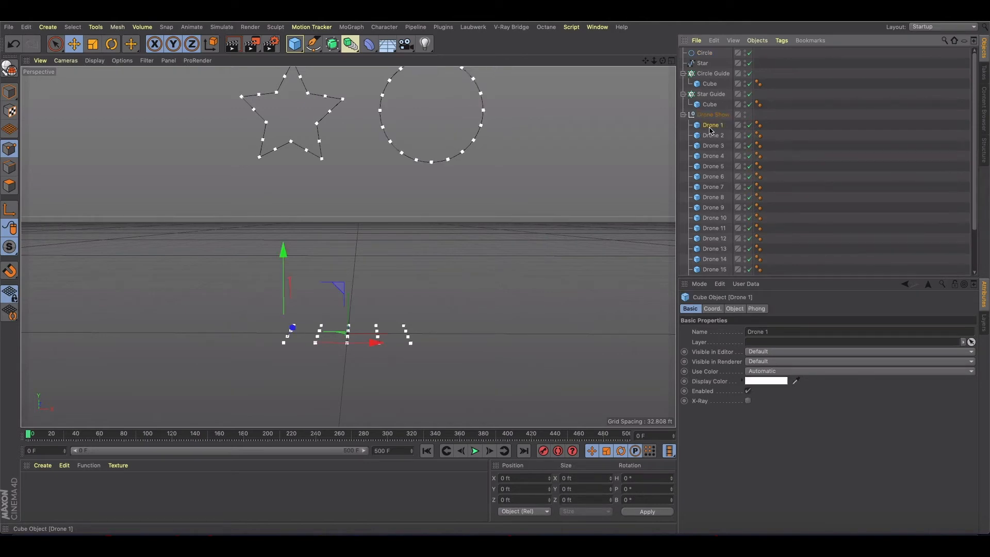
click(713, 145)
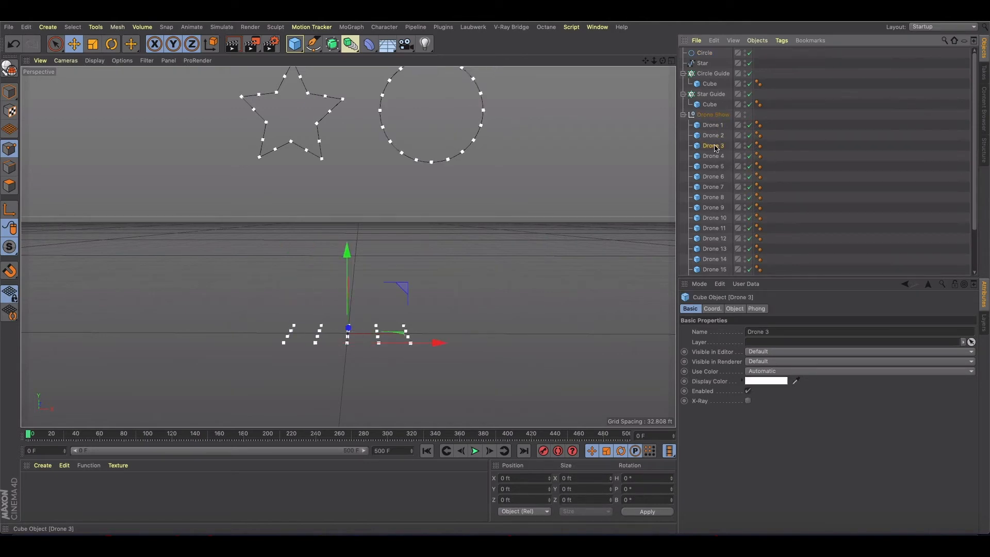
click(713, 166)
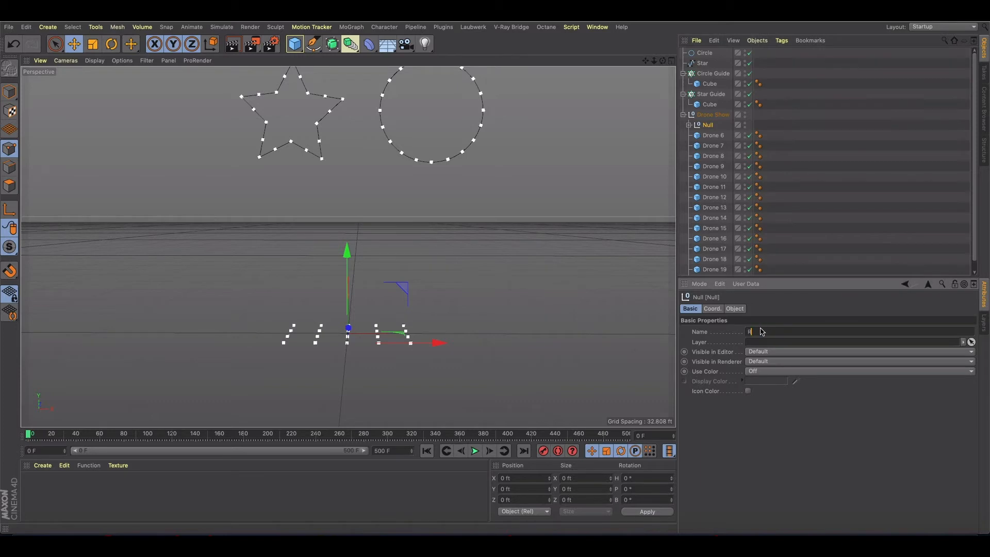
text(ROW 1)
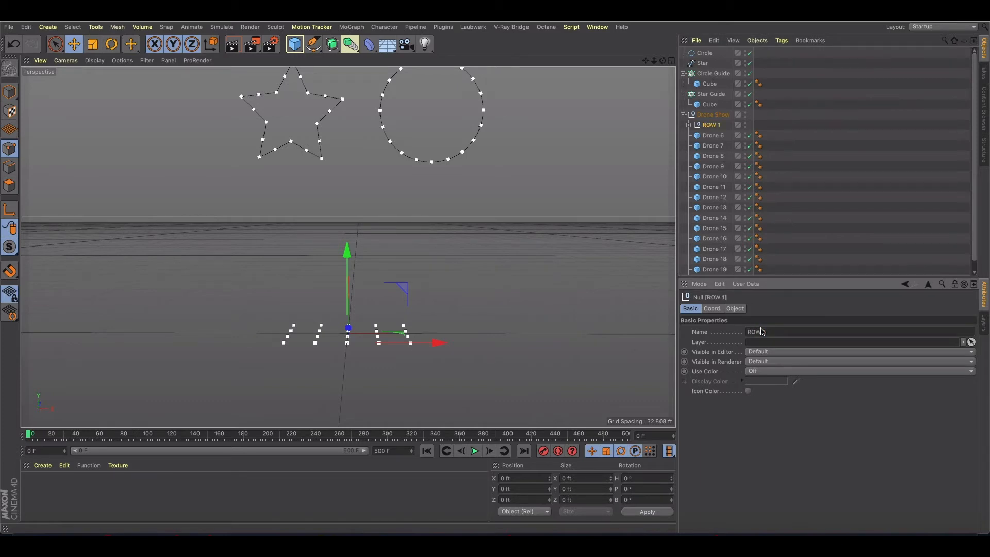
Step: Group the next five drones into a null named Row 2
click(713, 135)
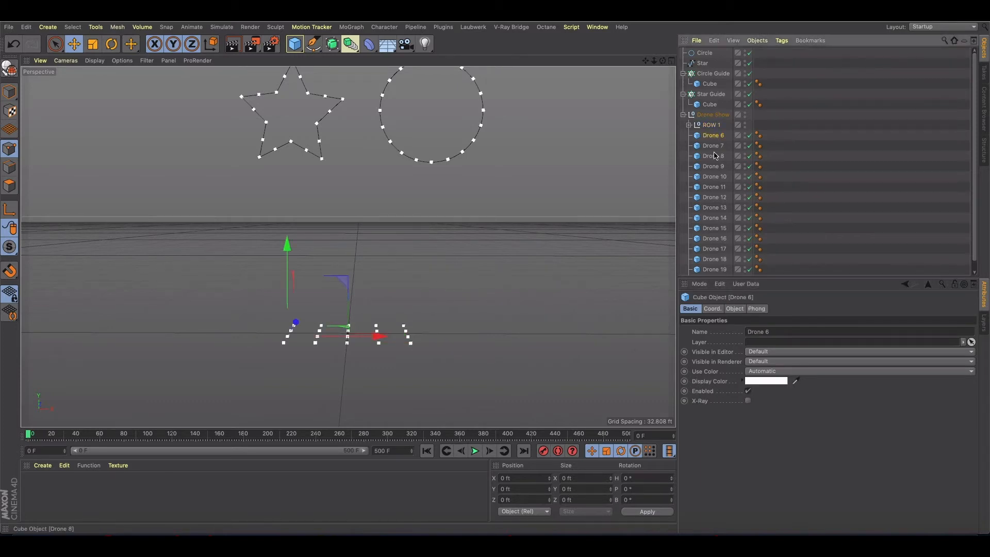
click(714, 177)
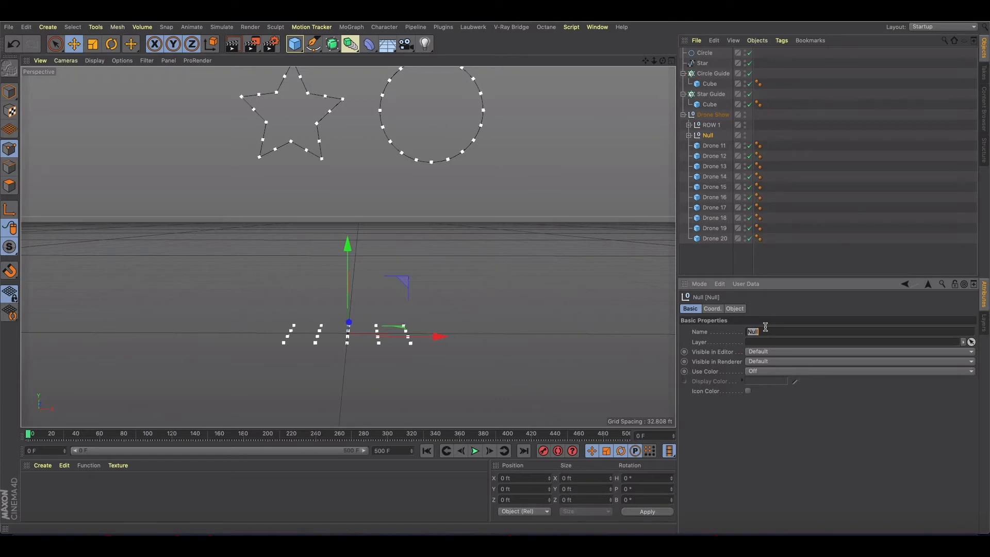
text(Row 2)
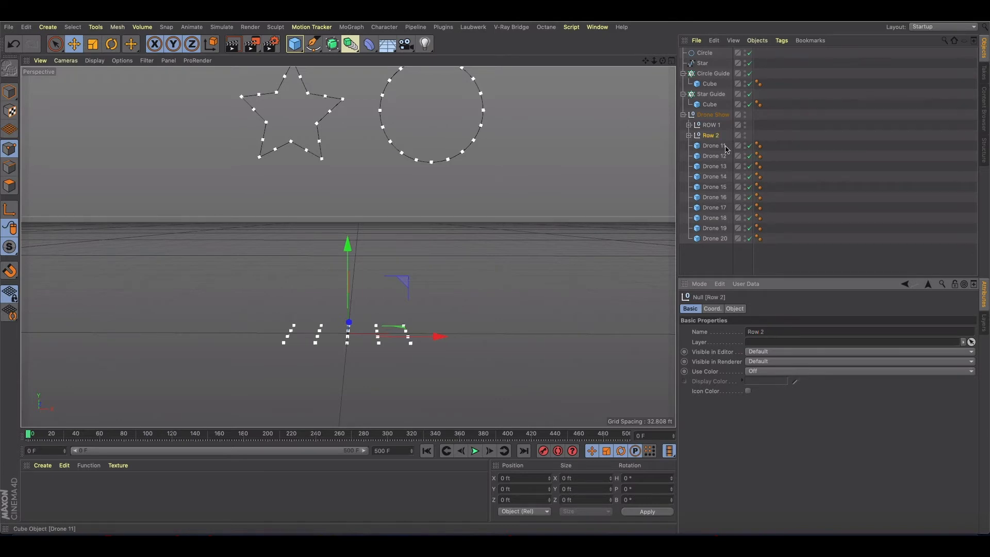
Step: Group the remaining drones into Row 3 and Row 4 nulls, then clear the selection
click(715, 186)
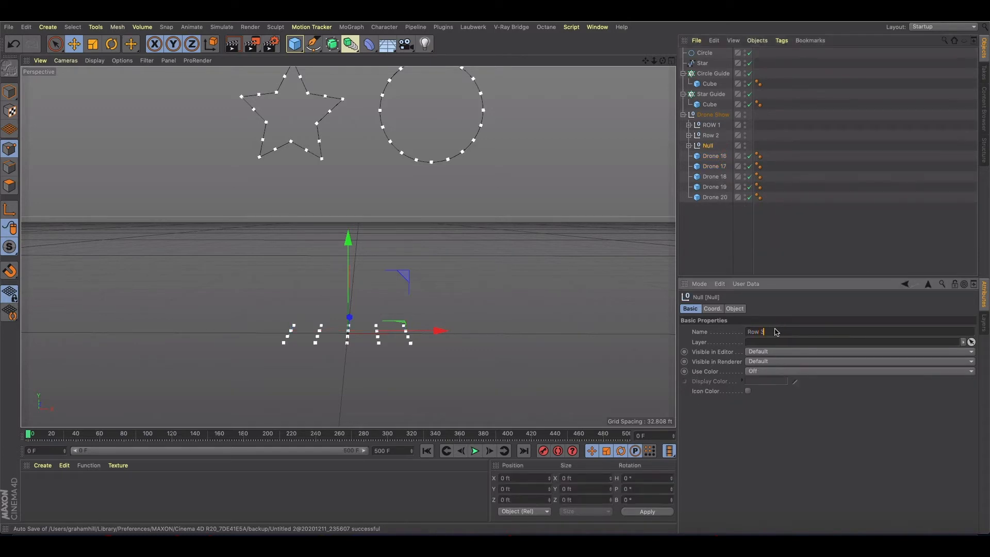
click(714, 155)
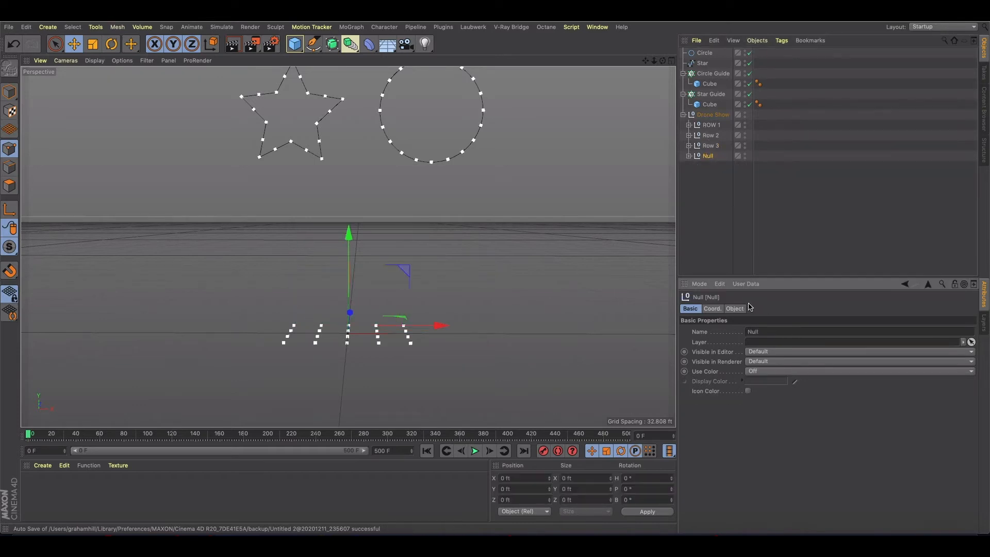
click(755, 332)
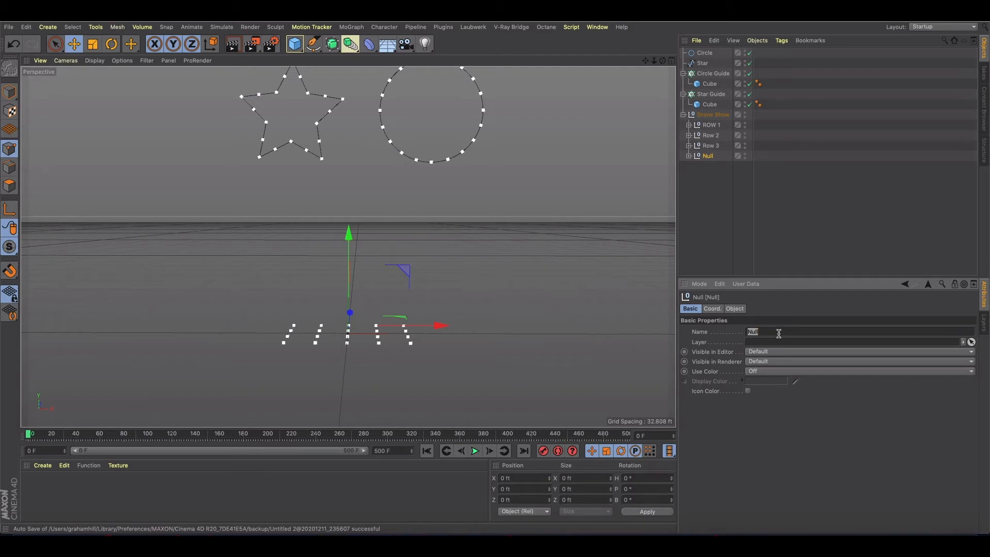
text(Row 4)
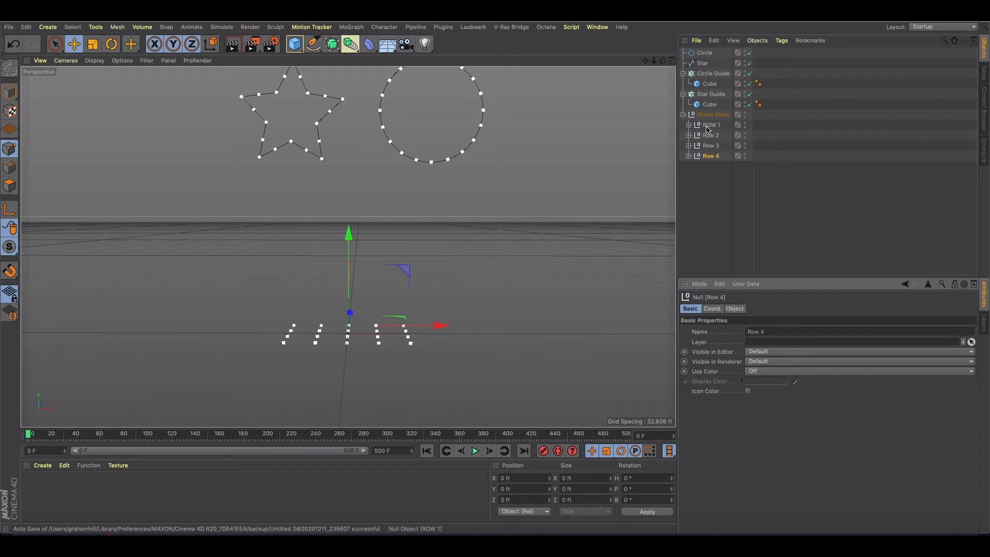
click(712, 125)
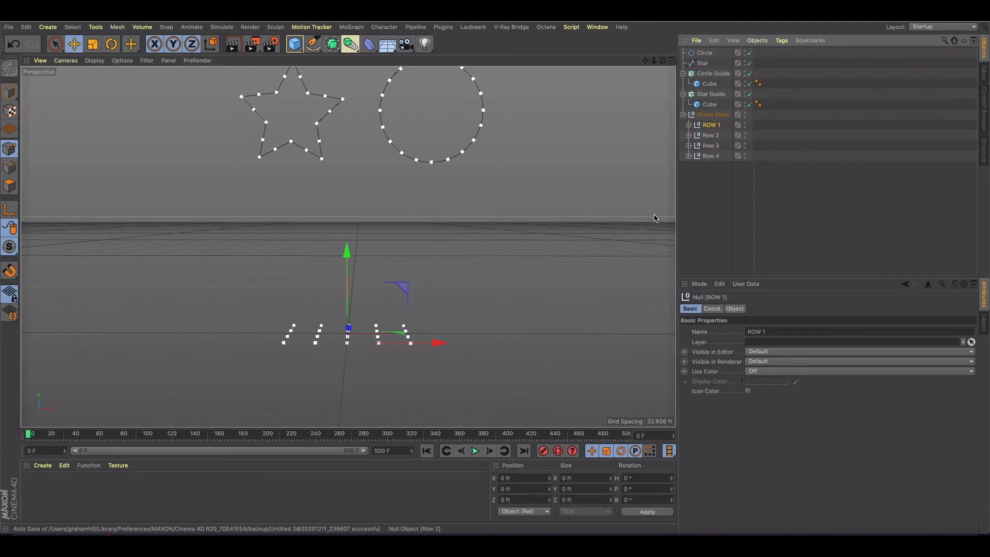
click(707, 179)
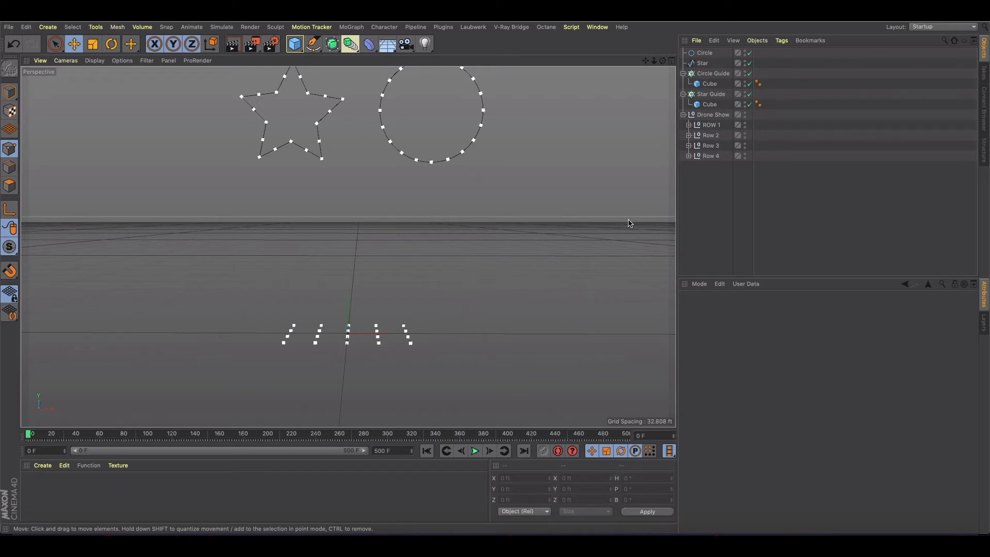
mouse_move(579, 223)
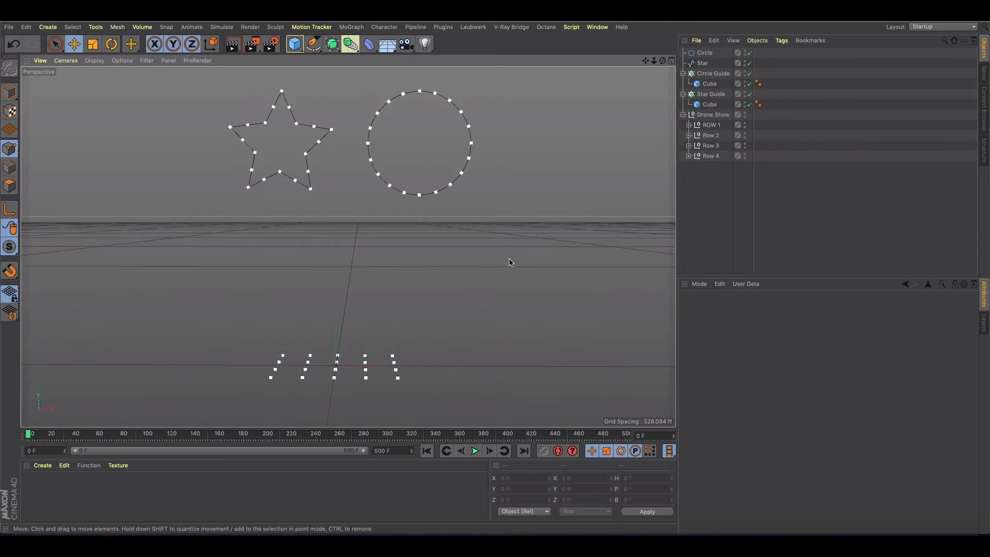
Step: Select the ROW 1 null and show its Coord. position settings
click(710, 135)
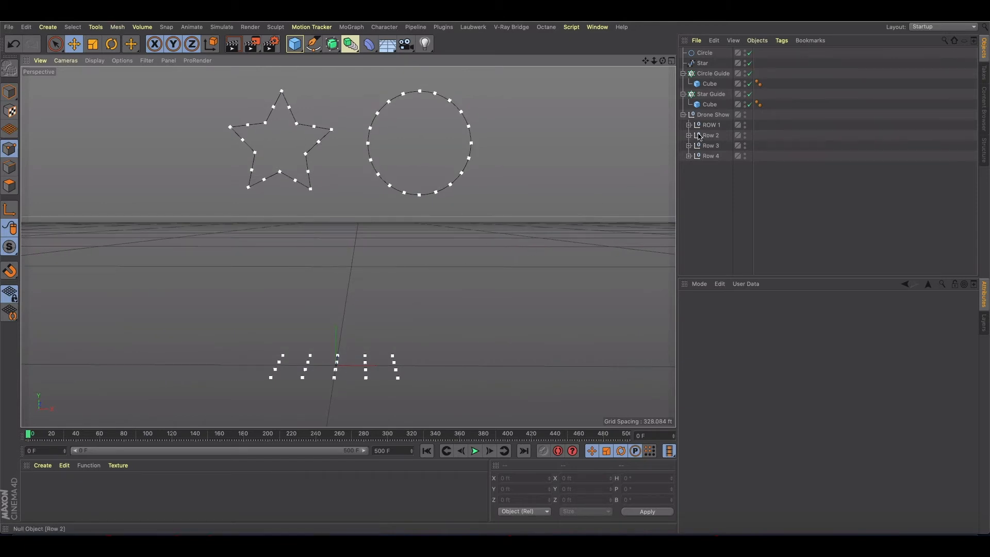
click(712, 124)
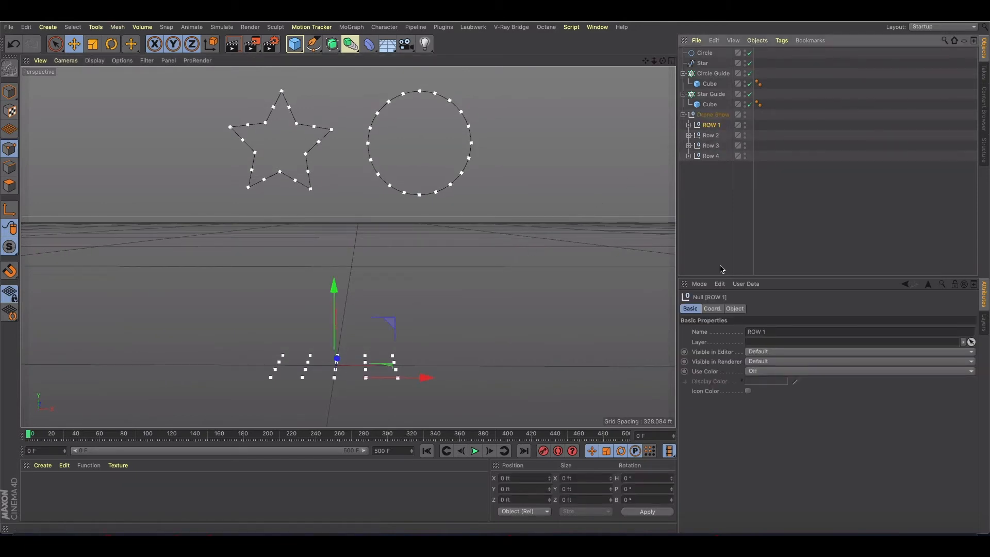
click(711, 309)
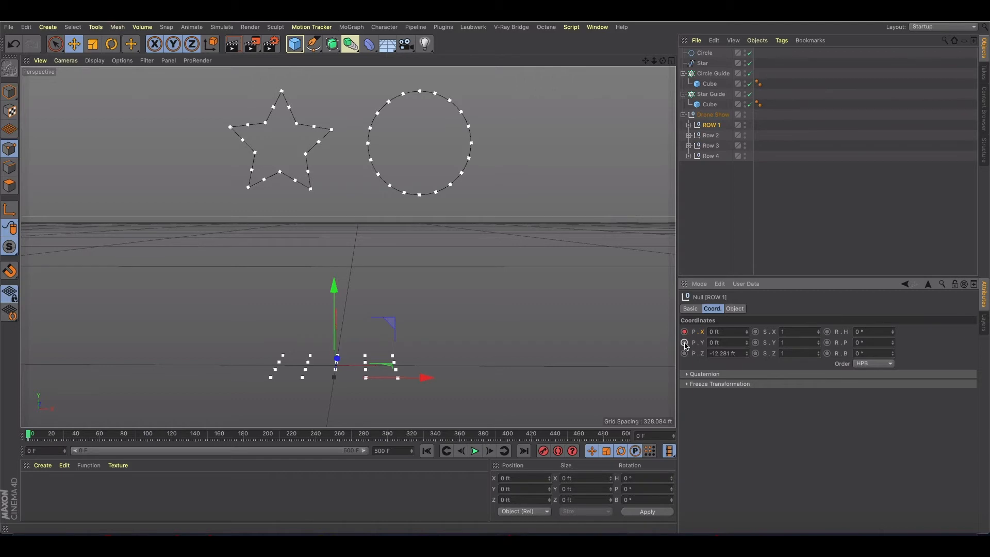
Step: Keyframe ROW 1's starting height, then raise it to about 9.7 ft at frame 99 and keyframe it
click(684, 343)
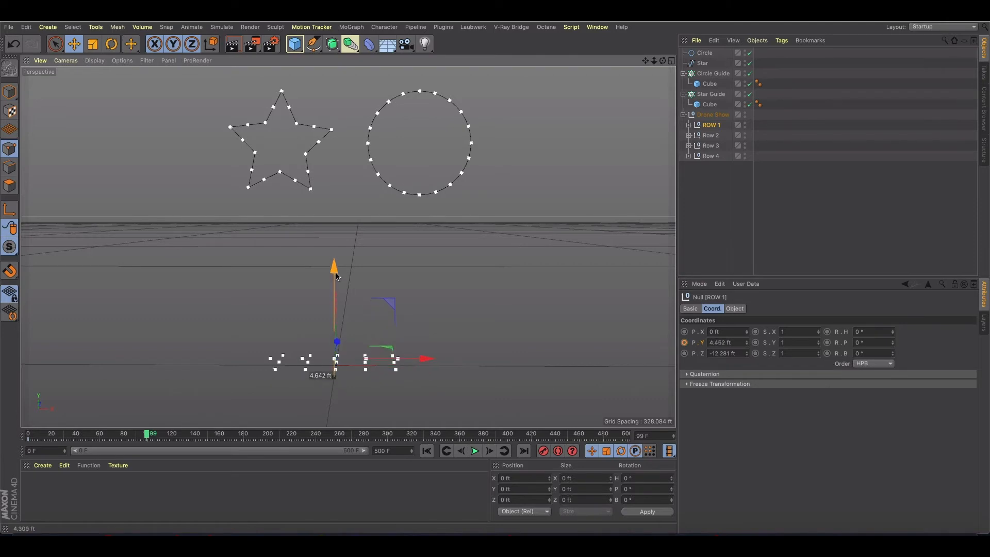
drag(333, 262, 334, 247)
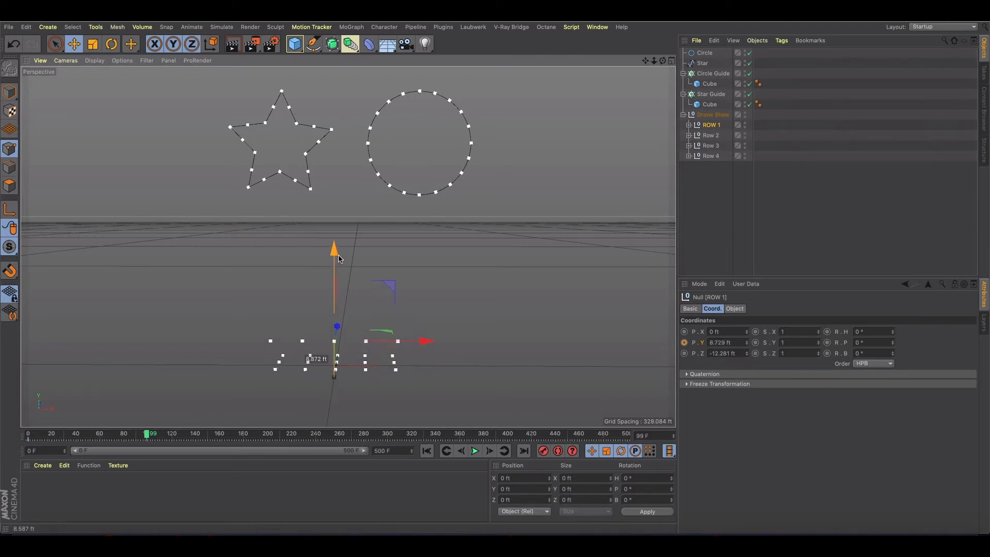
drag(334, 253, 334, 247)
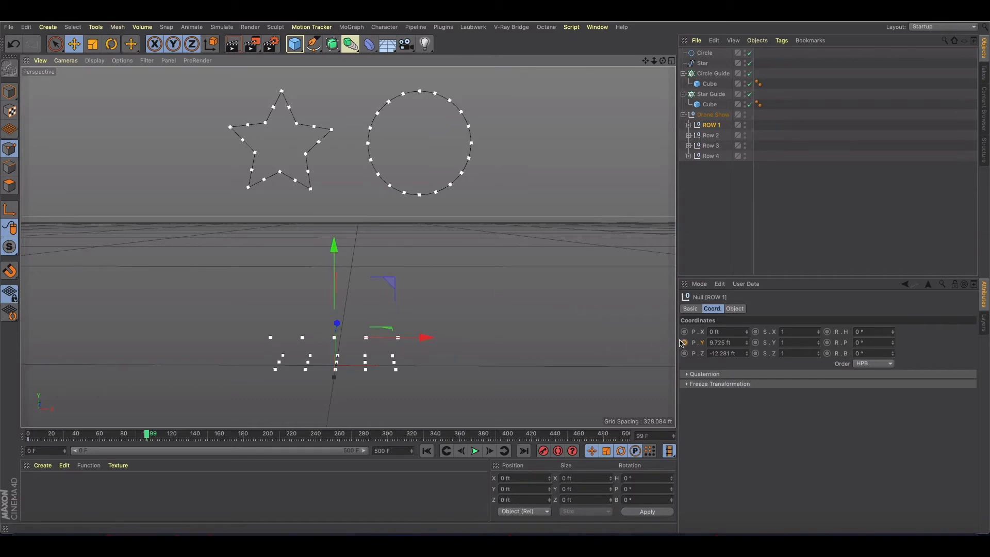
click(475, 450)
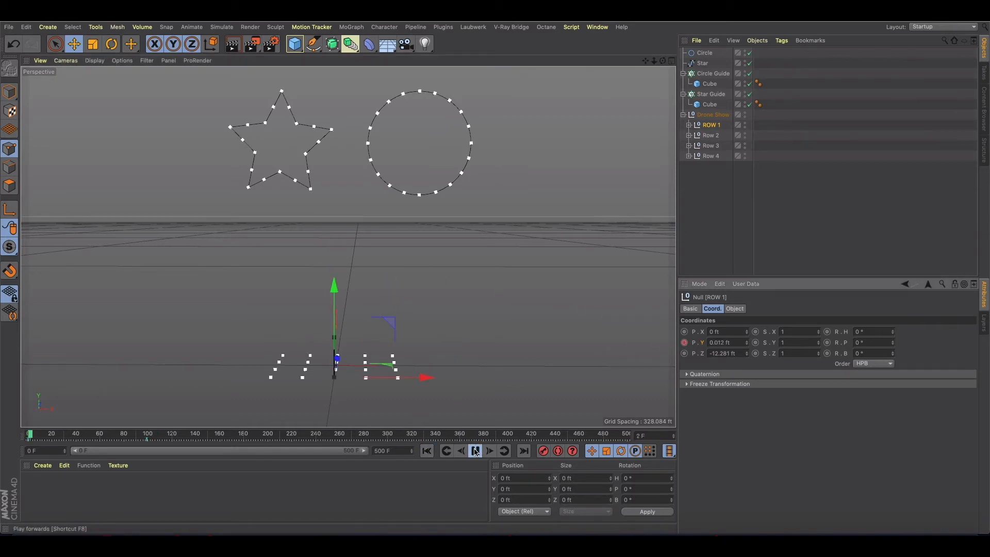
Step: Play the lift animation, then scrub the timeline back to frame 50
click(474, 450)
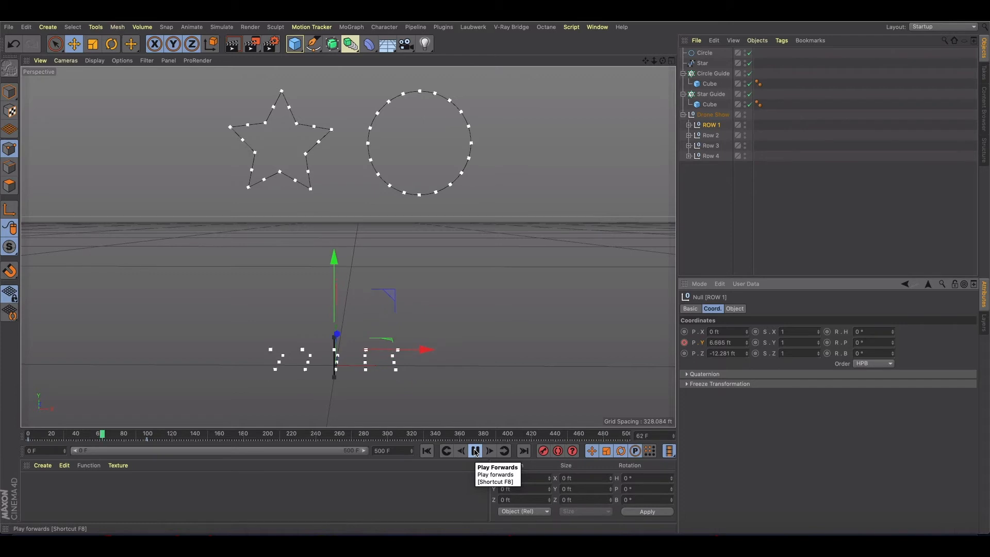
click(474, 450)
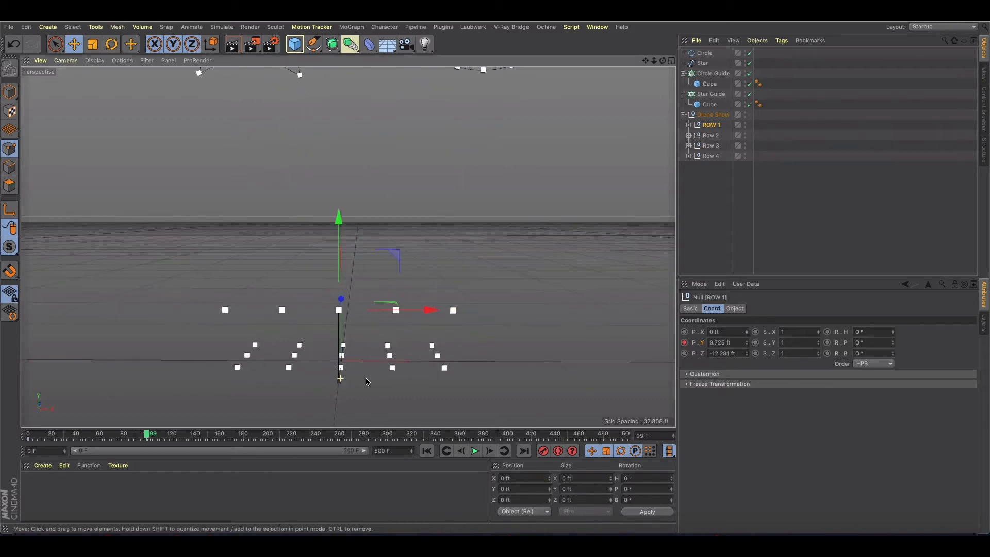
drag(146, 434, 123, 433)
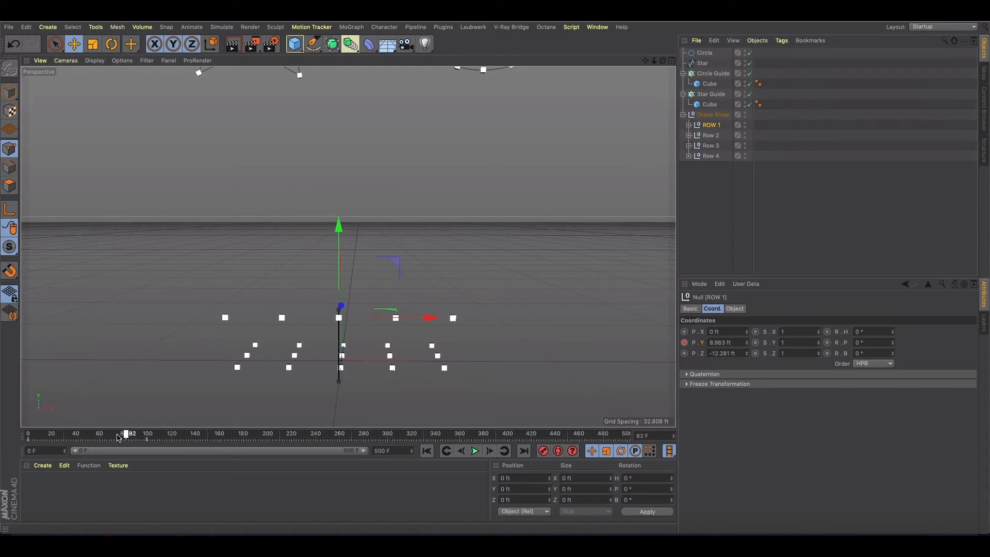
drag(123, 434, 96, 433)
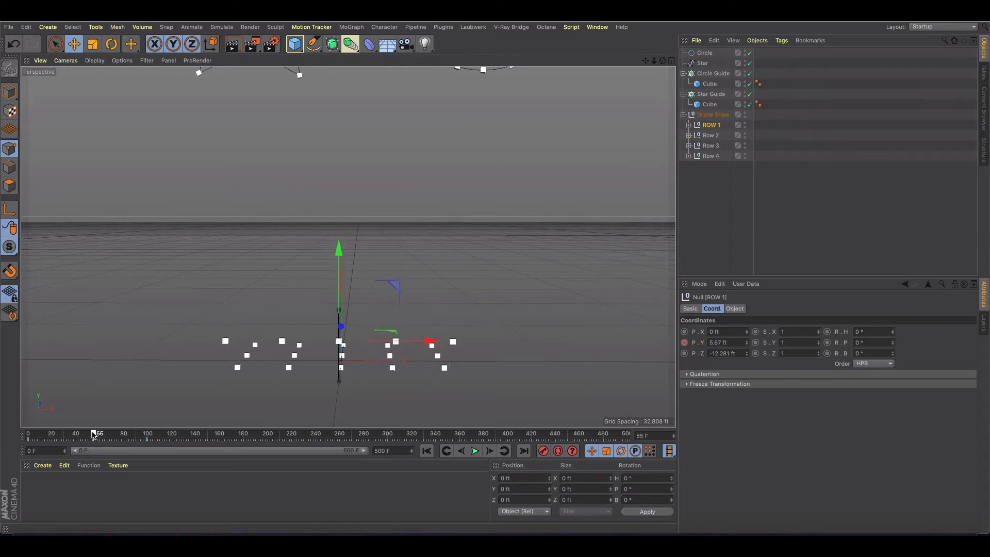
drag(96, 433, 91, 433)
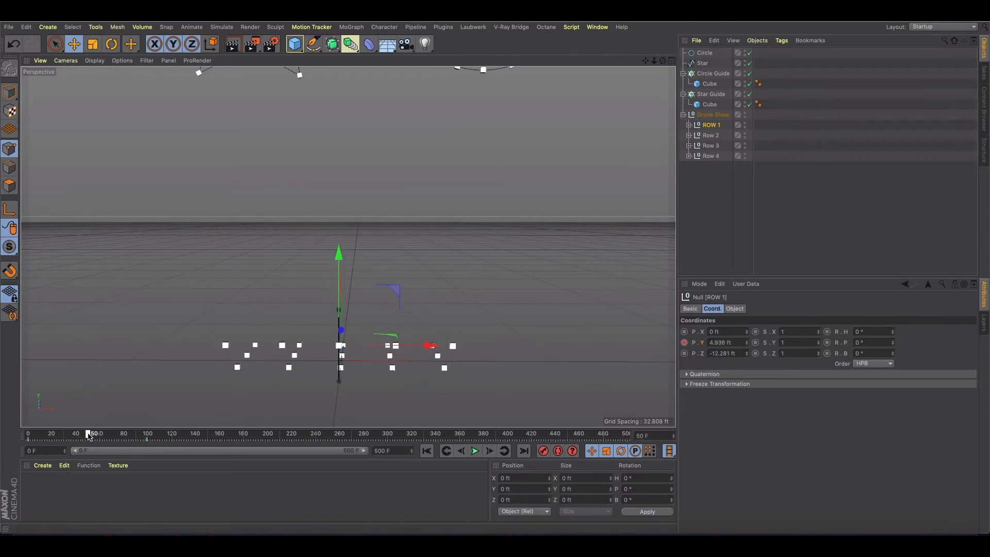
Step: Select Row 2 and raise it to P.Y 10 ft at frame 150
click(710, 134)
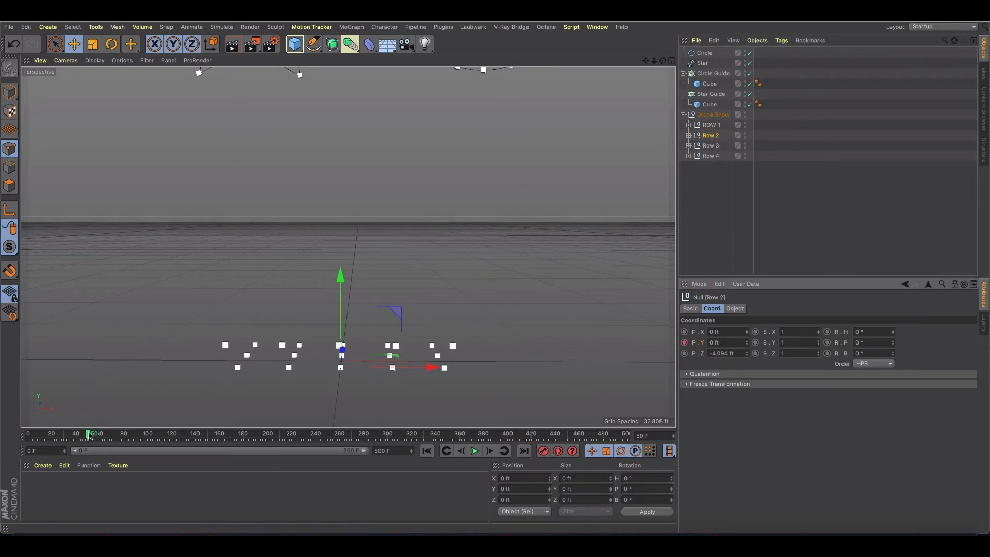
drag(87, 434, 215, 433)
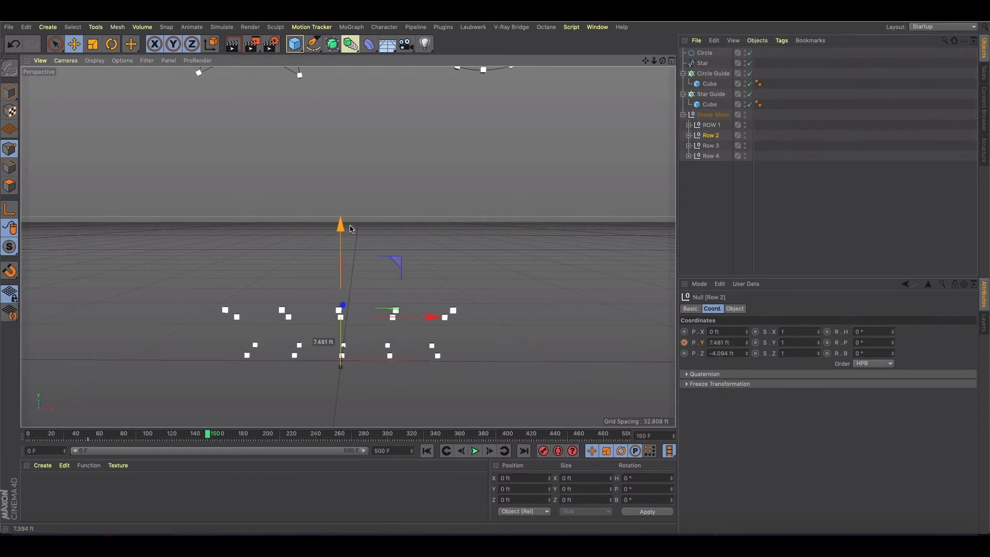
drag(341, 228, 341, 213)
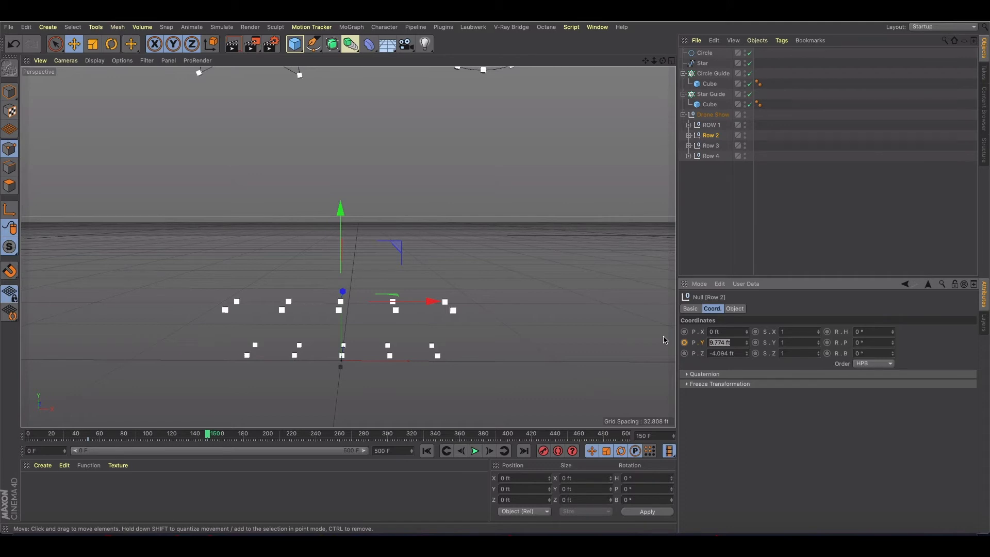
text(10)
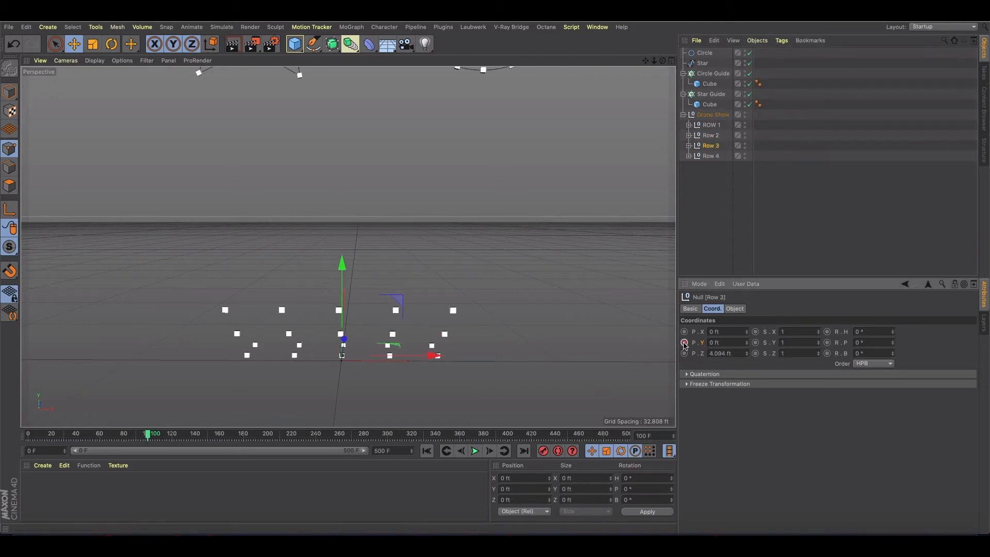
Step: Move to frame 200 and lift Row 3 up to 10 ft
drag(147, 433, 262, 433)
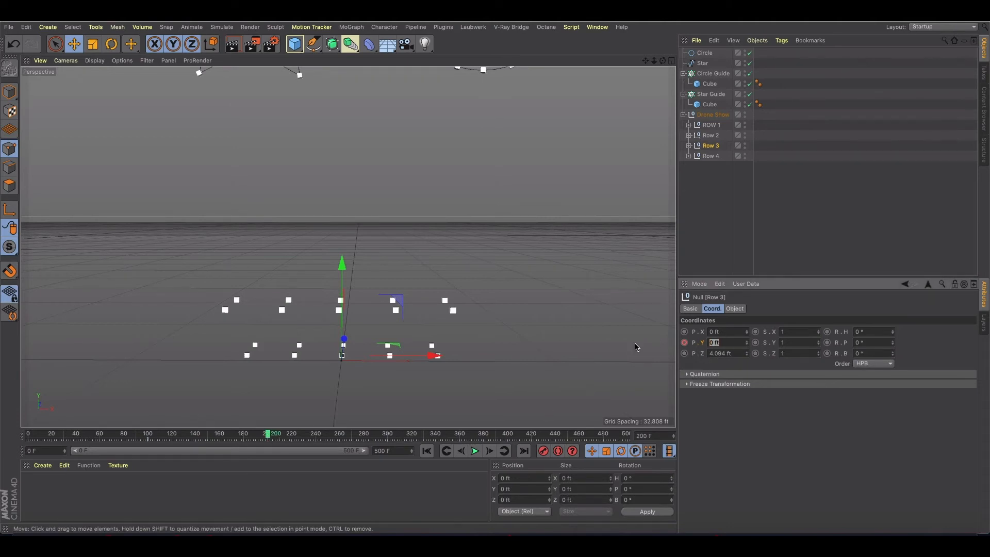
drag(342, 338, 343, 283)
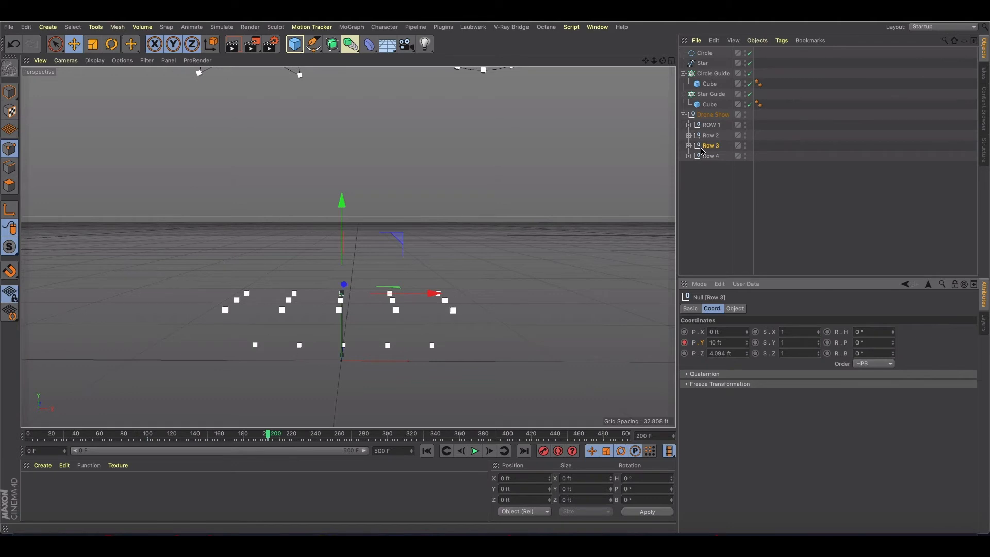
Step: Select Row 4, shift the timeline back toward frame 150, then select the ROW 1 null
click(712, 156)
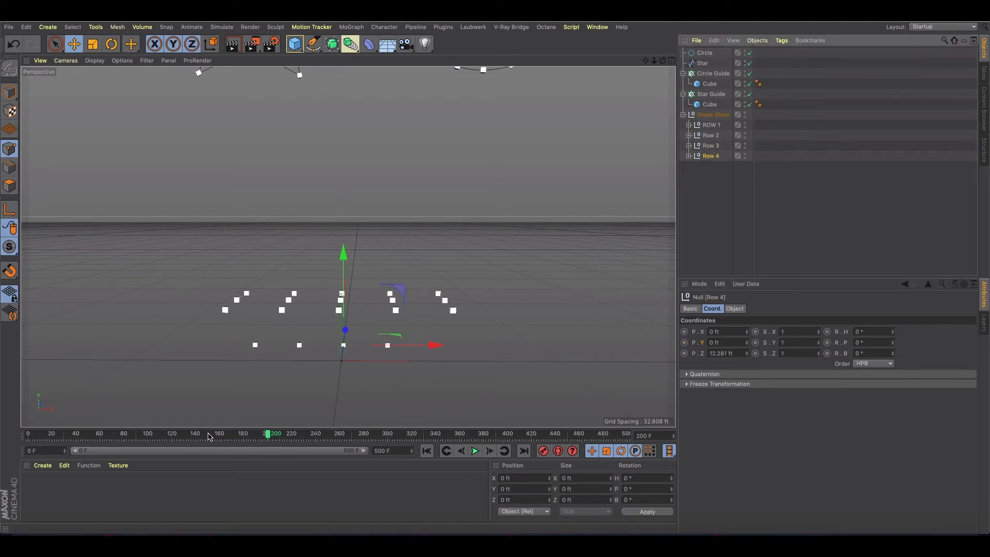
drag(267, 433, 214, 433)
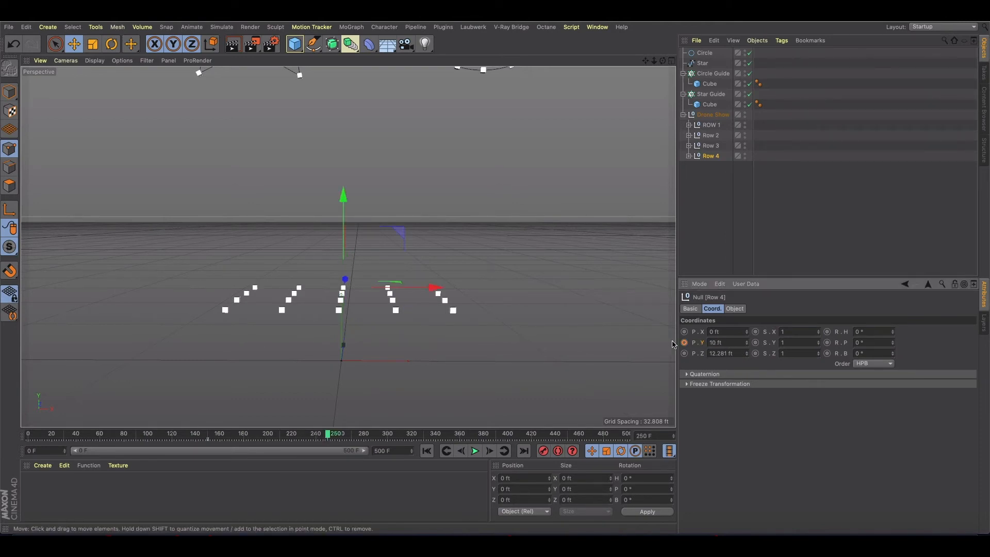
click(711, 124)
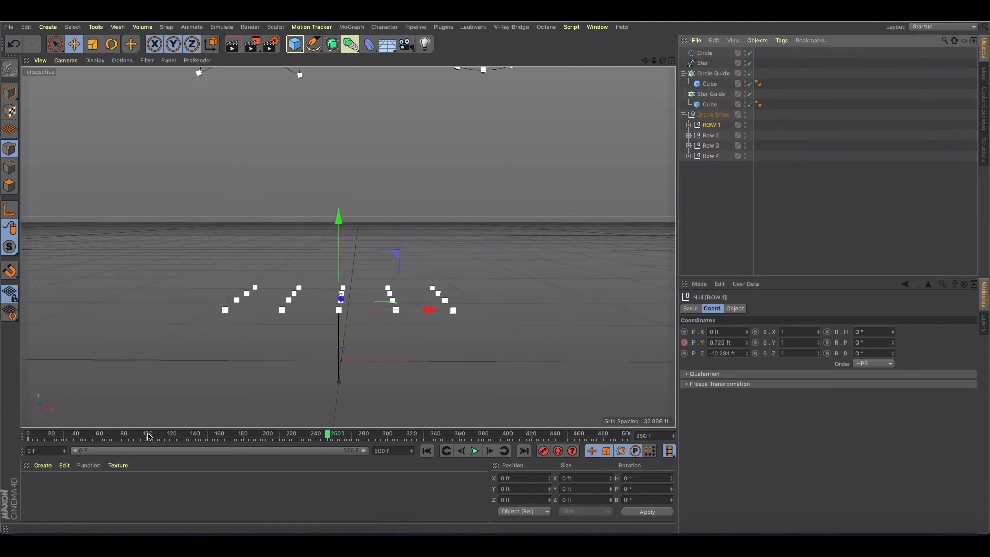
Step: At frame 100, set ROW 1's P.Y to 10 ft and record a keyframe
drag(335, 434, 146, 433)
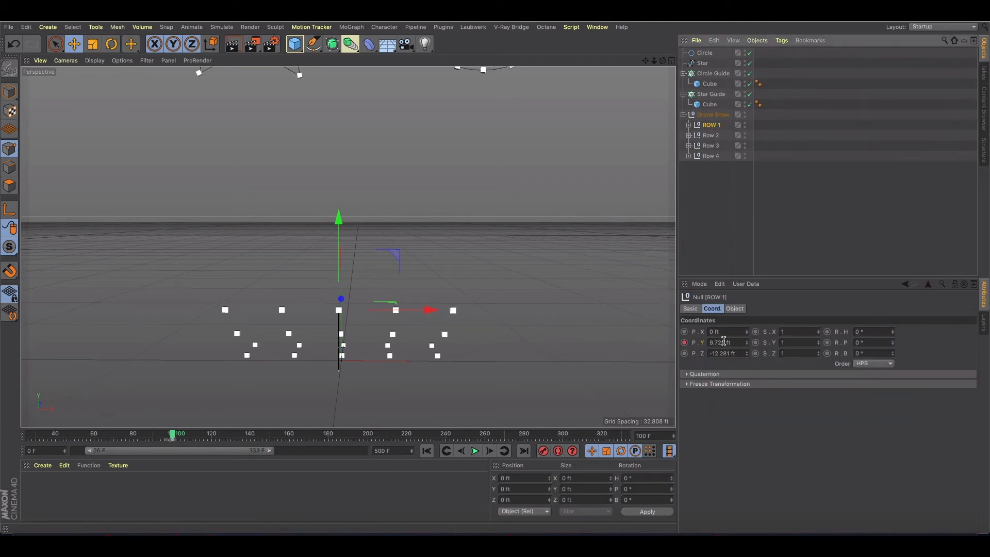
text(10)
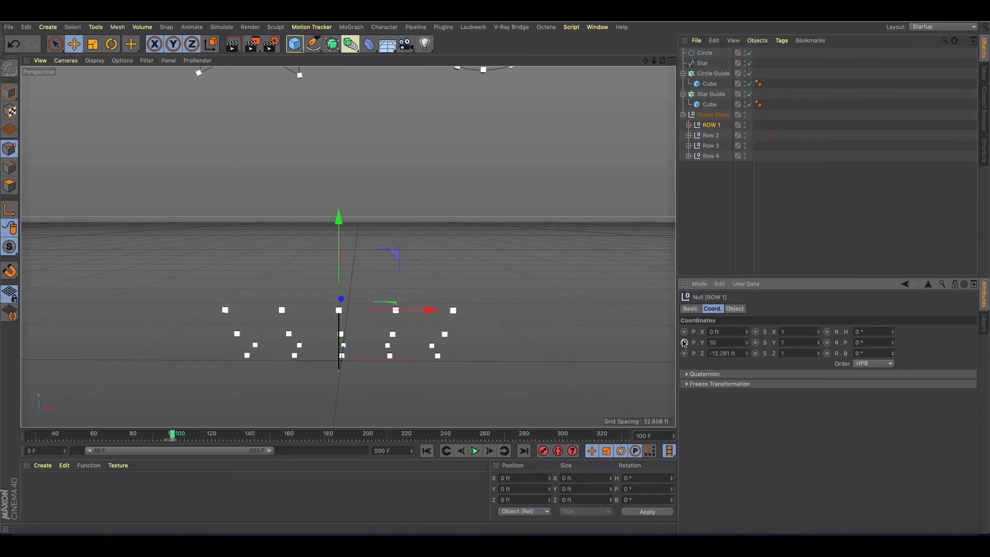
click(683, 342)
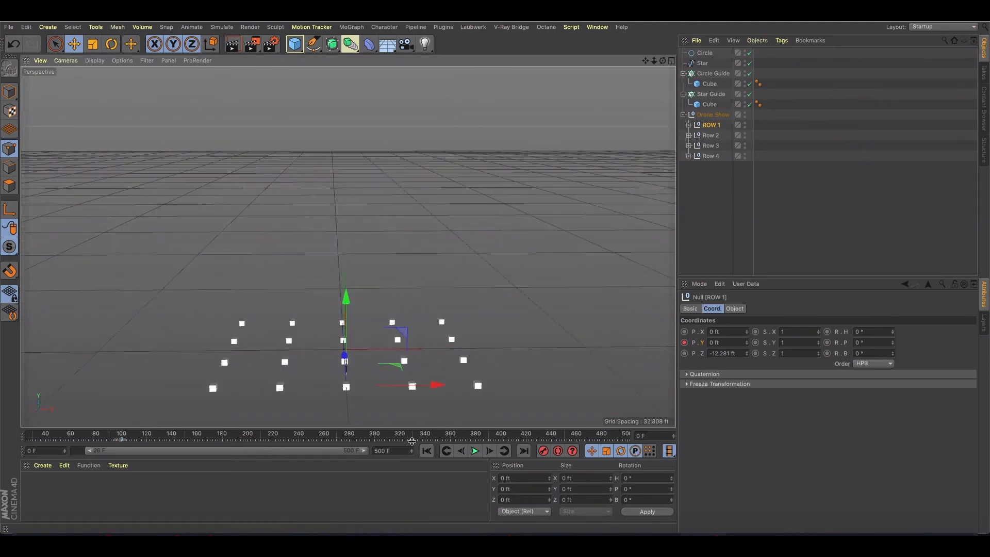
click(475, 450)
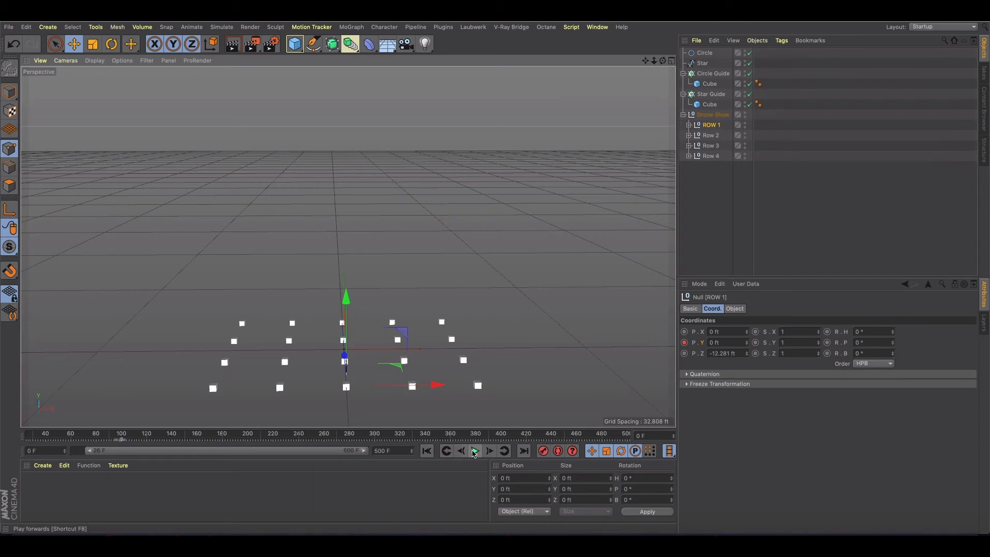
click(475, 451)
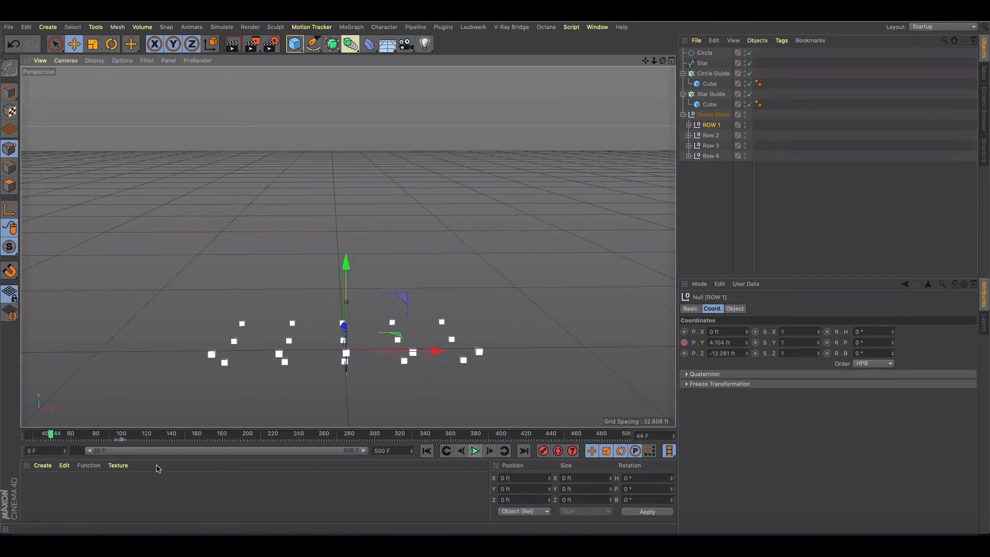
click(427, 450)
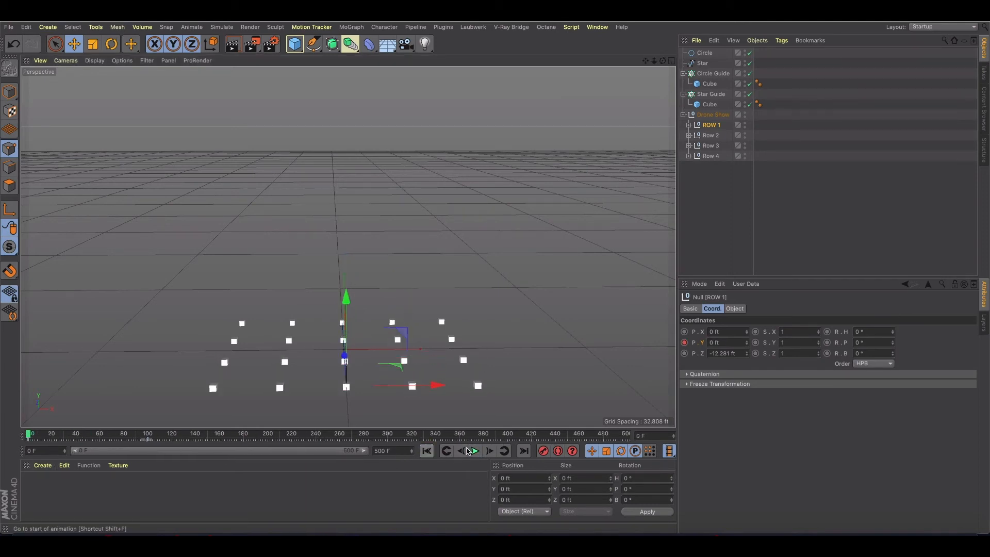
click(474, 450)
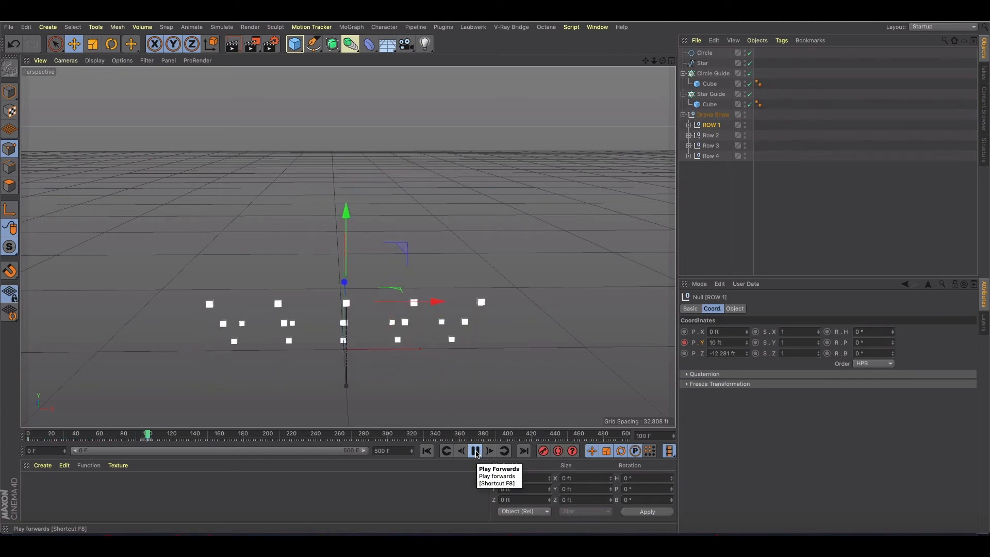
click(475, 450)
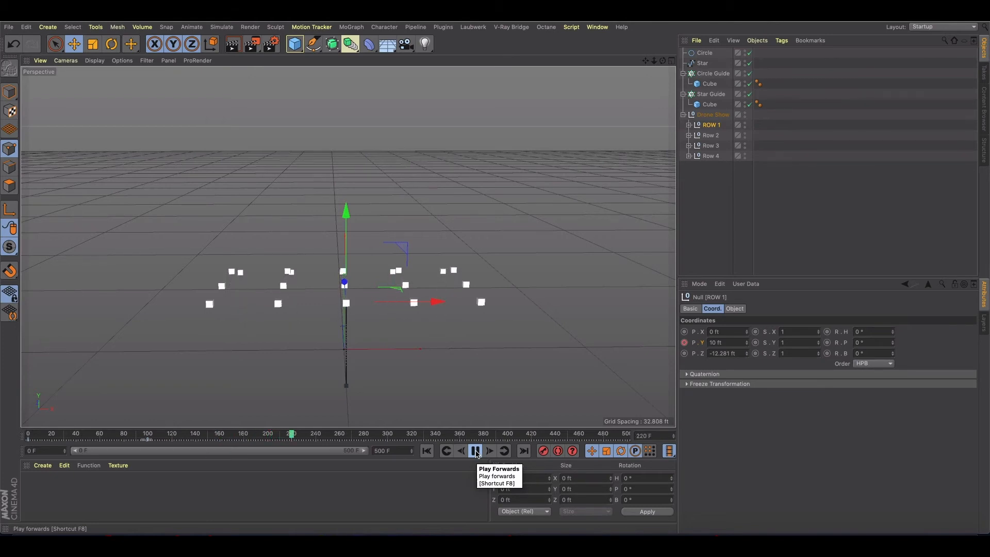
click(475, 450)
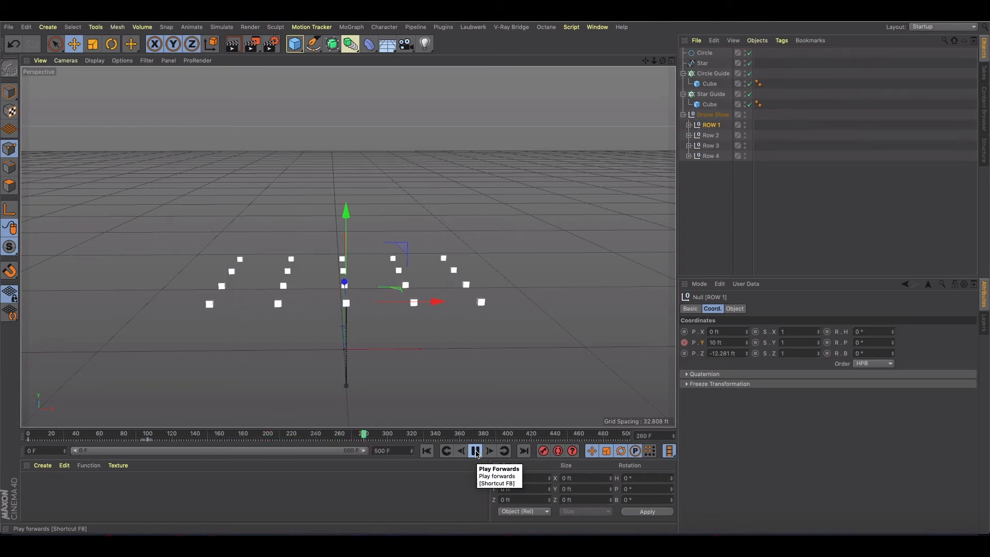
click(474, 451)
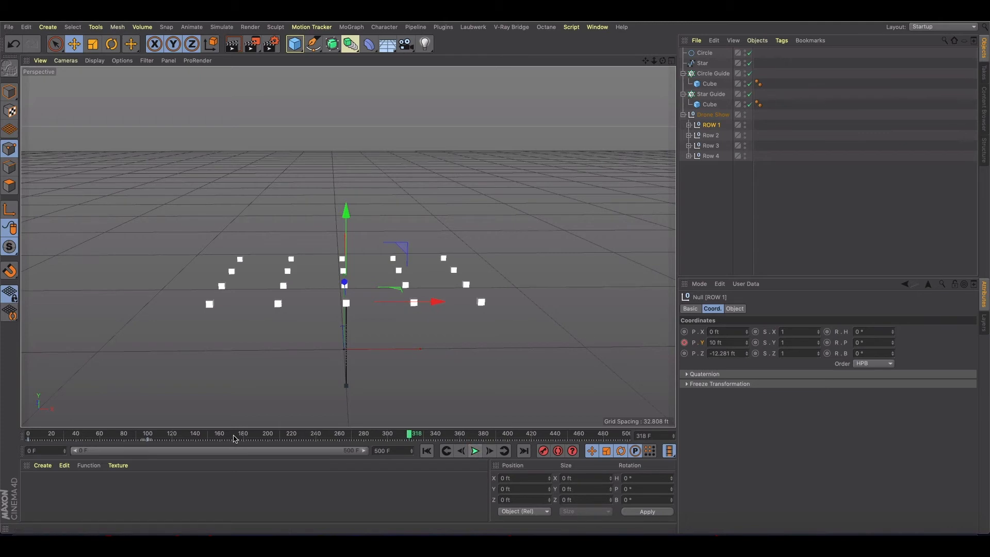
drag(412, 433, 326, 434)
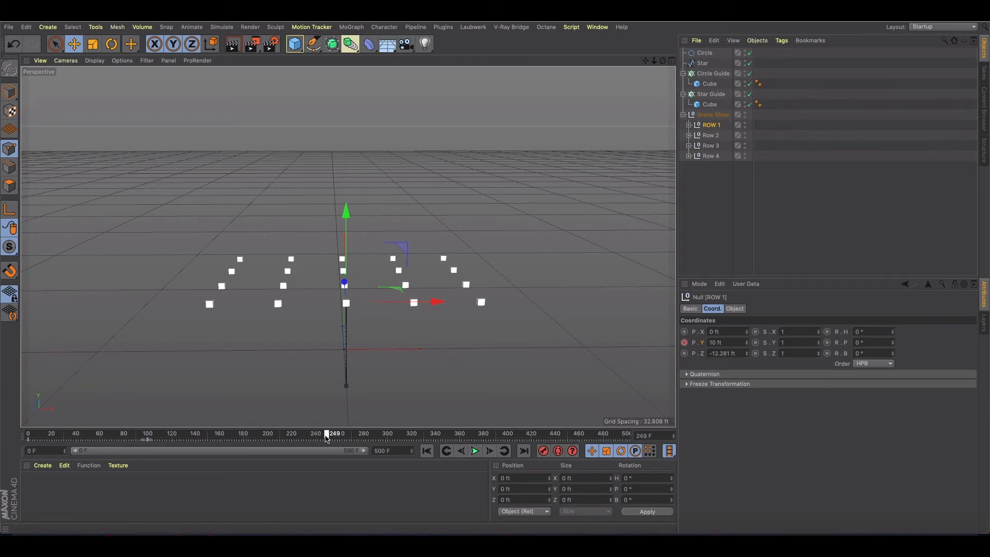
click(328, 434)
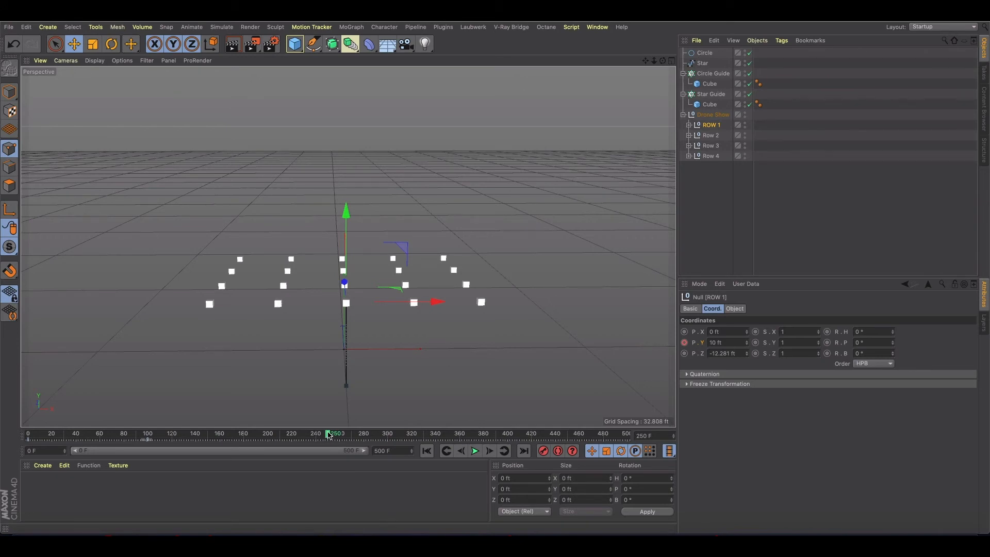
drag(329, 433, 508, 434)
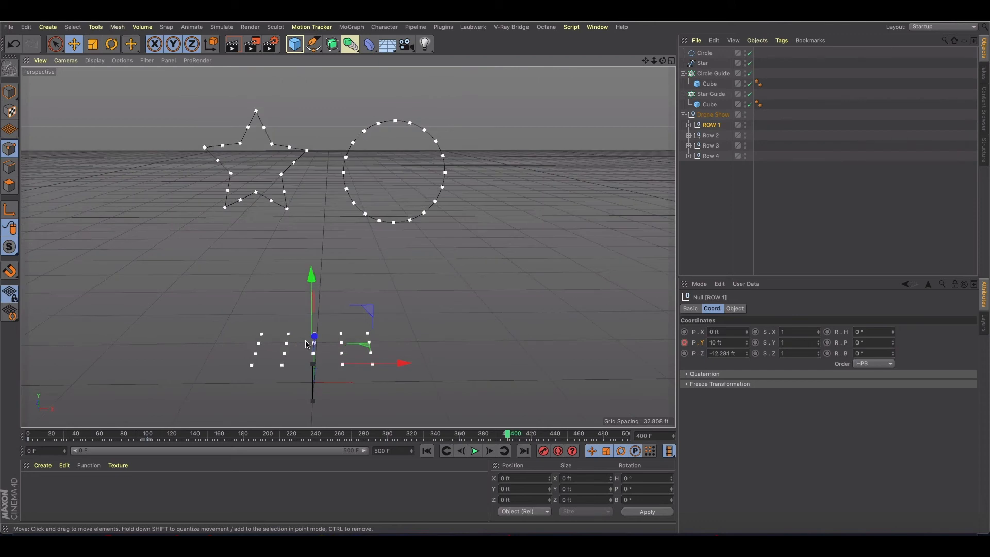
mouse_move(247, 130)
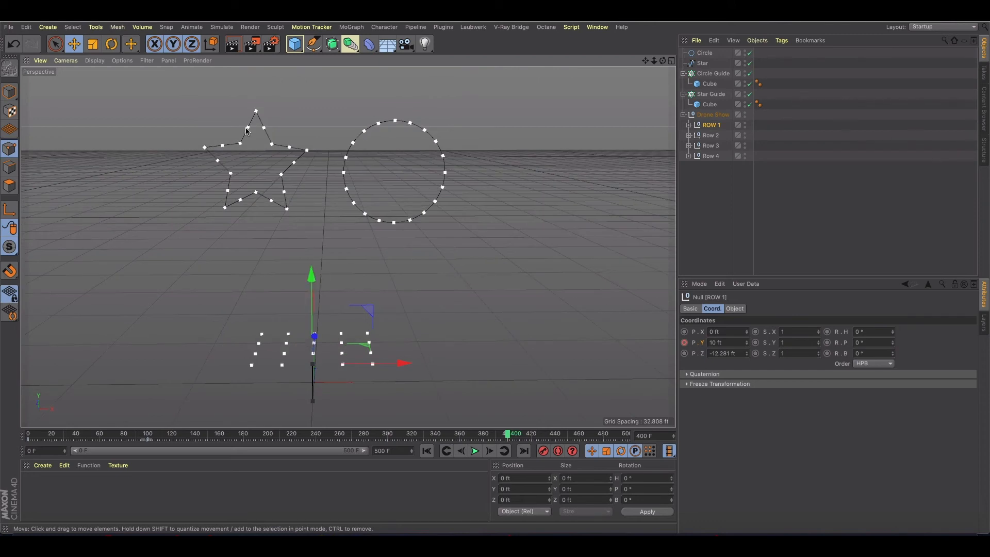
mouse_move(399, 365)
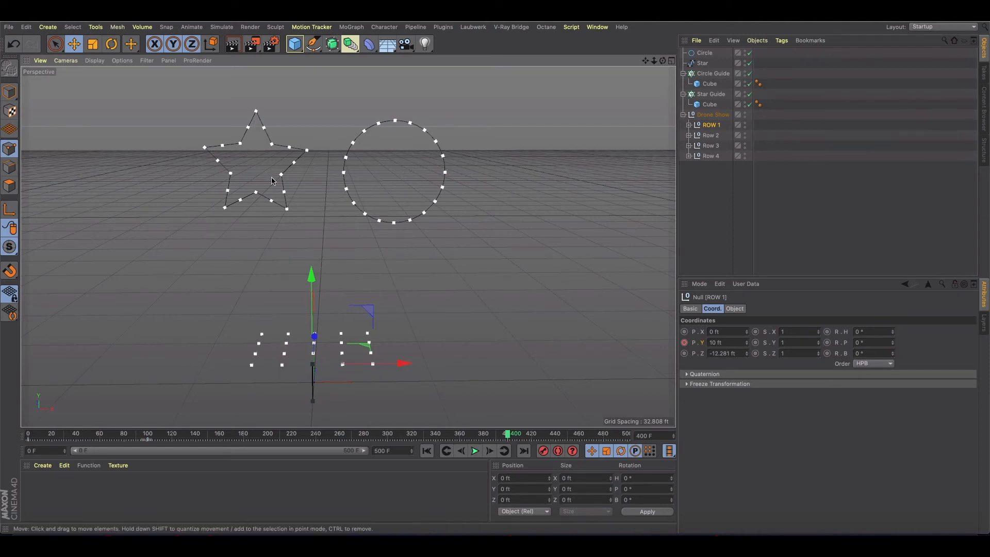
mouse_move(228, 152)
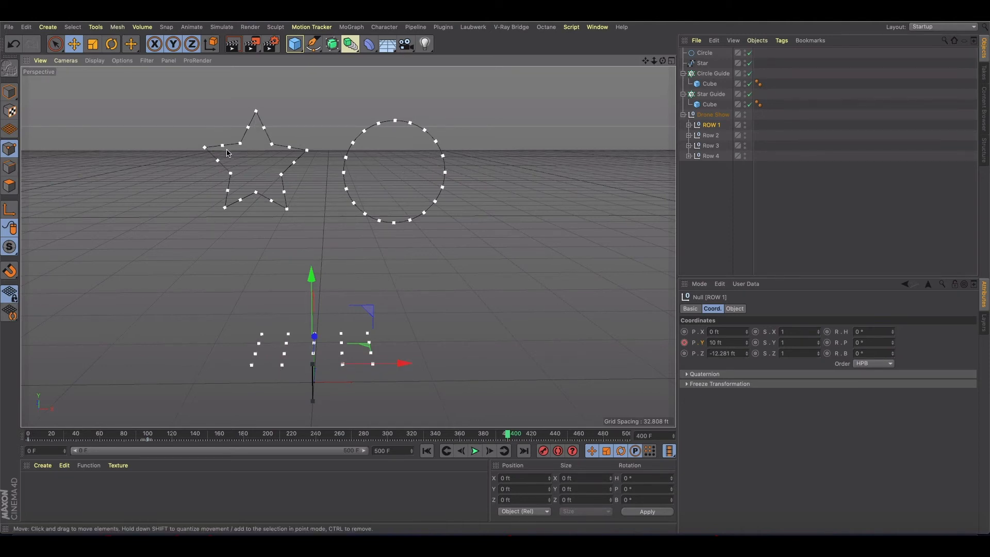
mouse_move(250, 130)
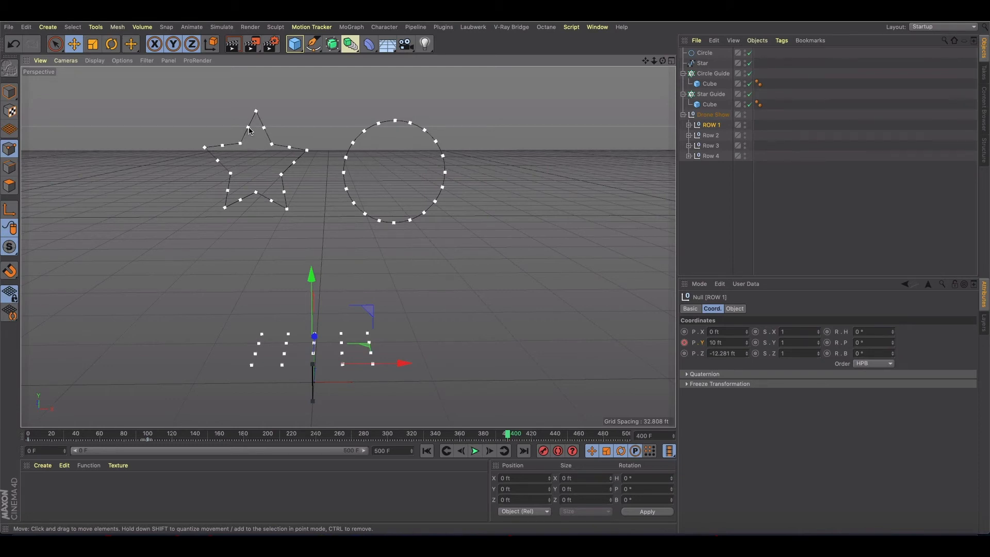
mouse_move(254, 114)
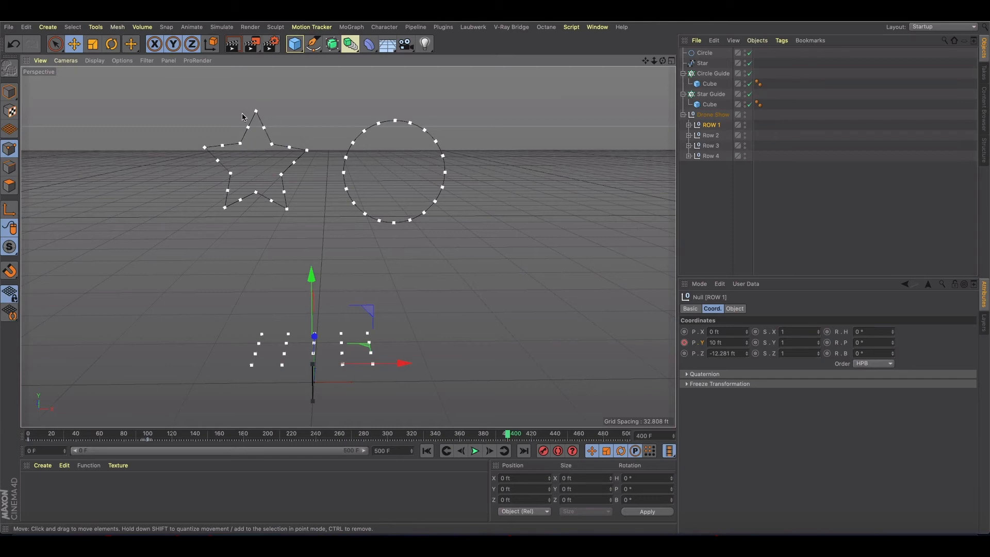
mouse_move(668, 146)
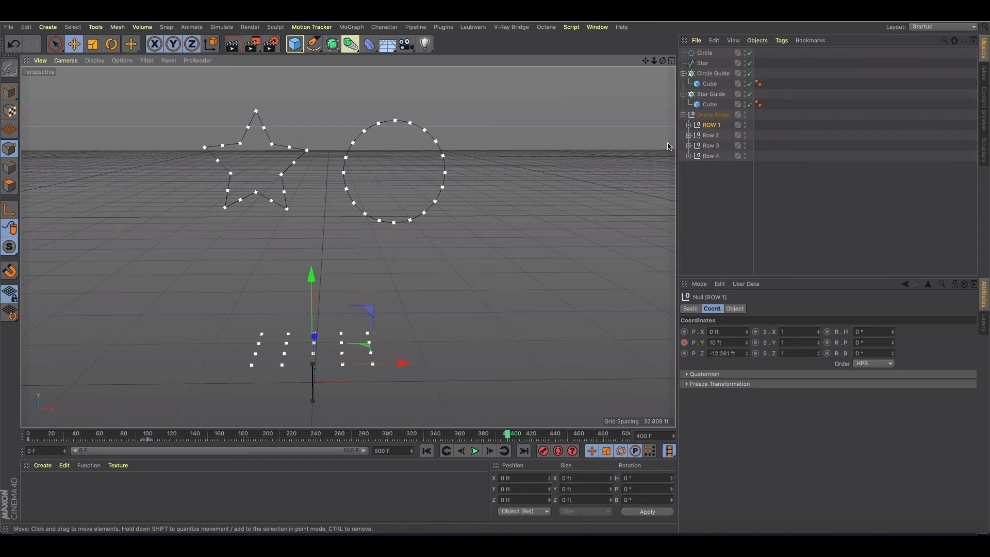
Step: Select Drone 1 inside ROW 1 and move the playhead to frame 600
click(689, 125)
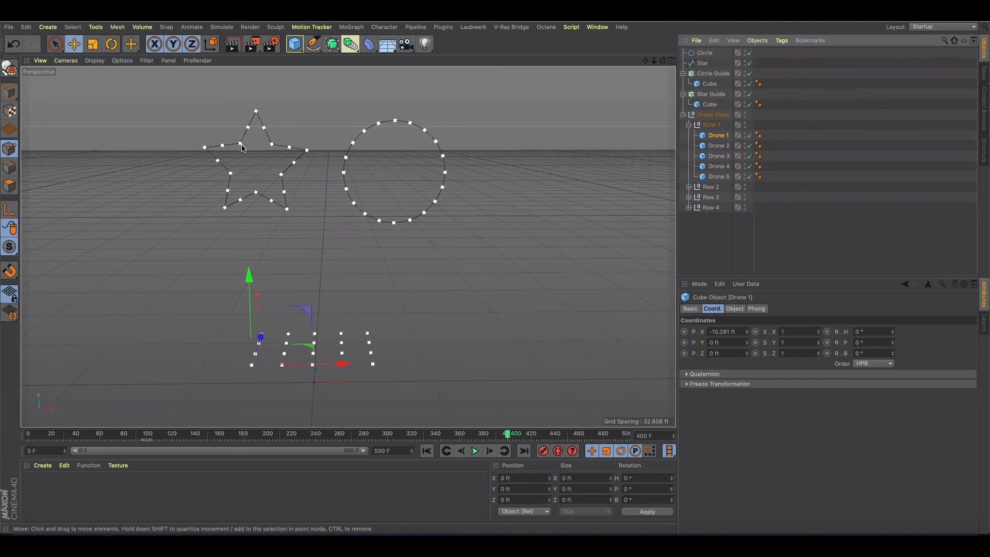
mouse_move(261, 200)
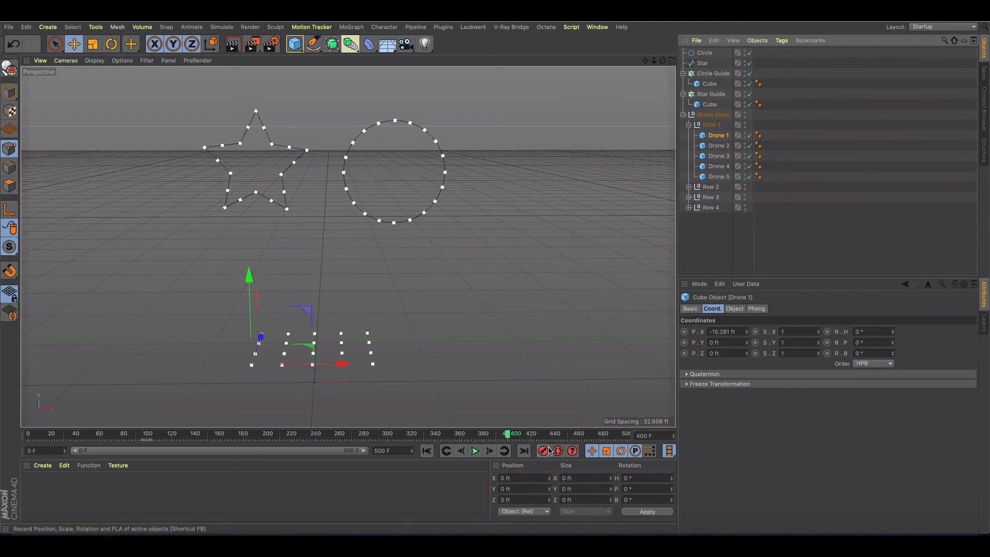
mouse_move(543, 450)
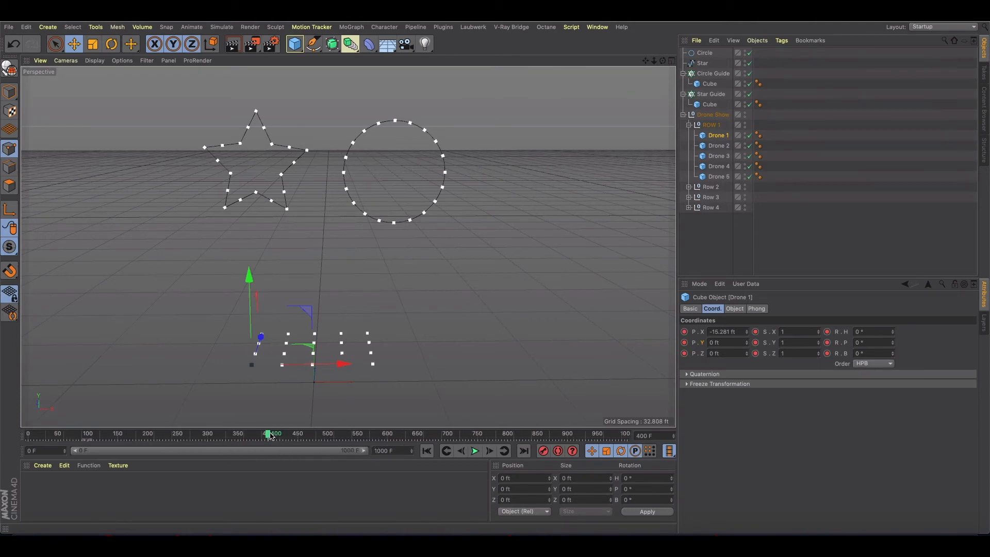
drag(268, 434, 385, 434)
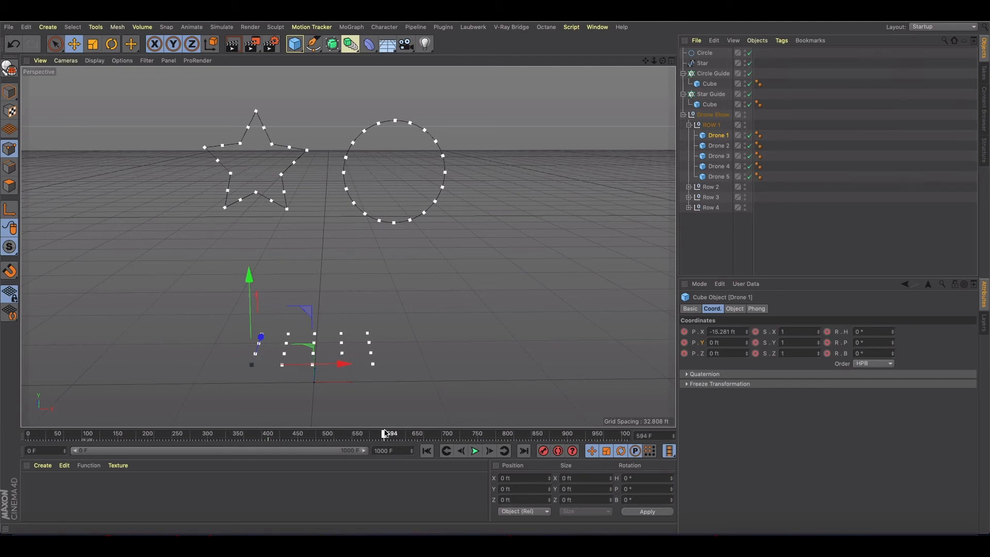
drag(388, 434, 390, 433)
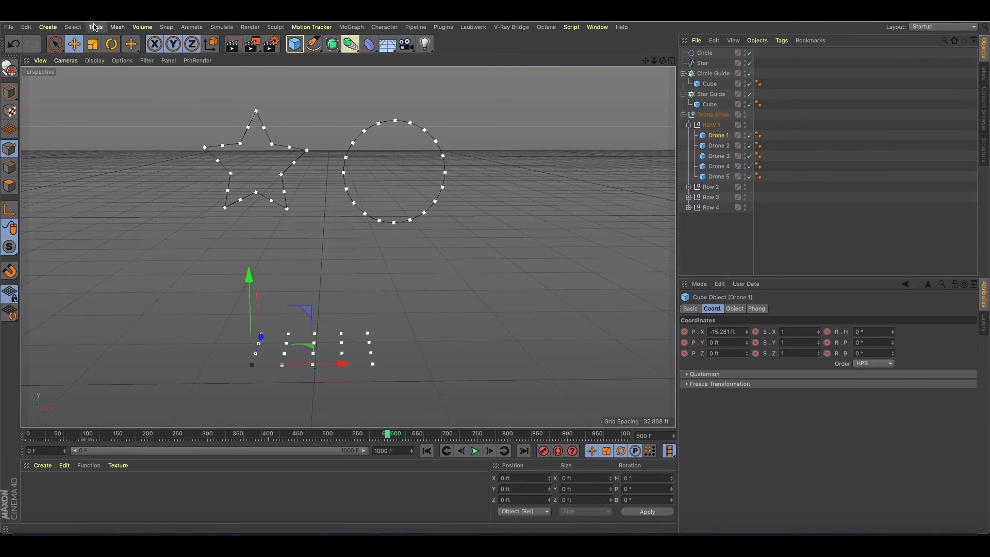
click(95, 26)
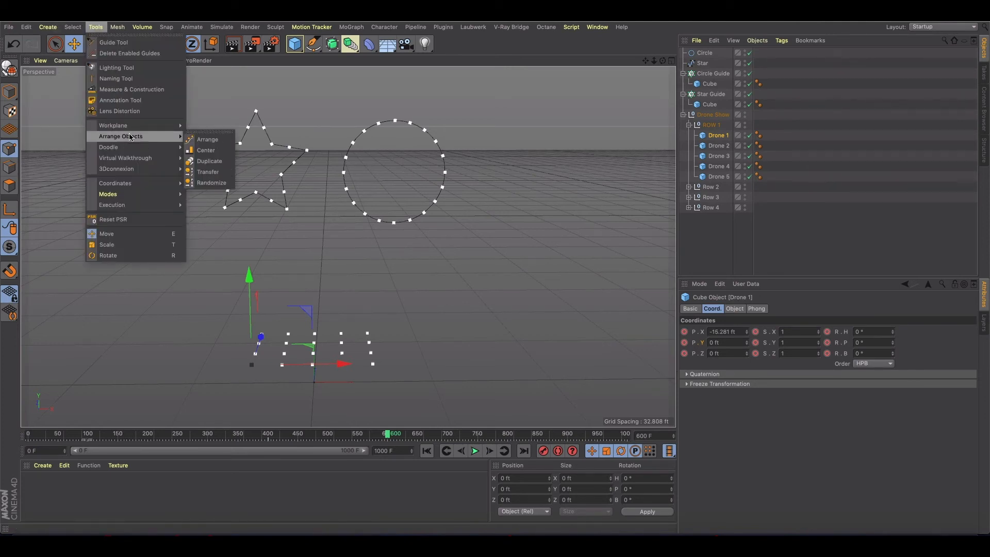
click(209, 172)
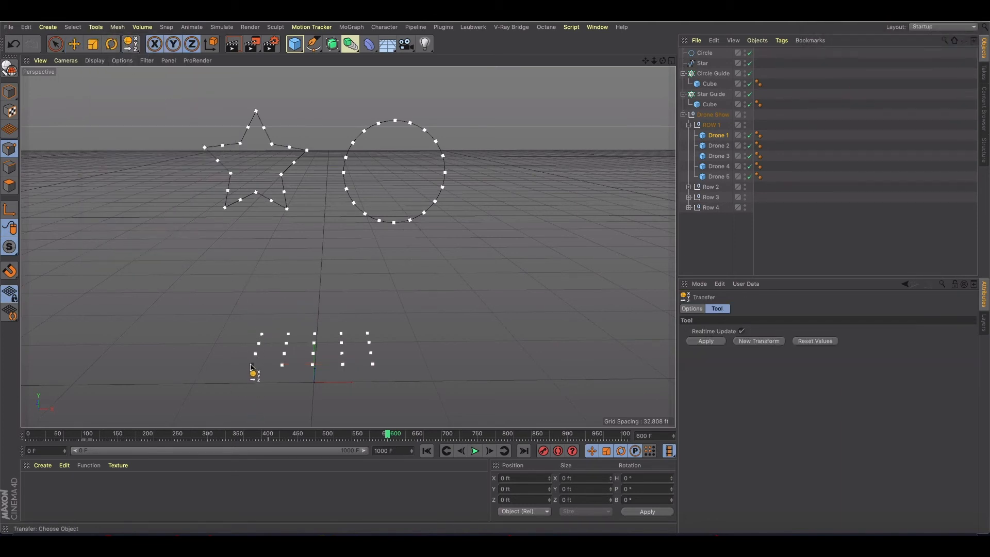
click(718, 135)
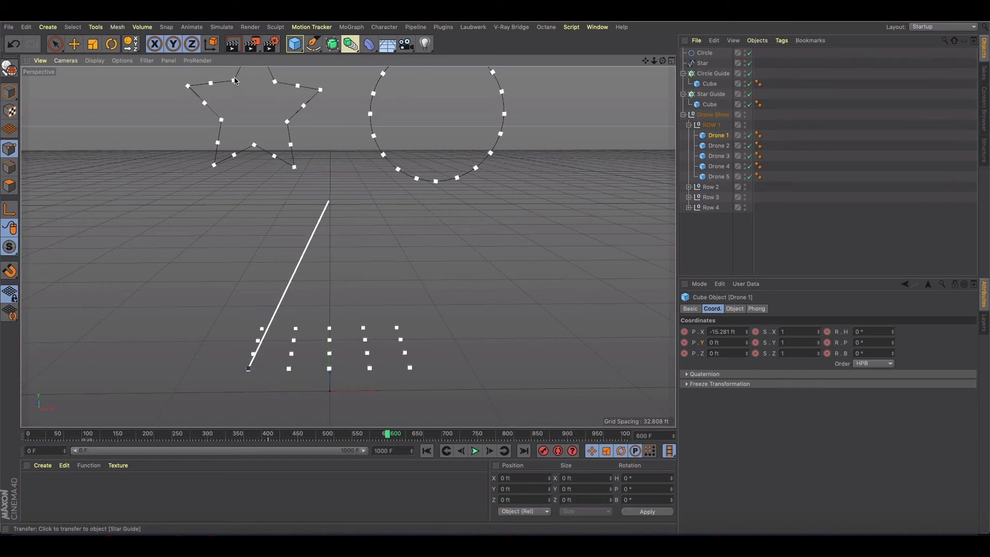
click(74, 43)
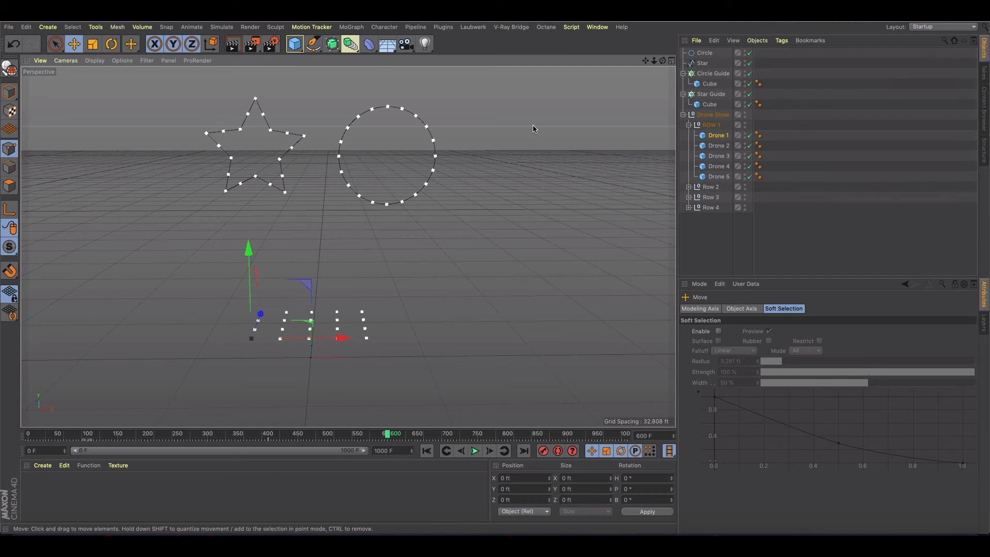
mouse_move(409, 130)
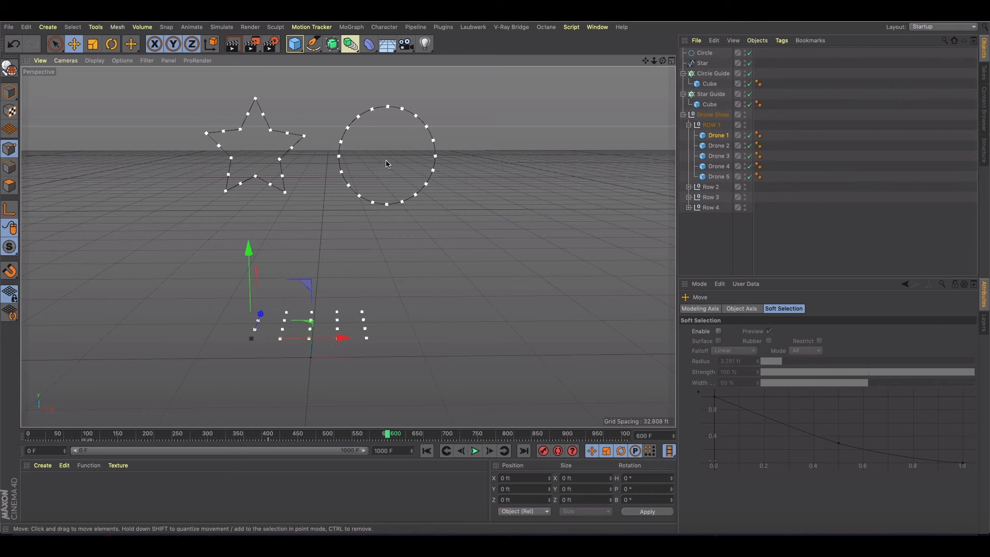
Step: Collapse the guide groups, snap Drone 1 onto a star guide cube with Transfer, and keyframe it
click(711, 93)
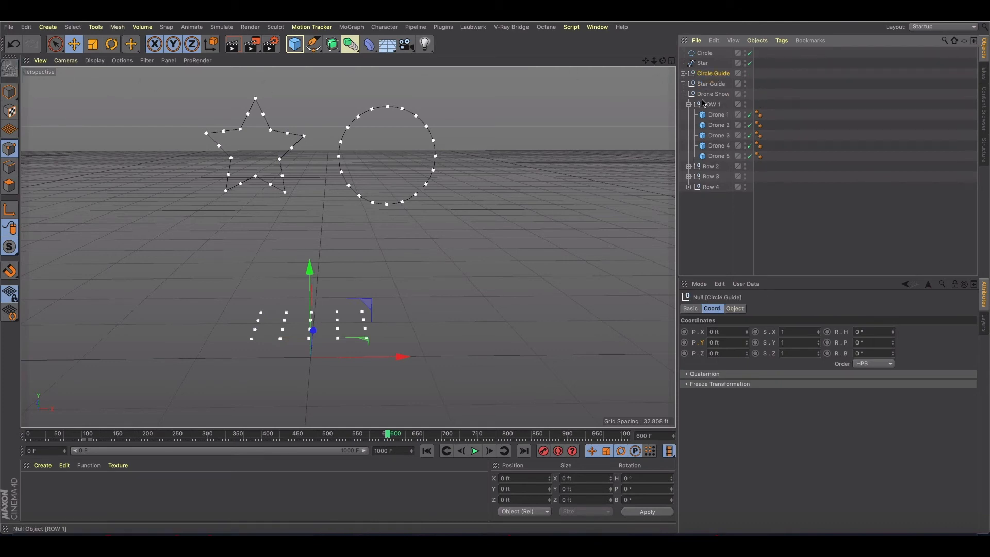
click(718, 115)
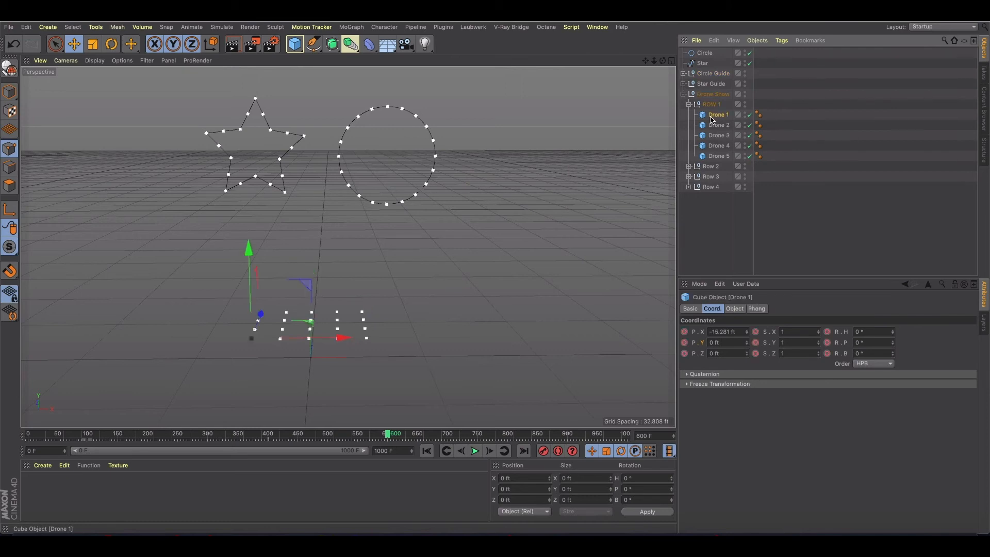
click(132, 43)
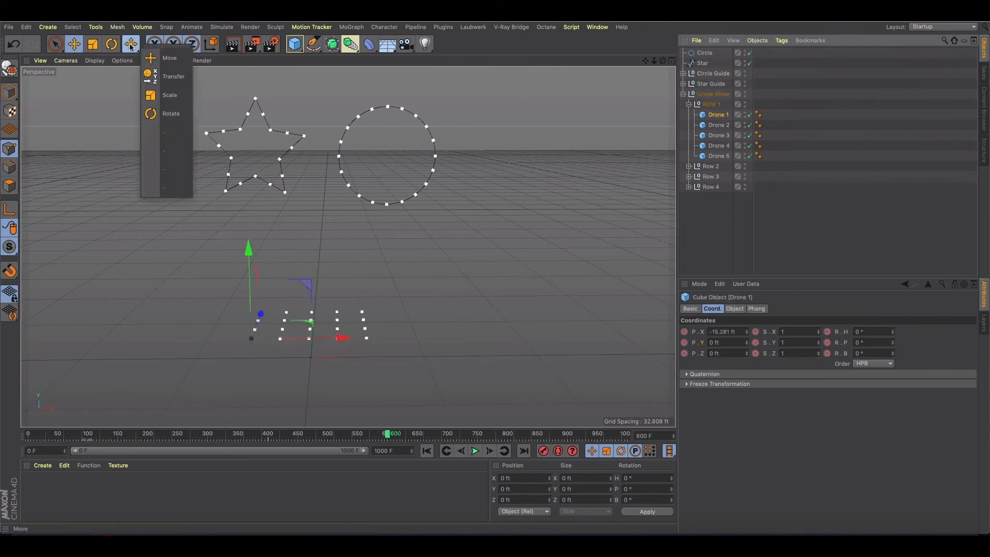
click(174, 76)
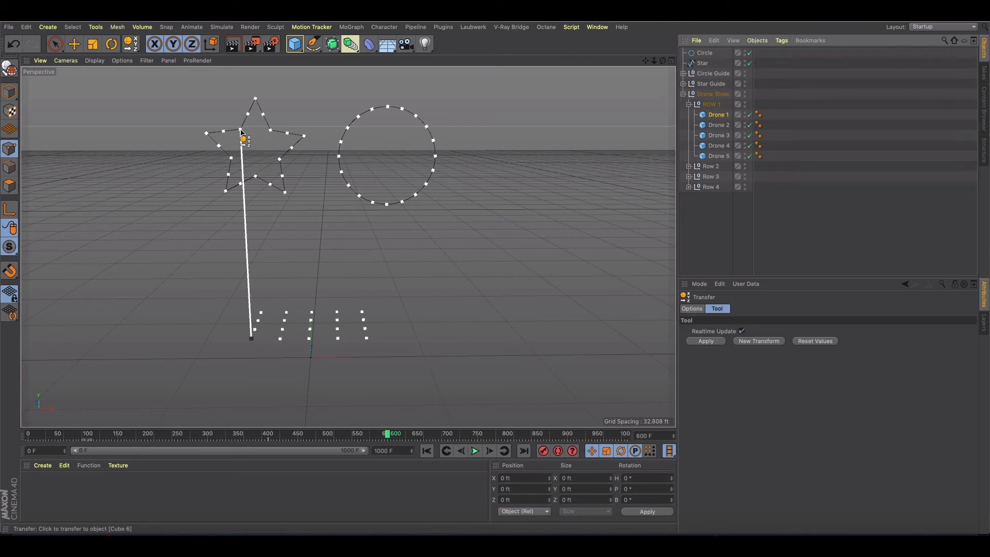
click(705, 341)
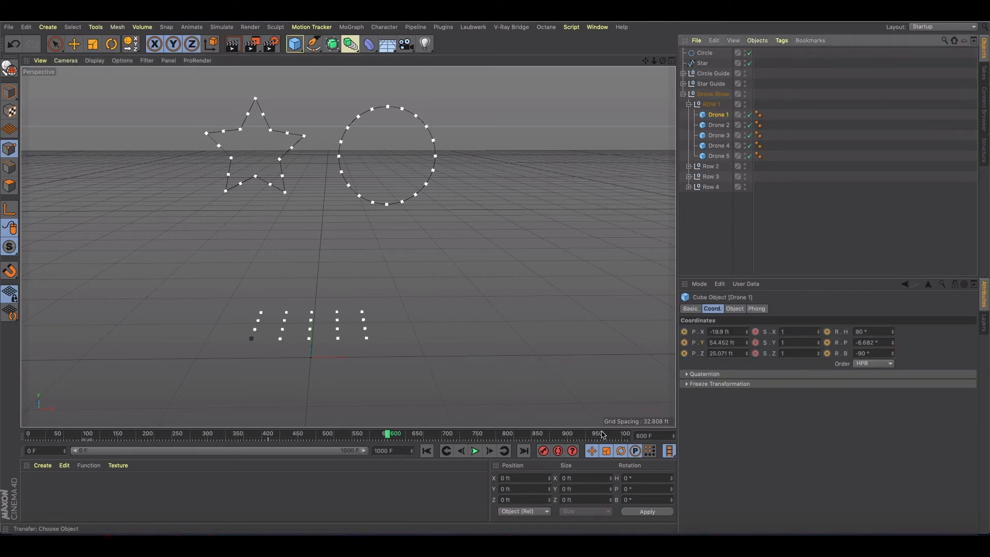
click(543, 451)
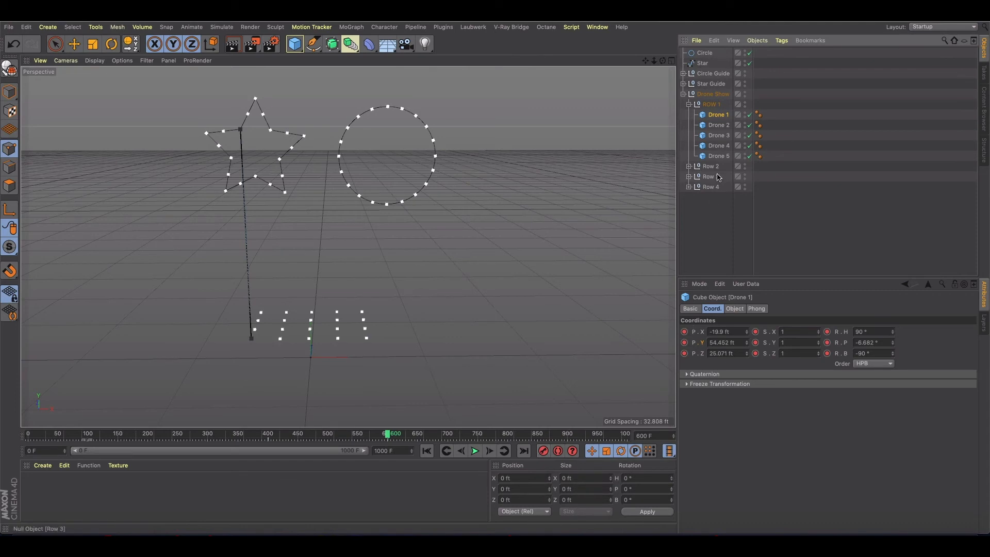
Step: Record starting-position keyframes for Drones 2–5 at frame 400
click(718, 125)
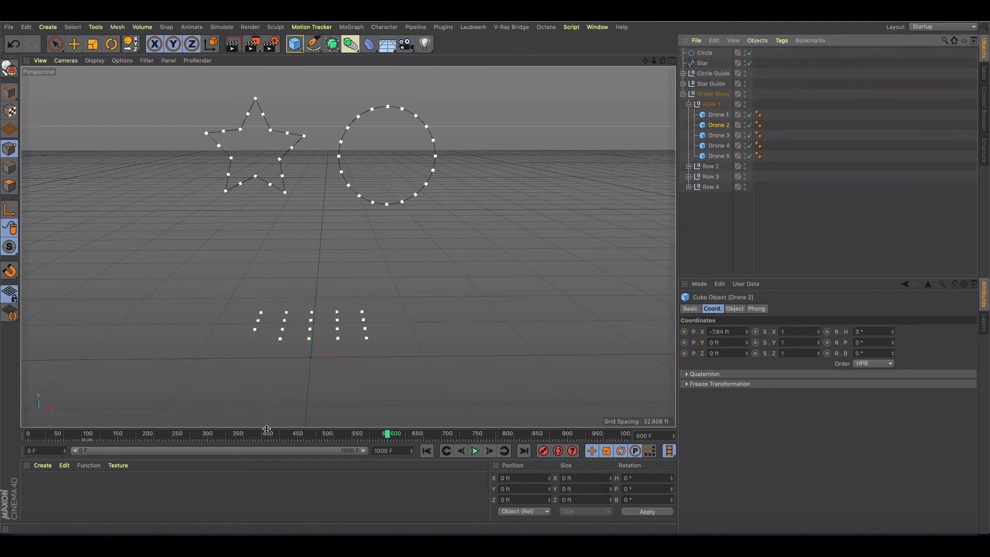
drag(387, 433, 265, 434)
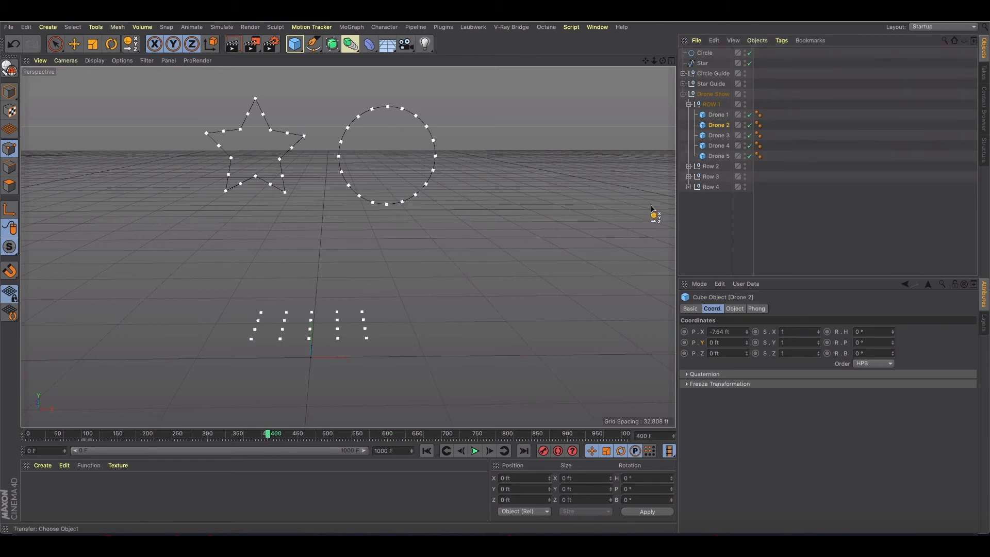
click(720, 155)
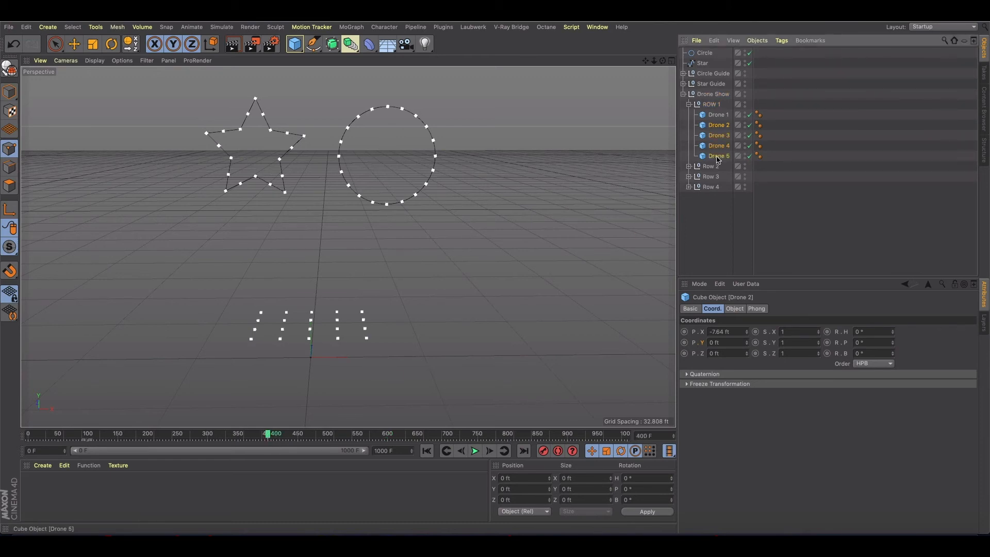
click(543, 450)
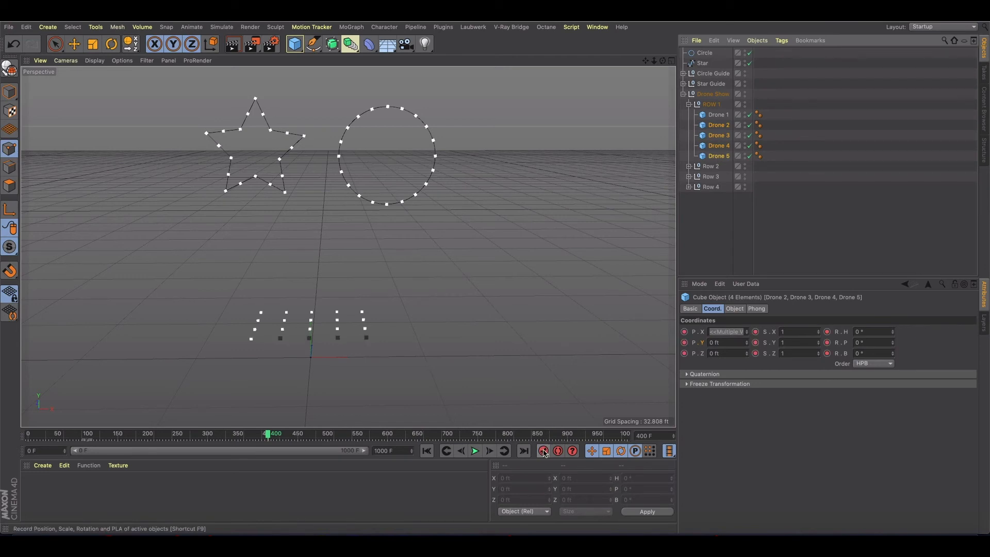
click(543, 450)
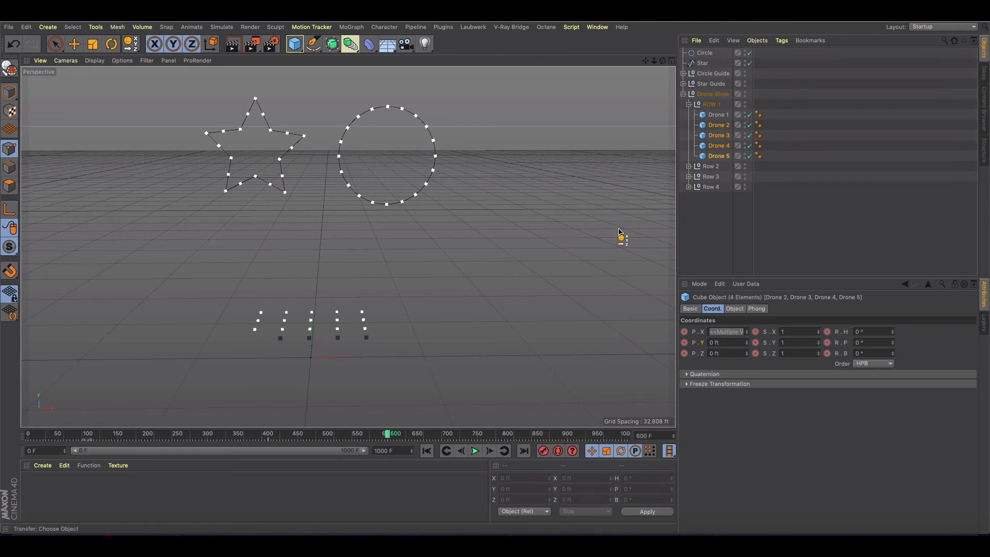
Step: Snap Drone 2 onto the star's top point, keyframe it, and scrub toward frame 600
click(718, 124)
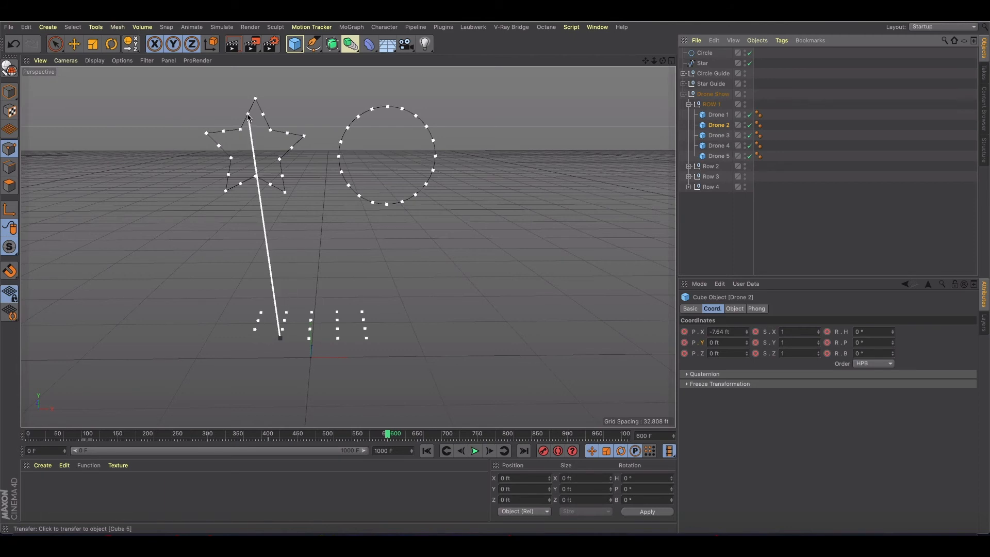
click(542, 450)
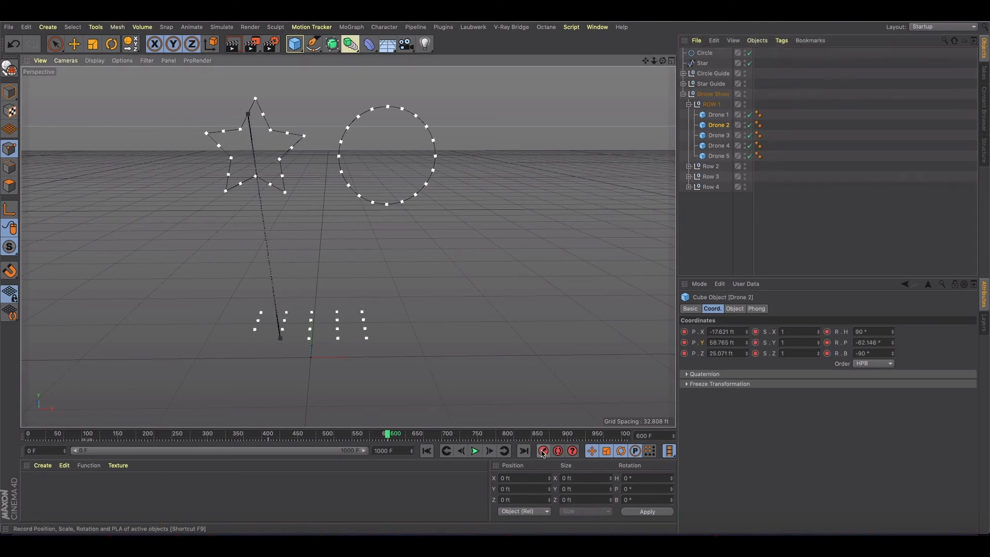
click(718, 135)
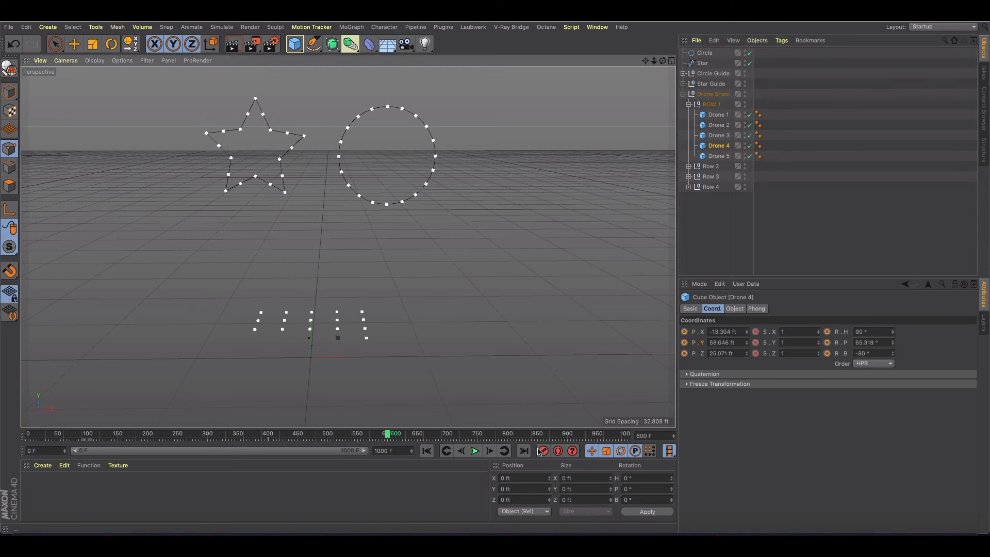
click(718, 156)
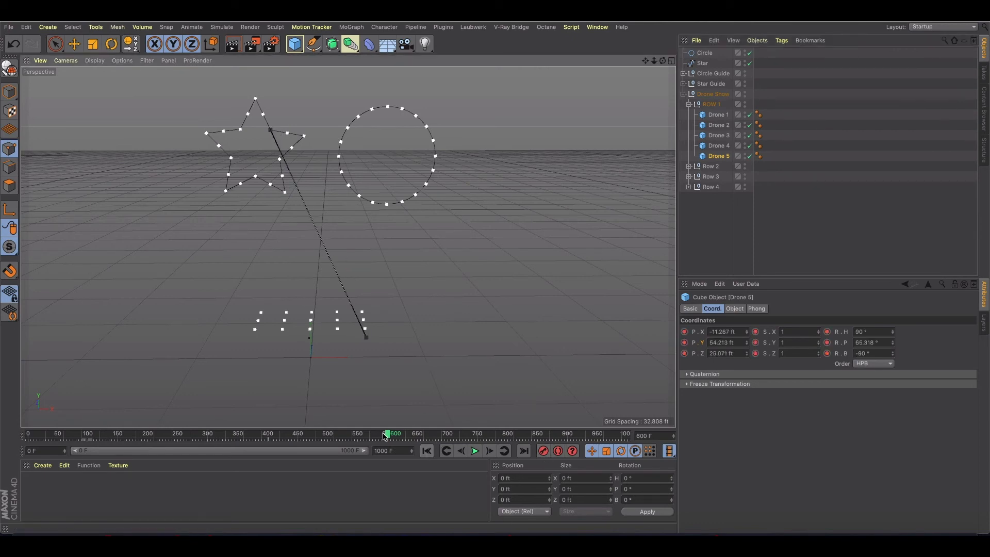
drag(388, 433, 292, 433)
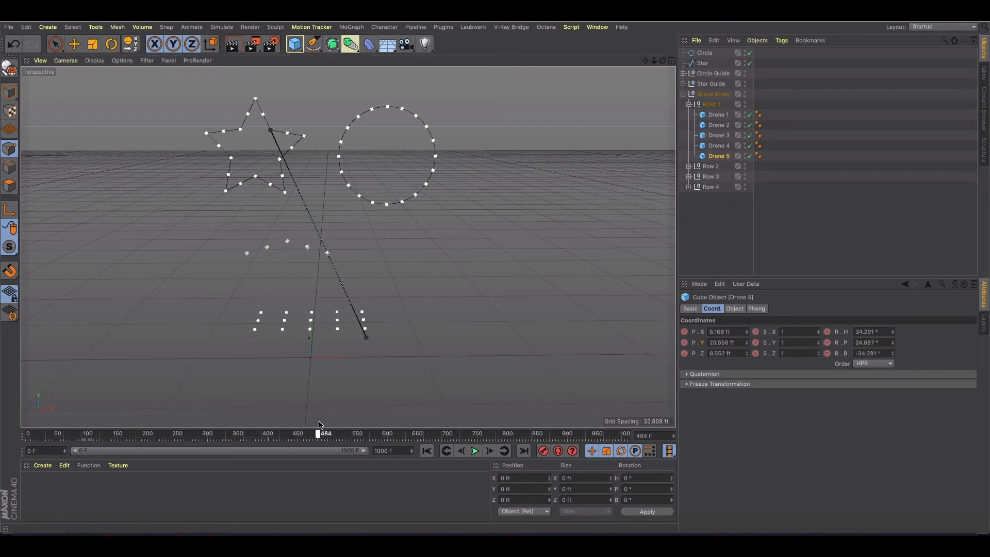
drag(323, 434, 386, 433)
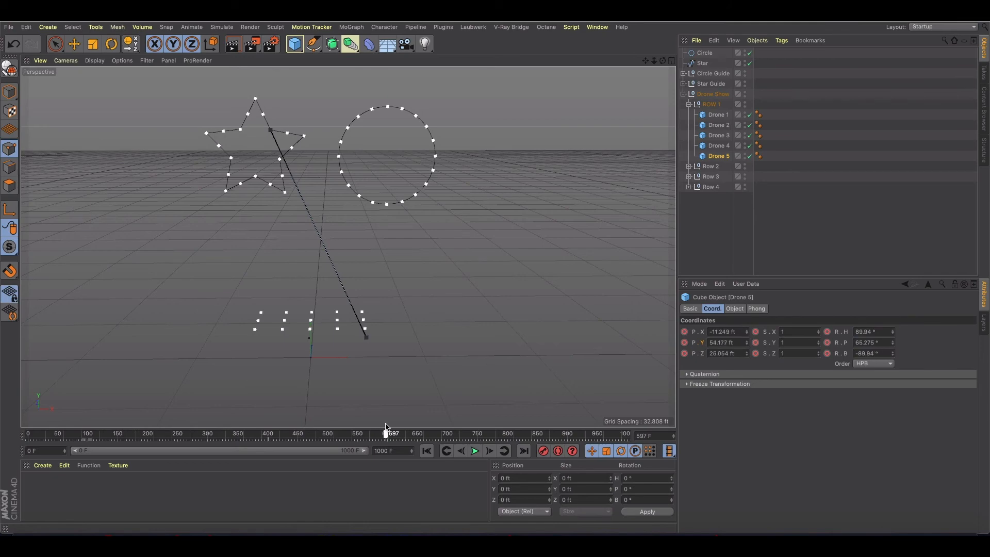
drag(386, 434, 390, 433)
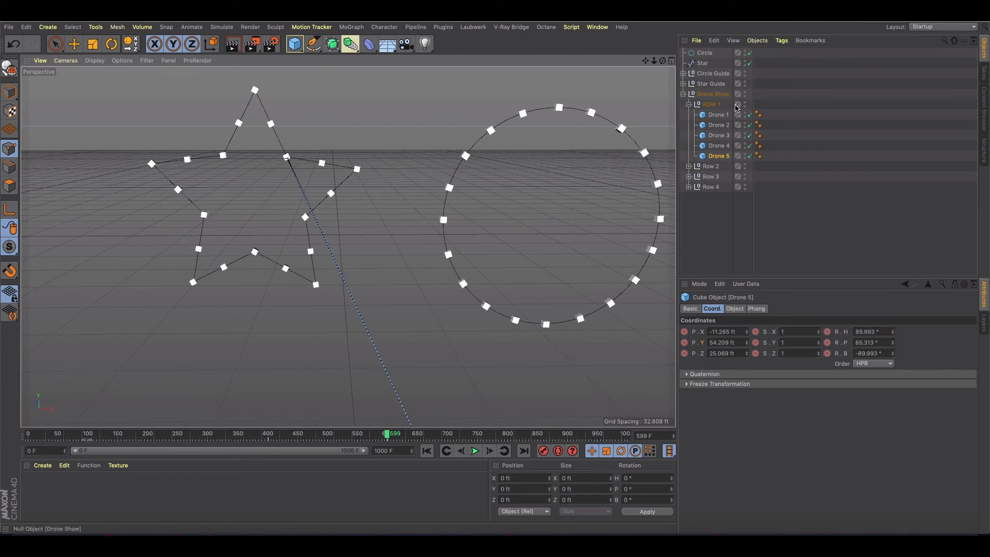
Step: Select Drone 1 and shorten the timeline preview range to about frames 525–824
click(718, 115)
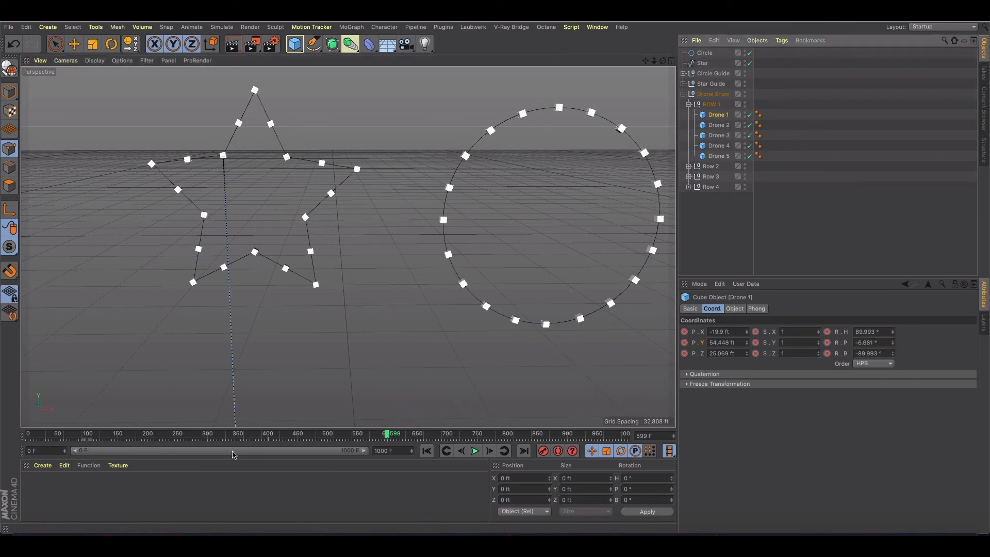
drag(234, 450, 253, 450)
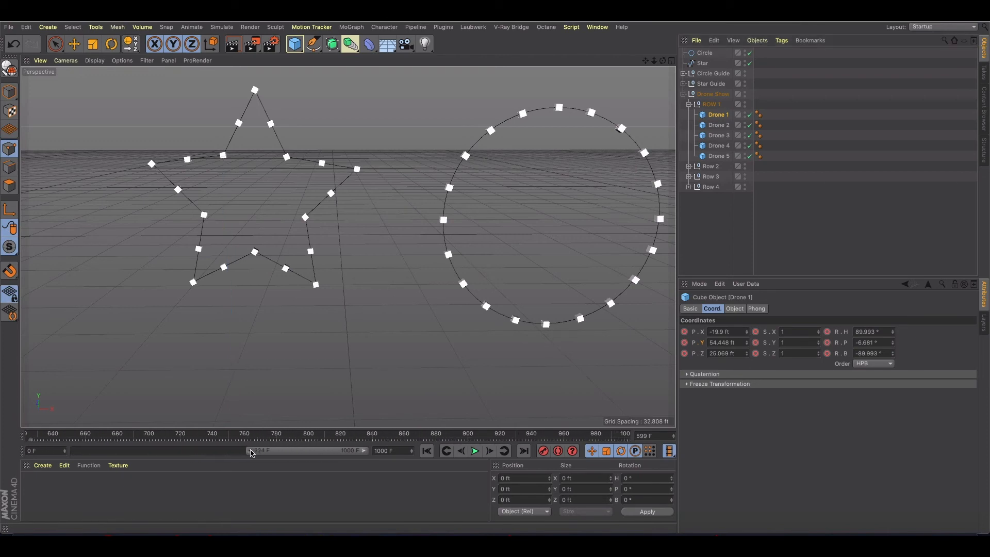
drag(255, 450, 176, 450)
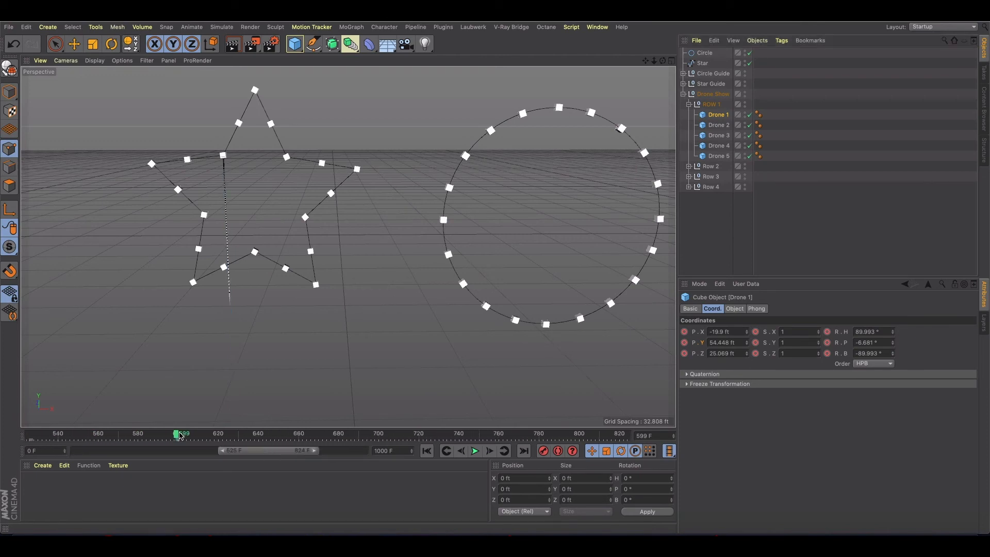
click(490, 450)
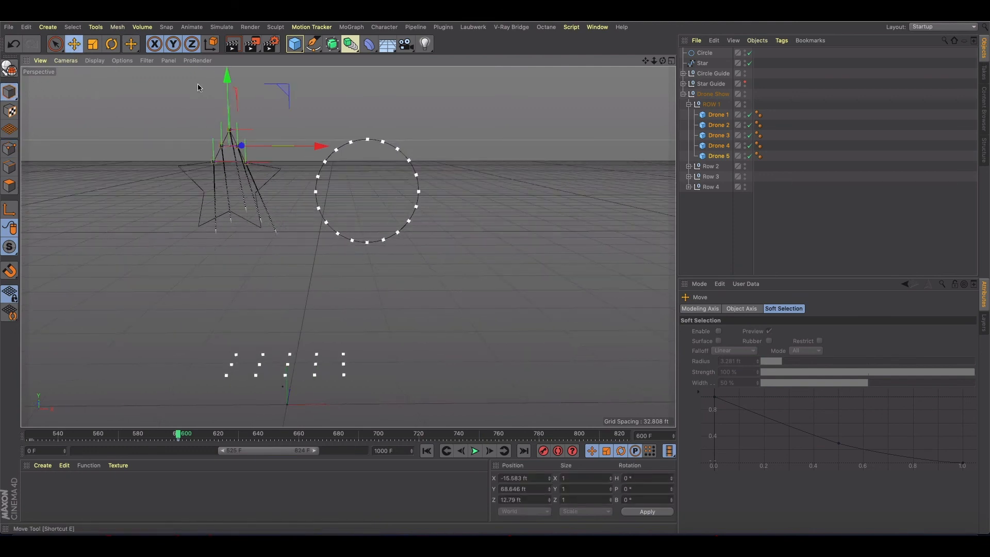
Step: Rewind and play the Row 1 flight onto the star, stop, then select Drone 1
click(406, 425)
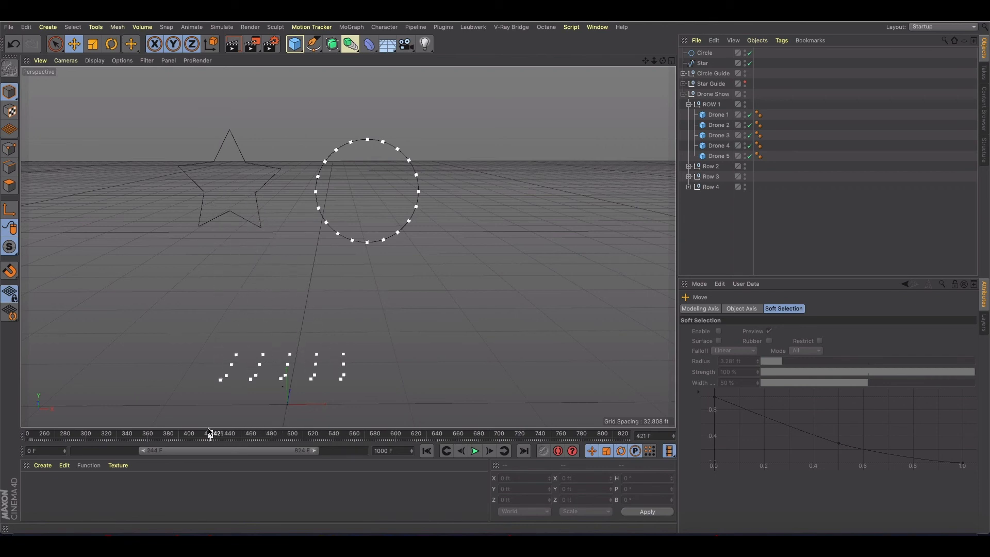
click(474, 450)
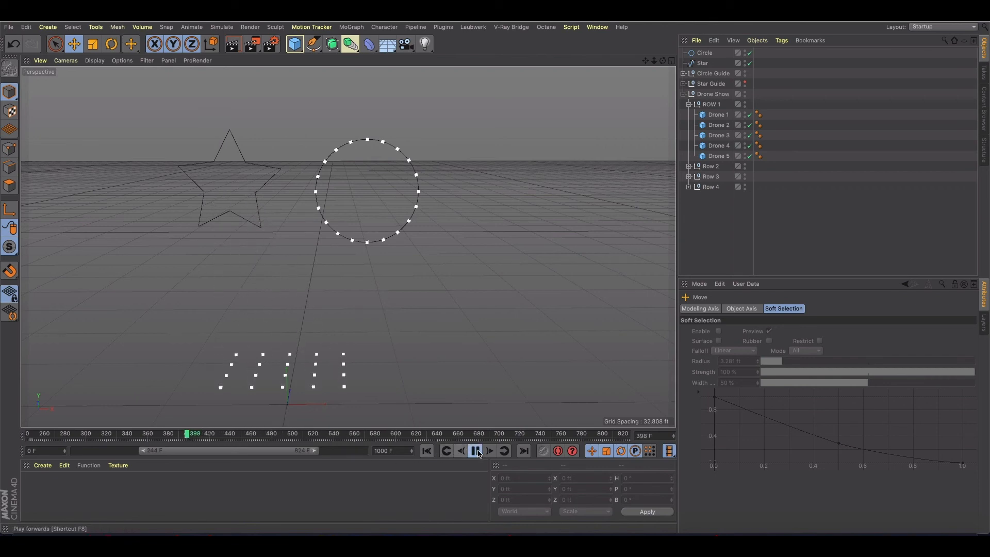
click(489, 450)
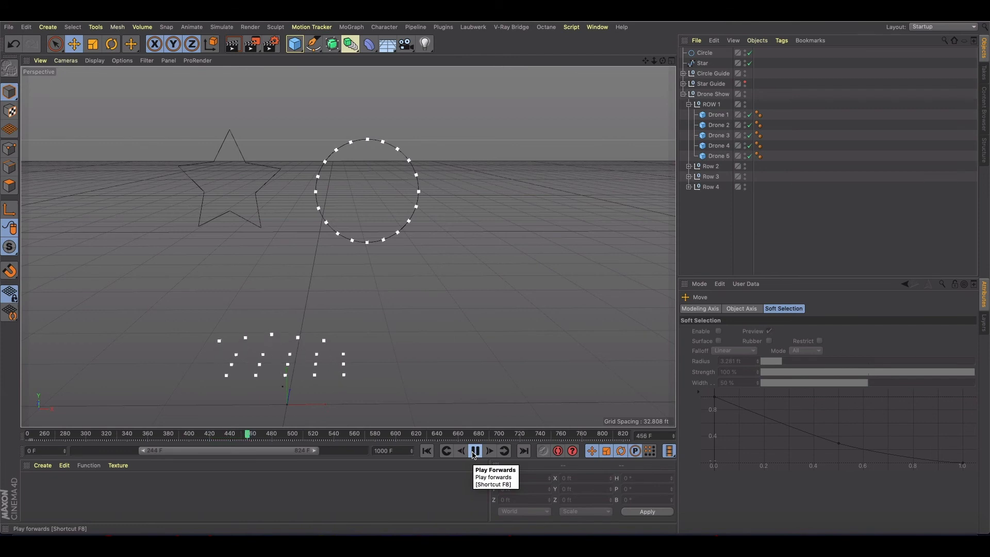
click(488, 450)
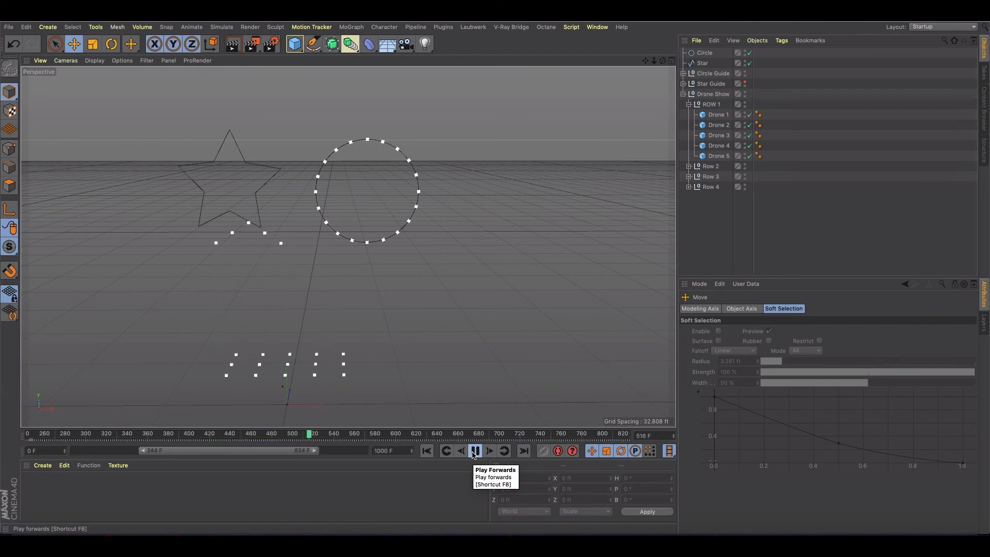
click(474, 450)
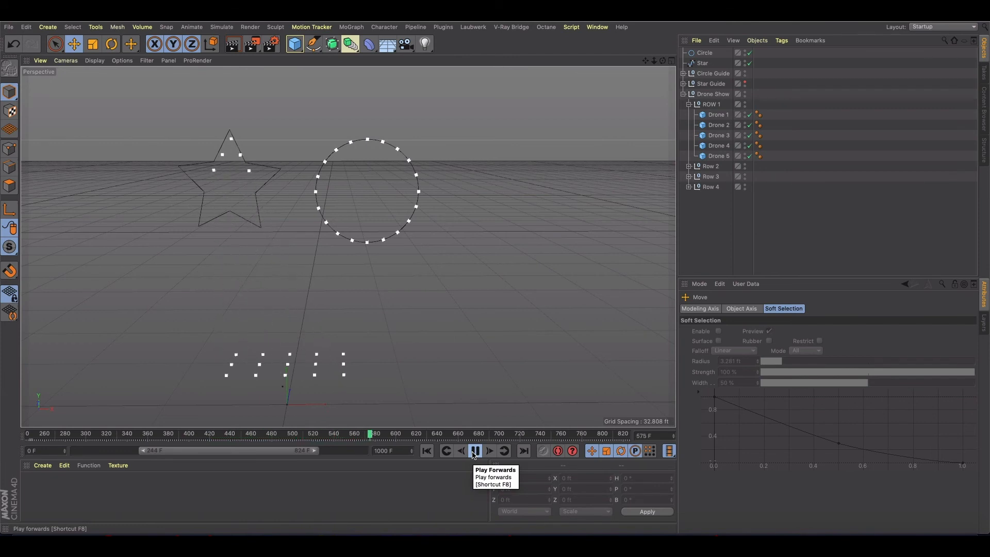
click(474, 451)
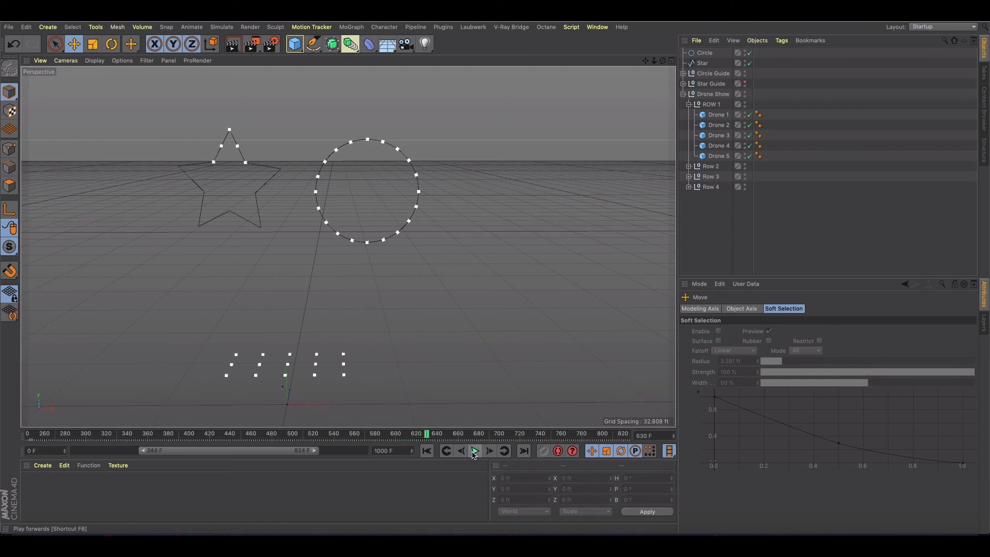
click(475, 450)
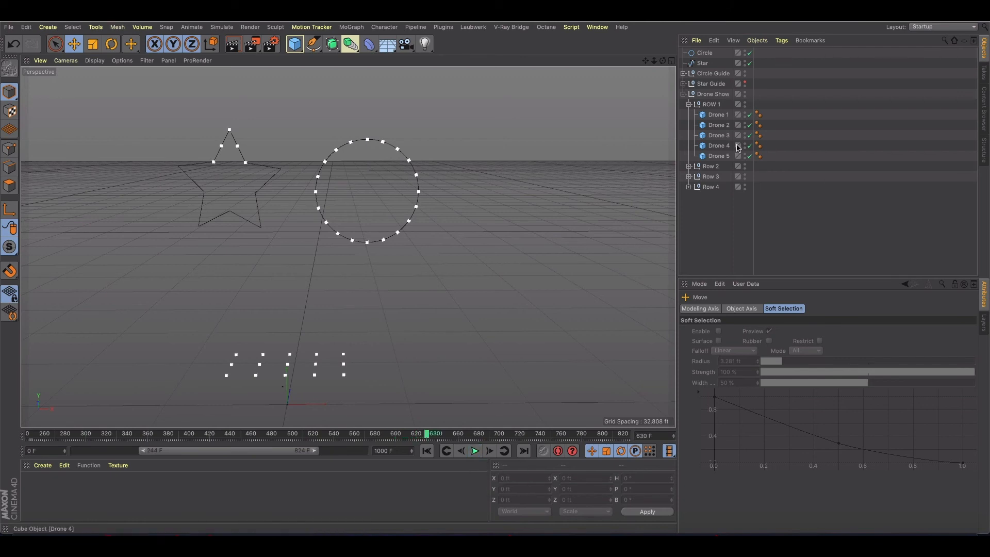
click(718, 115)
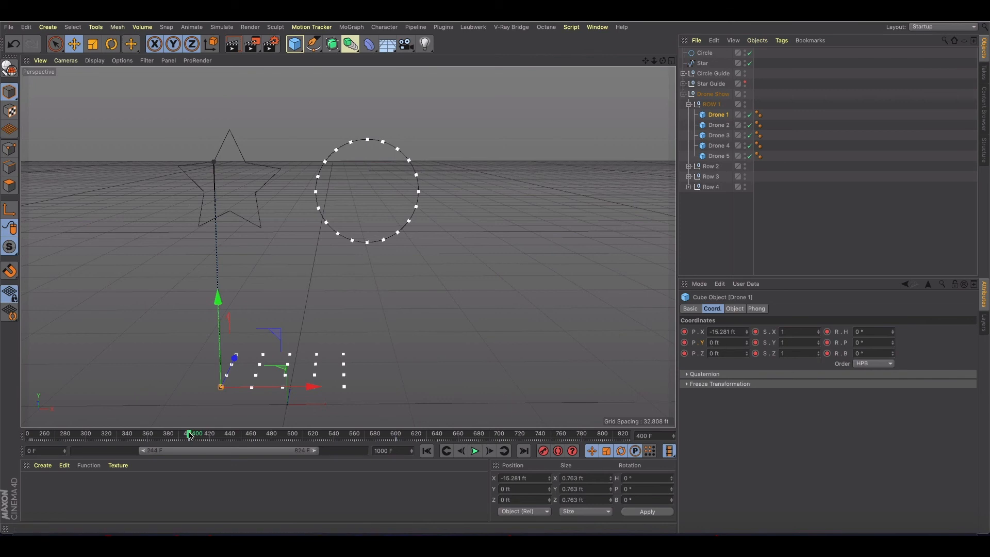
Step: Scrub to frame 600, where Drone 1 sits about 54.5 ft up on the star's top point
drag(189, 433, 395, 433)
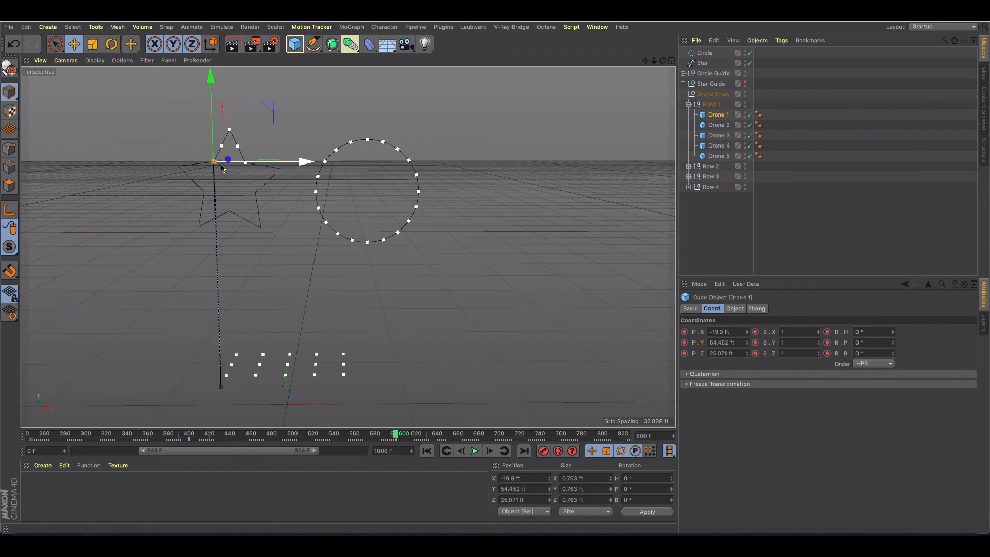
mouse_move(222, 169)
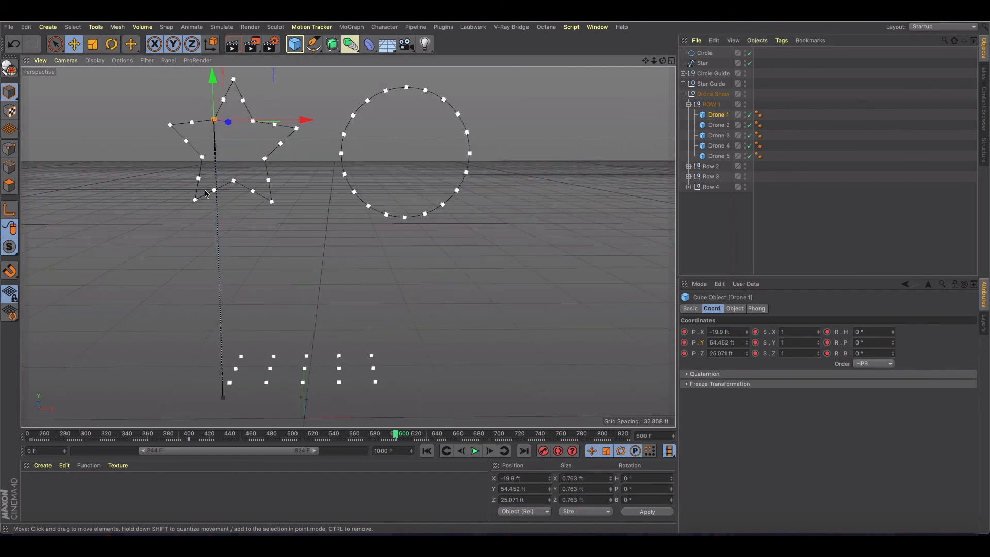
mouse_move(176, 133)
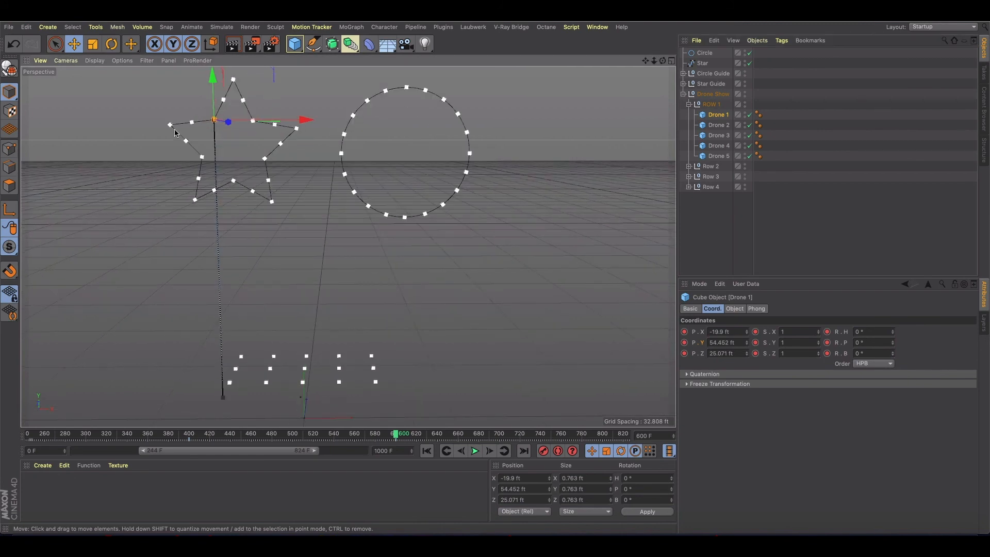
mouse_move(199, 183)
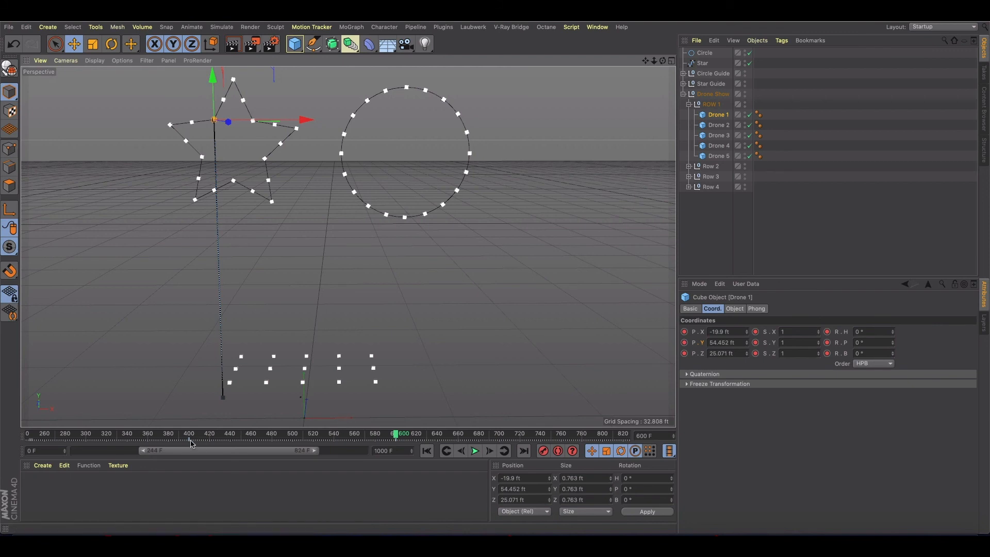
Step: Scrub back to frame 400 and forward to about 456, watching Drone 1 climb to 8.5 ft
drag(394, 434, 192, 433)
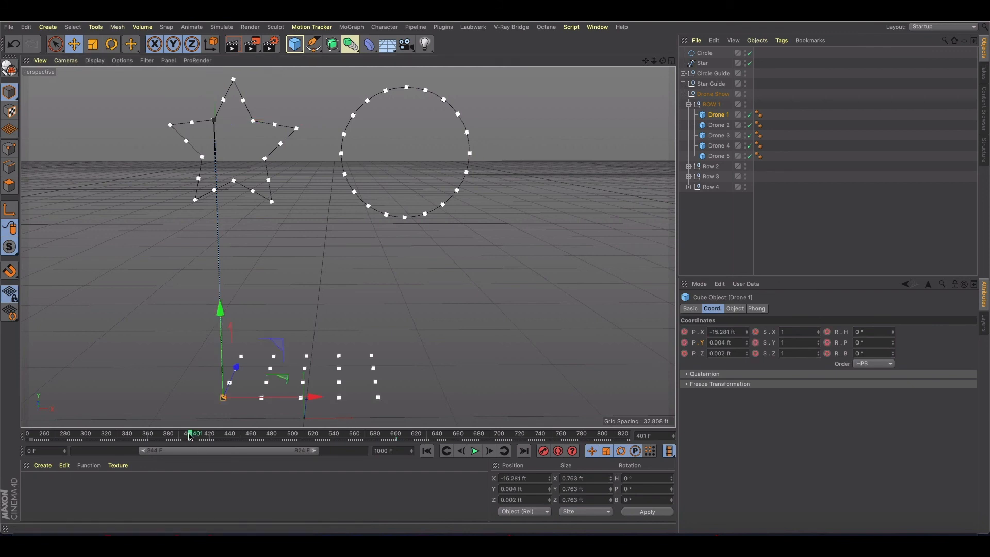
drag(190, 433, 222, 434)
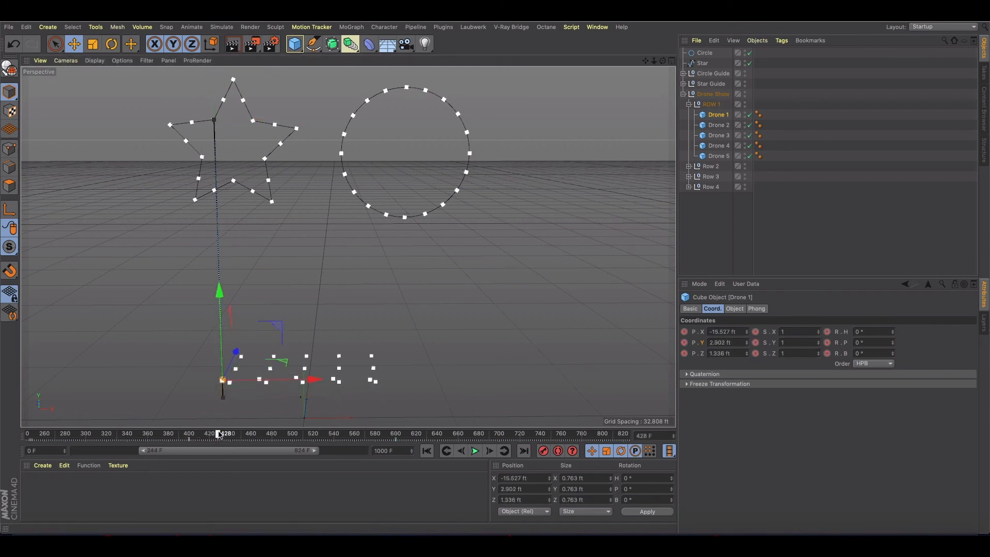
drag(217, 433, 245, 434)
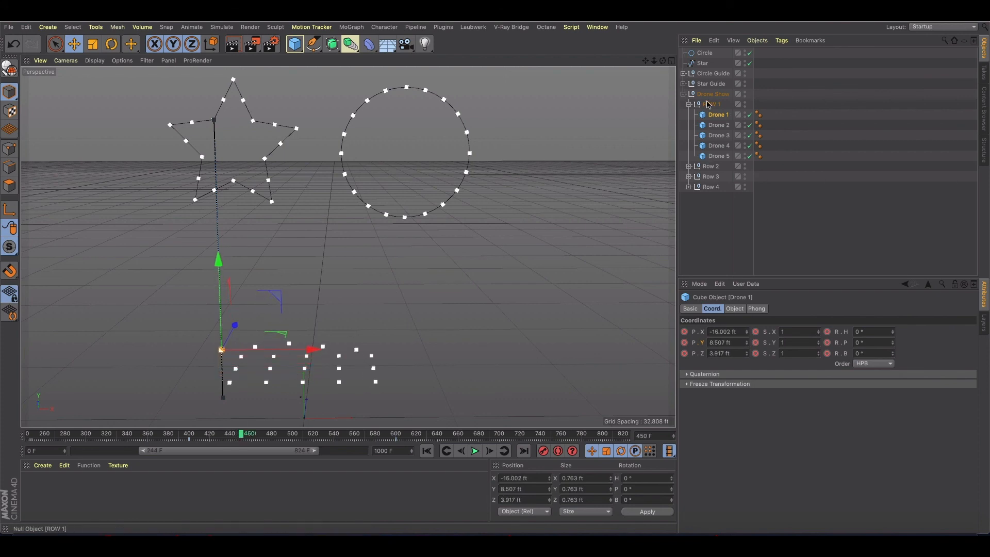
Step: Expand Row 2, select Drones 6–10, and move the playhead to frame 650
click(711, 114)
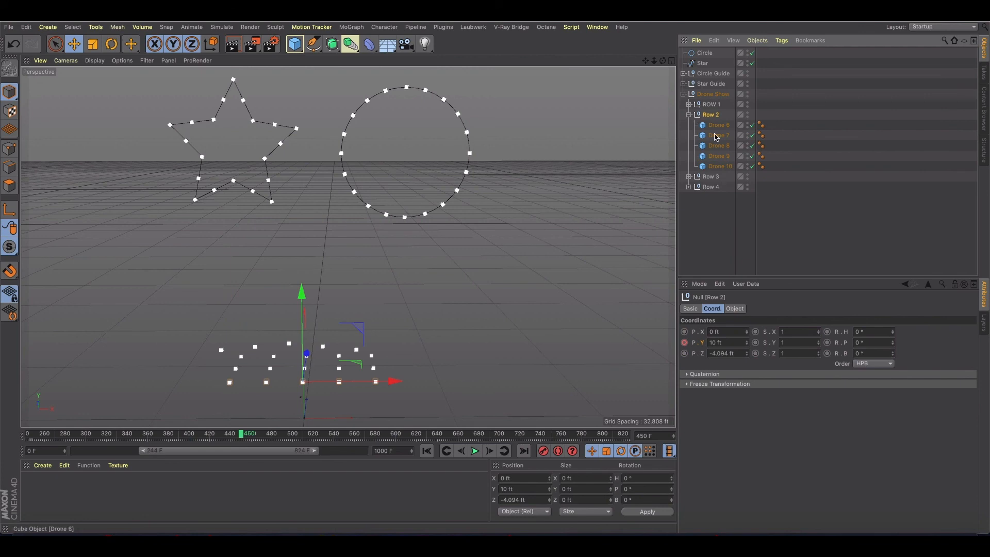
mouse_move(717, 125)
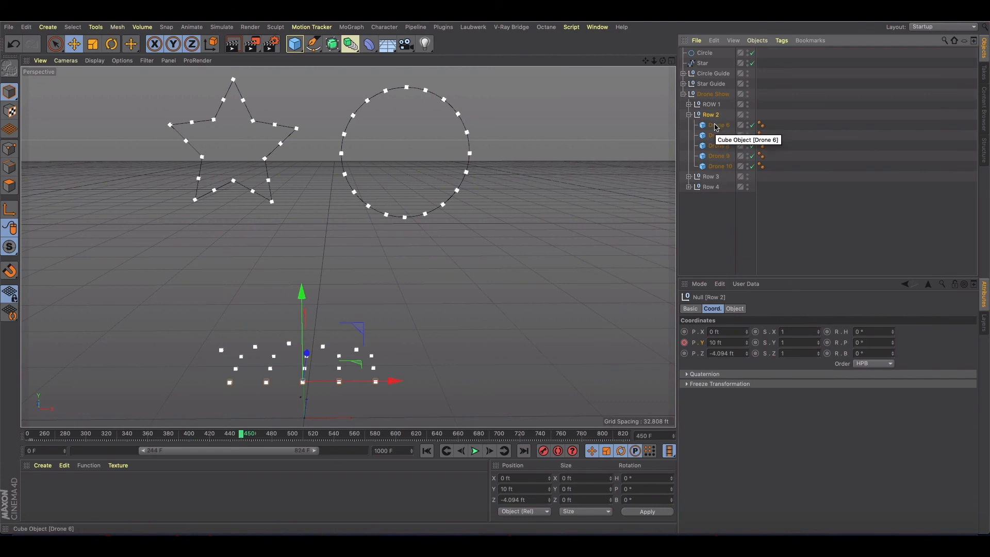
click(718, 125)
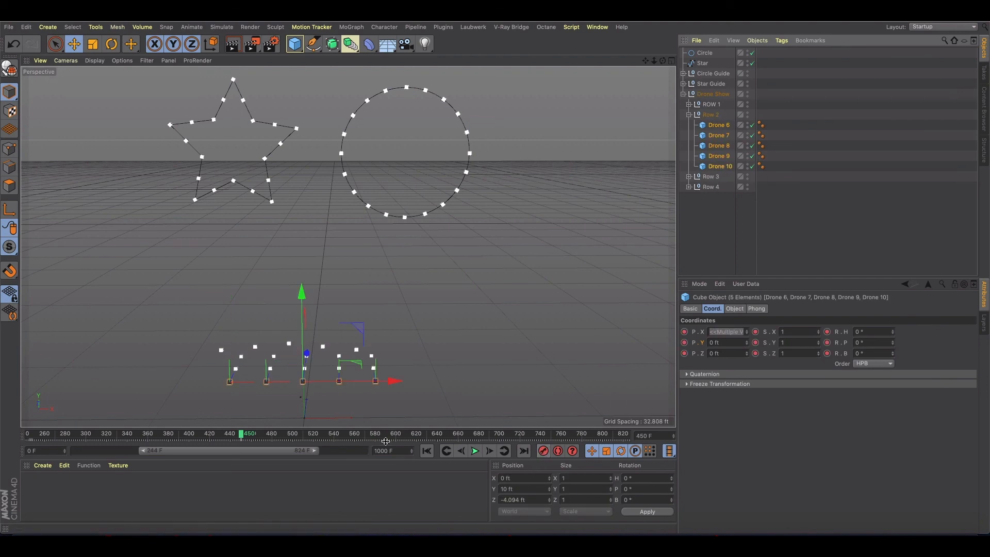
drag(242, 433, 449, 434)
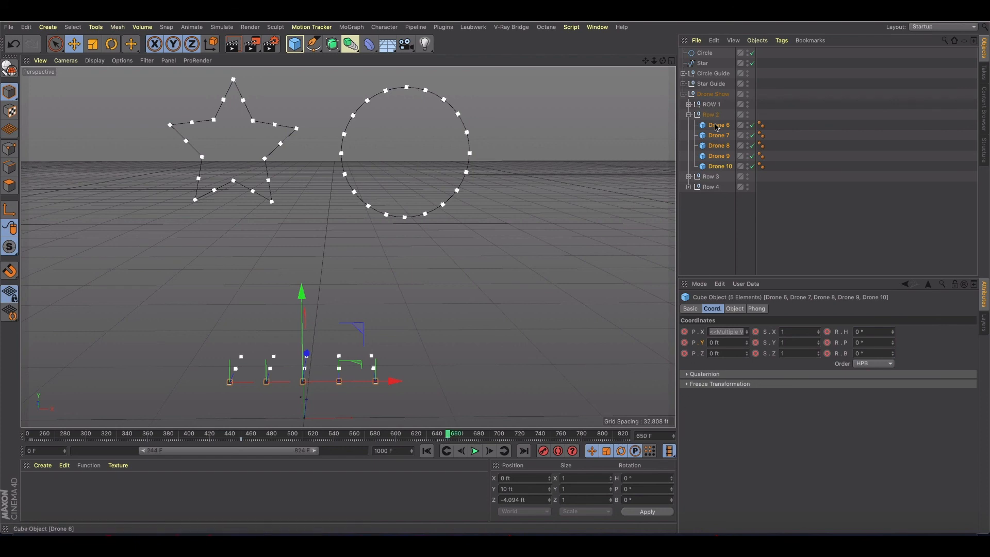
Step: Select Drone 6 with the Transfer tool and snap it onto the star's left tip
click(130, 43)
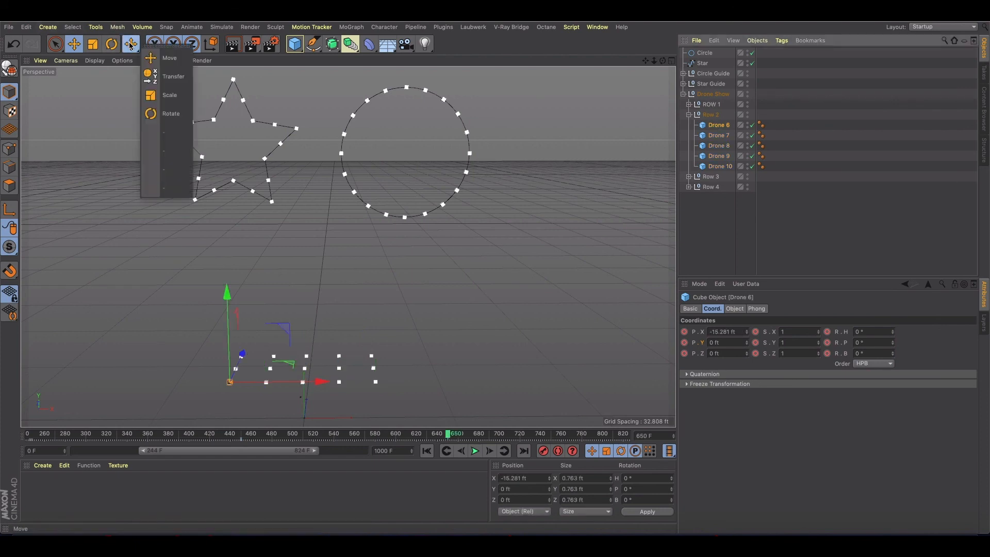
click(173, 76)
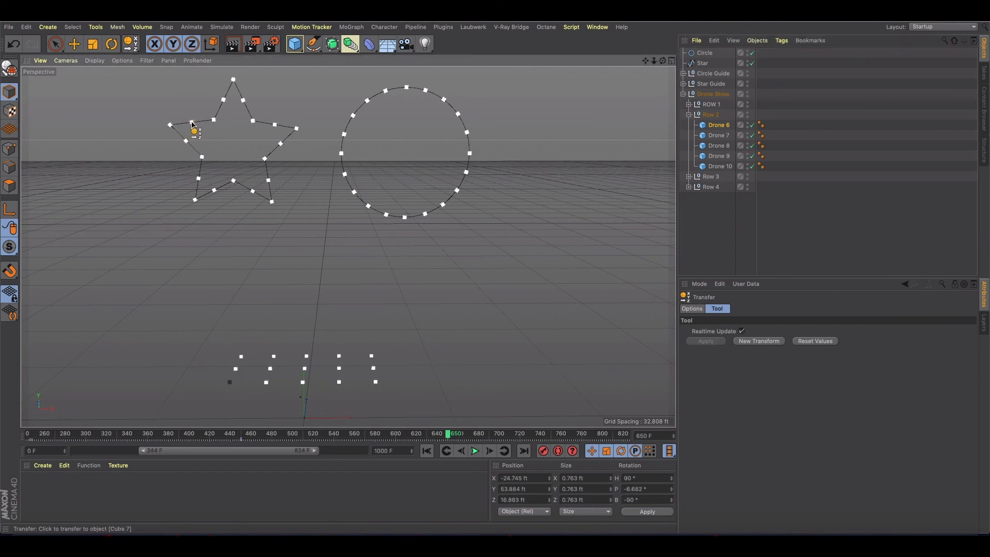
click(719, 135)
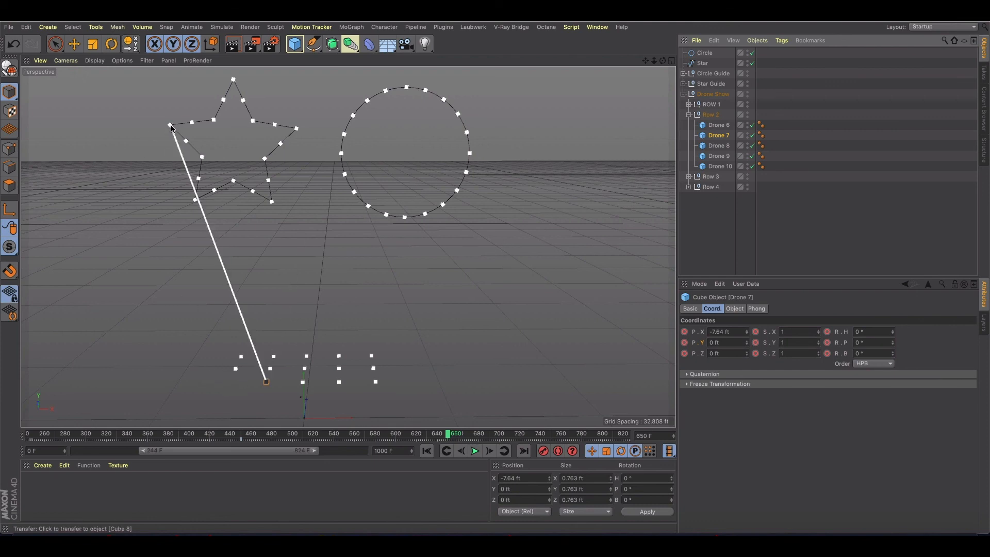
click(191, 122)
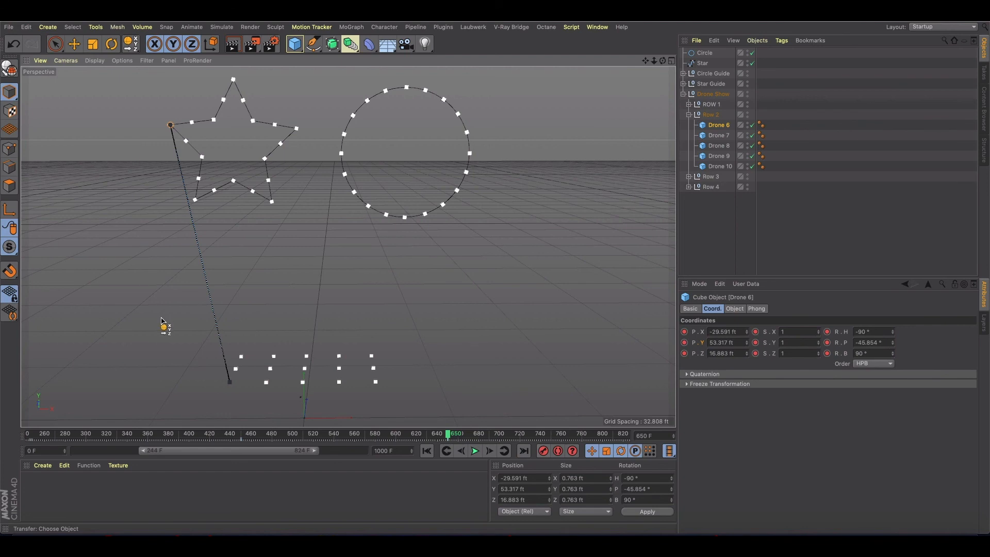
mouse_move(170, 333)
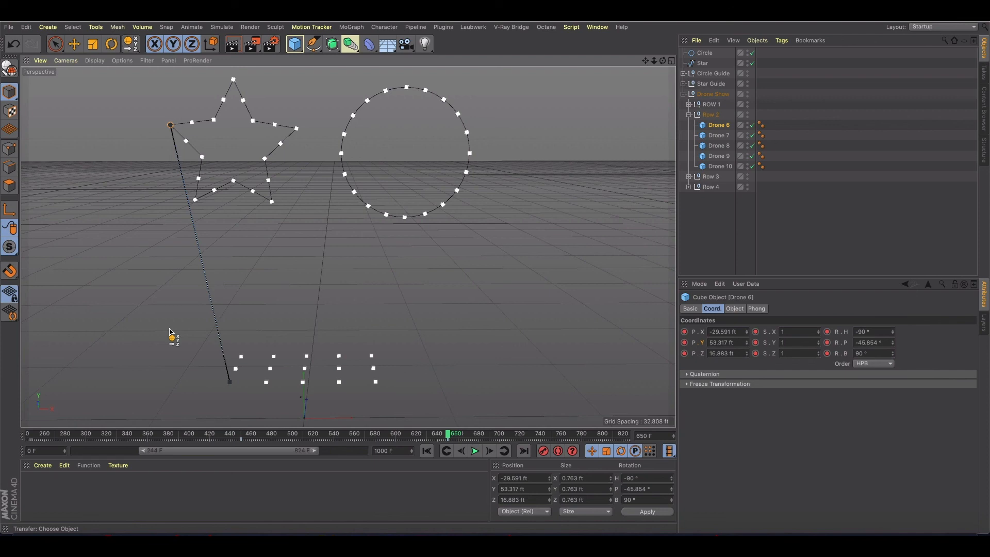
mouse_move(396, 410)
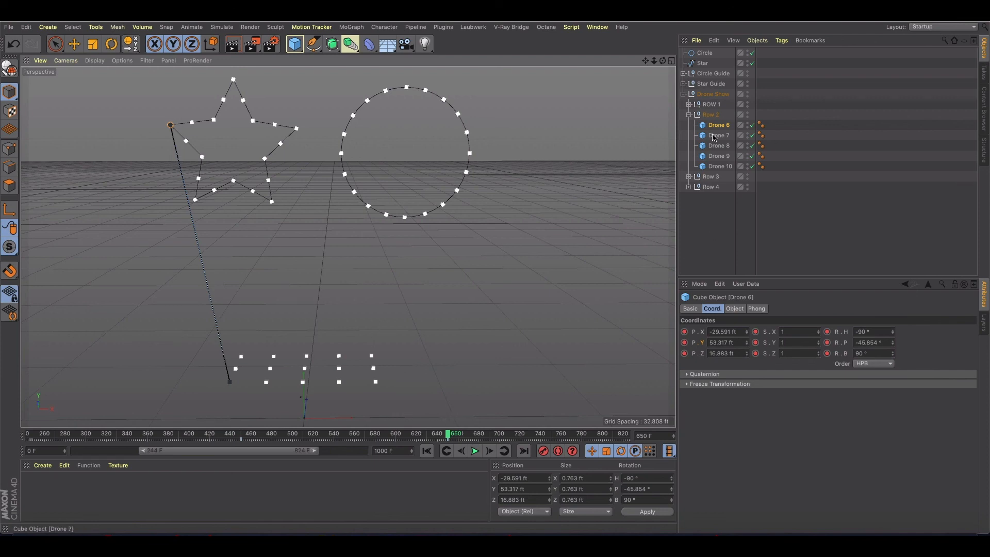
Step: Place Row 2 Drones 8, 9 and 10 on Star Guide points, then rewind to frame 446
click(719, 134)
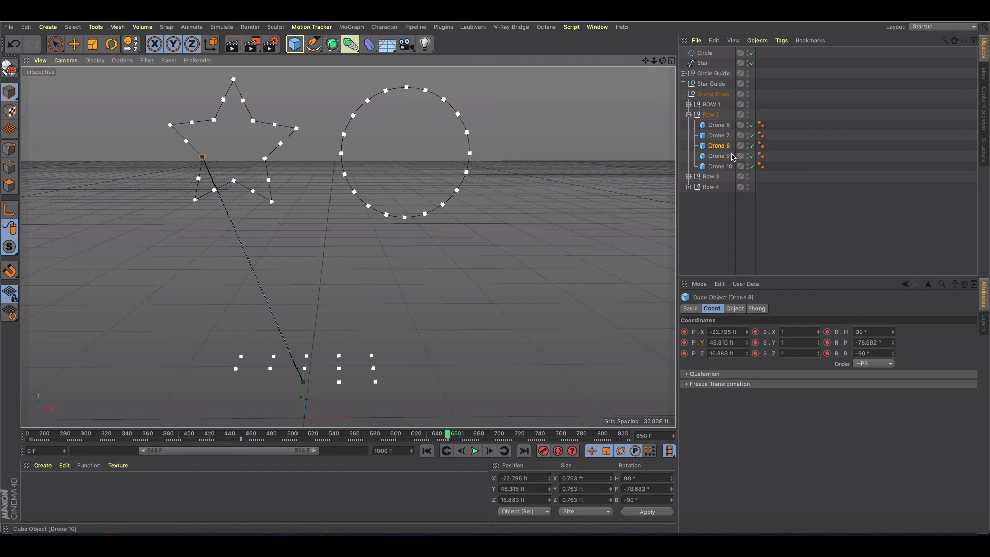
click(718, 155)
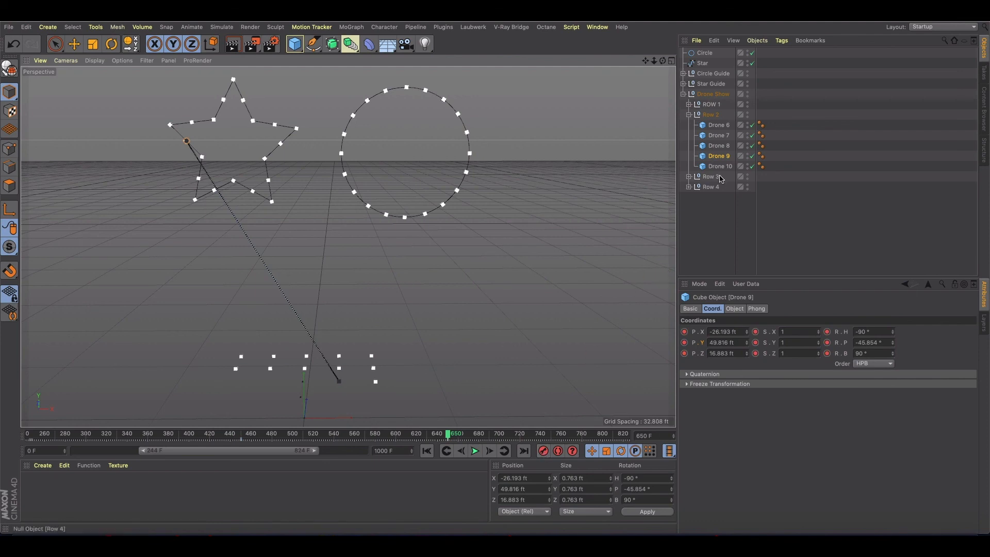
click(720, 166)
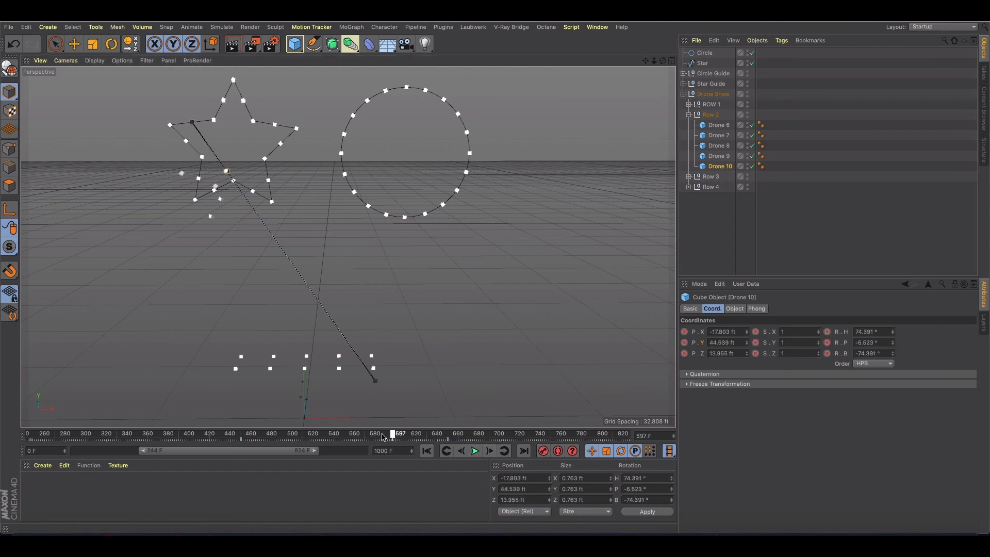
drag(392, 433, 240, 433)
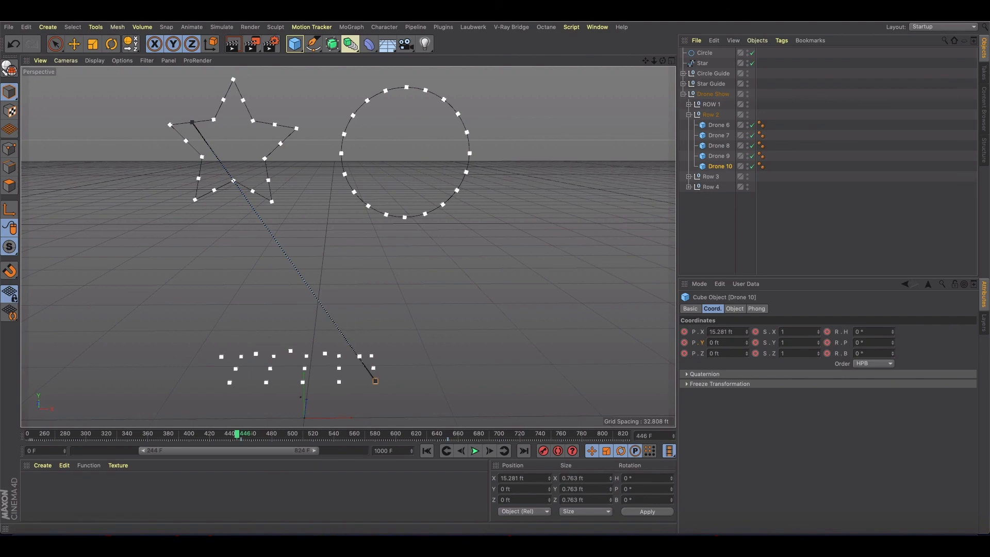